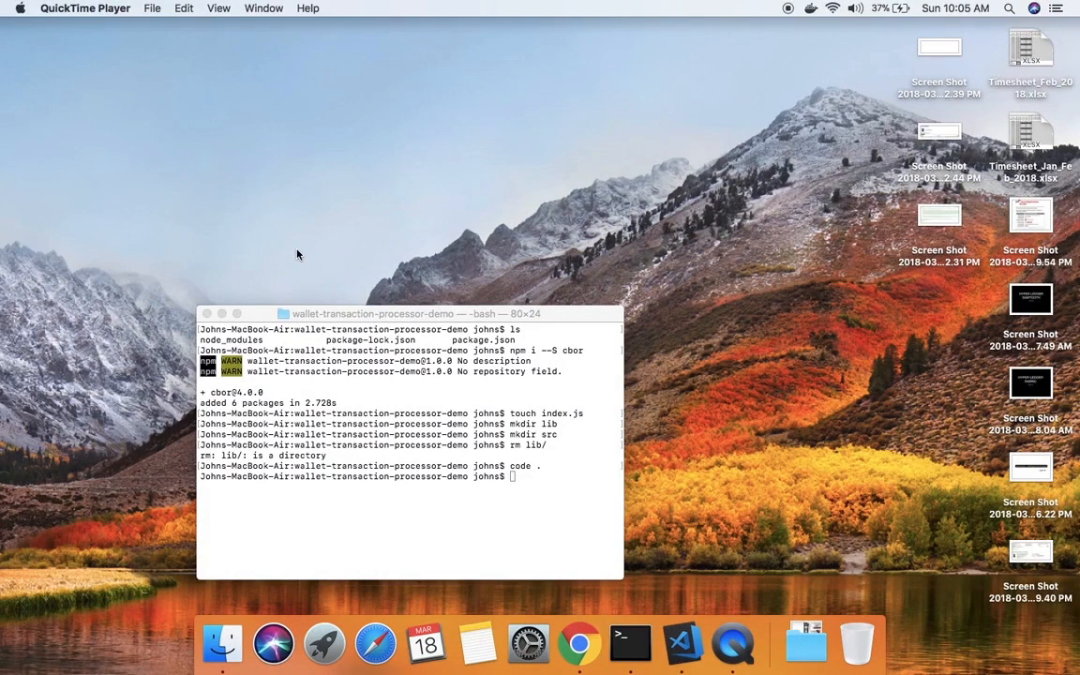
- Bring the Sawtooth tutorial forward in Chrome at 'The XOHandler Class' section
left_click(578, 643)
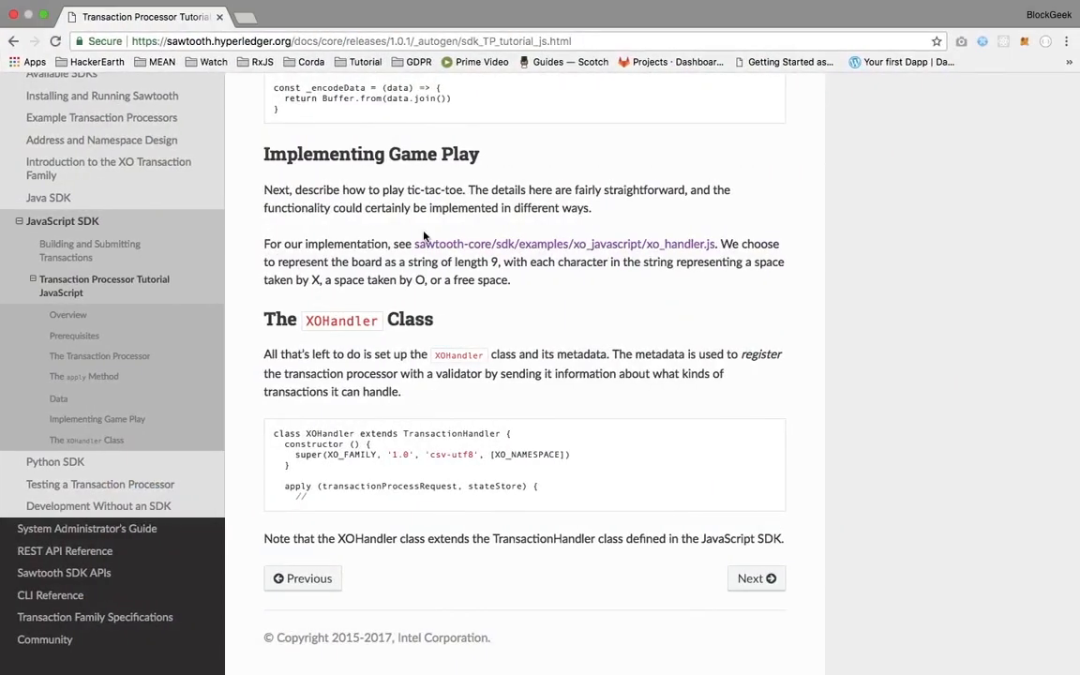
scroll("up", 3)
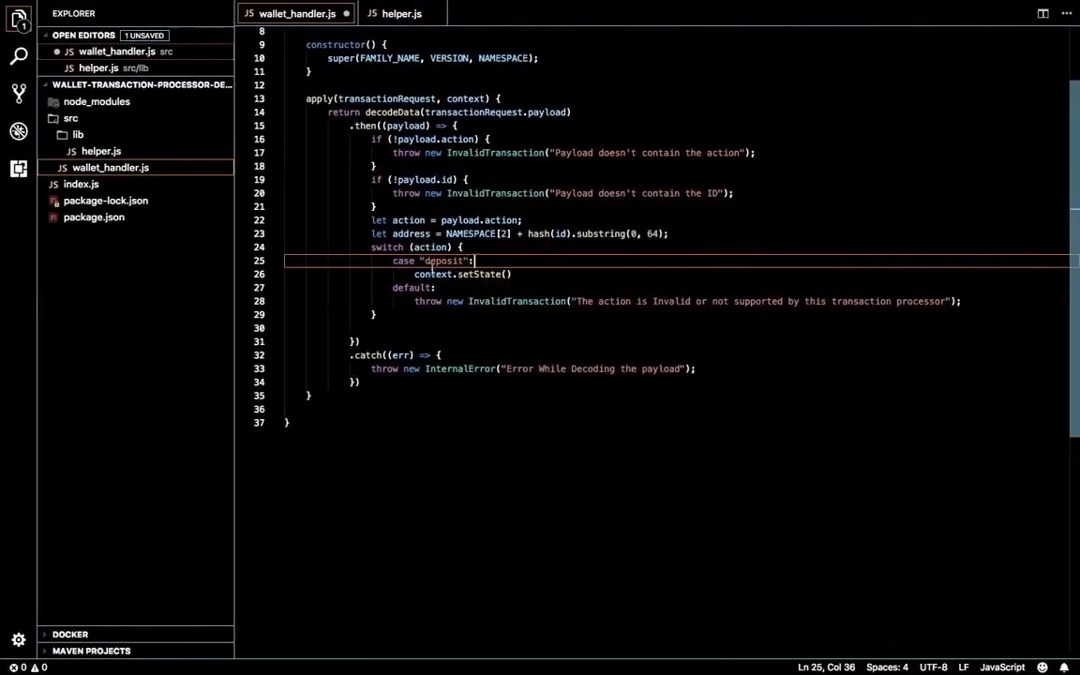
- In the deposit case define let entries = { [address]: payload.data }
key("enter")
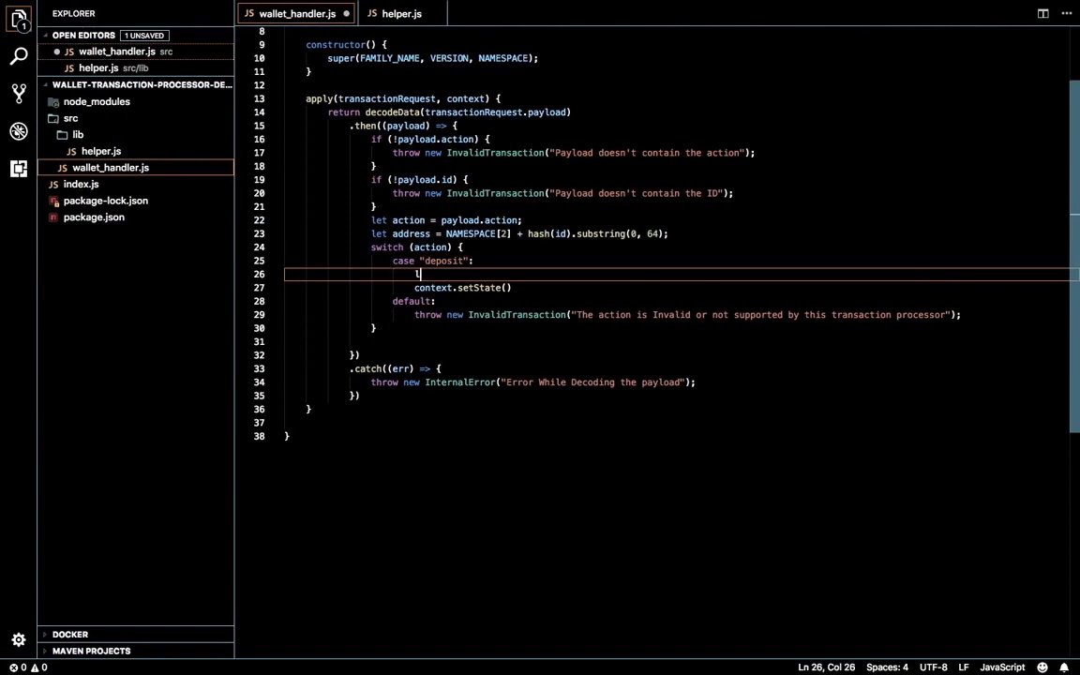
type("let entries = {")
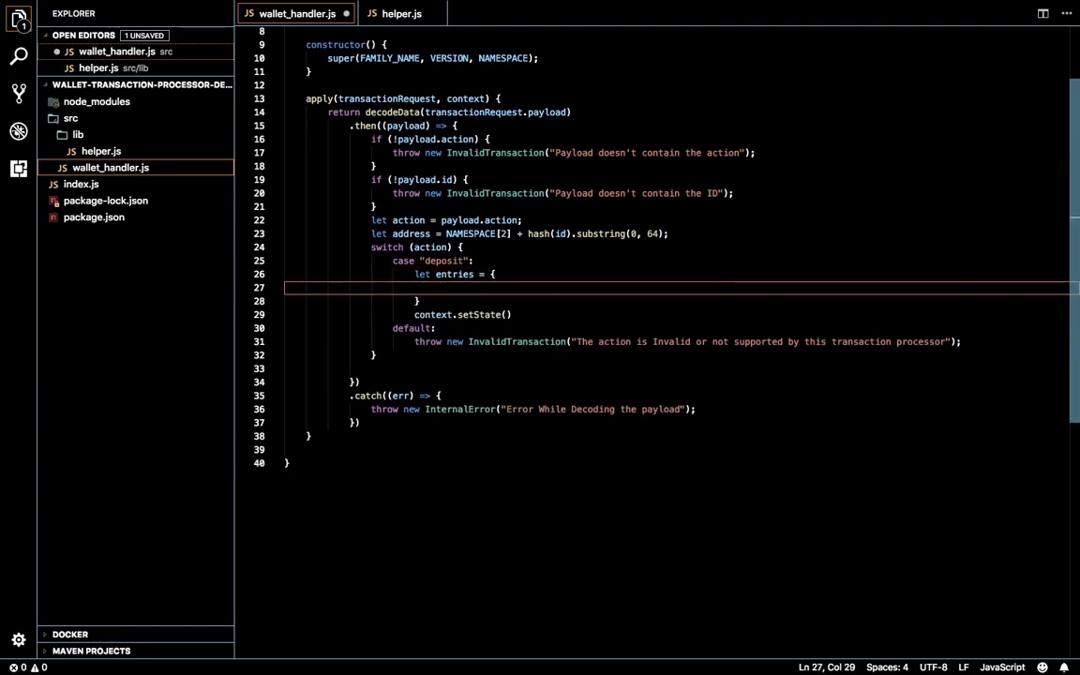
type("address]:")
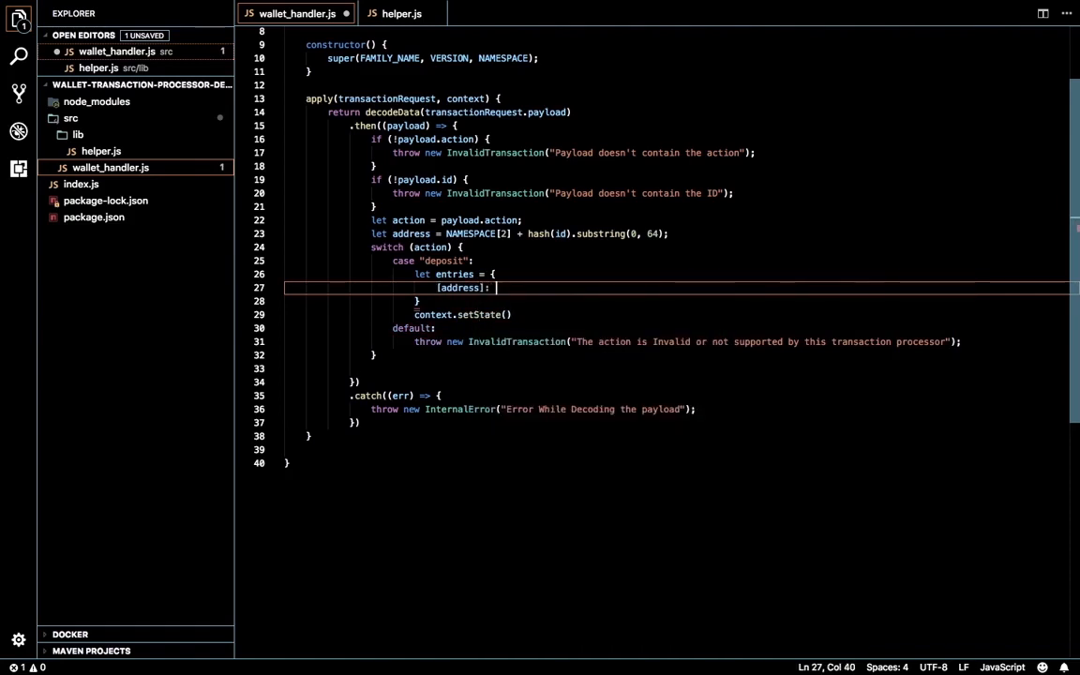
type("payload.data")
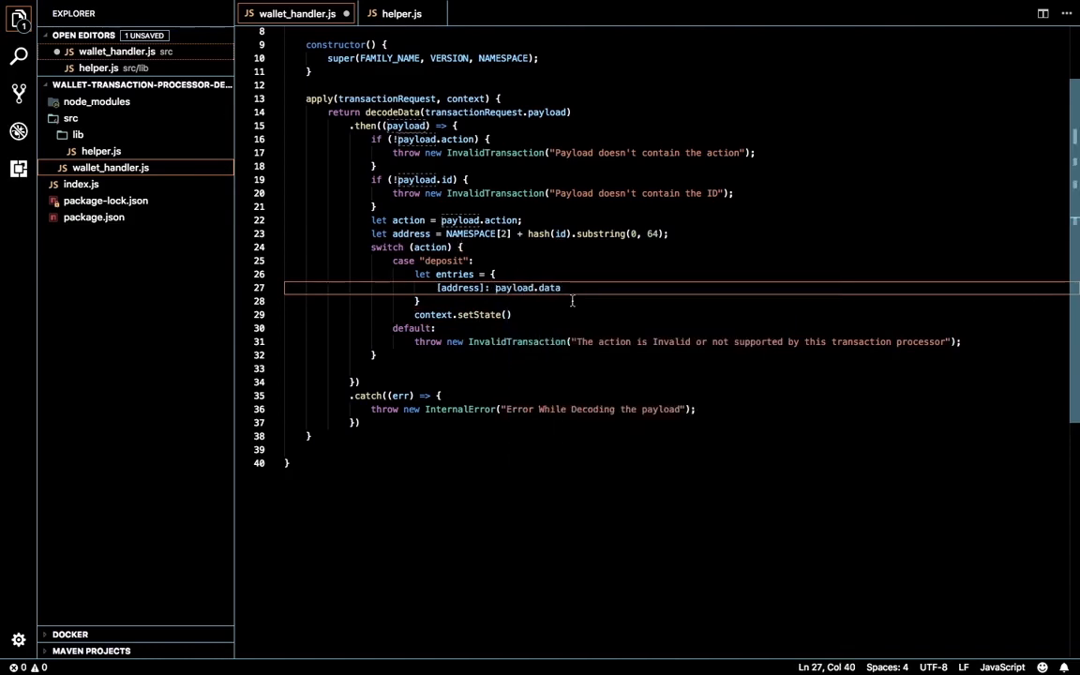
left_click(405, 194)
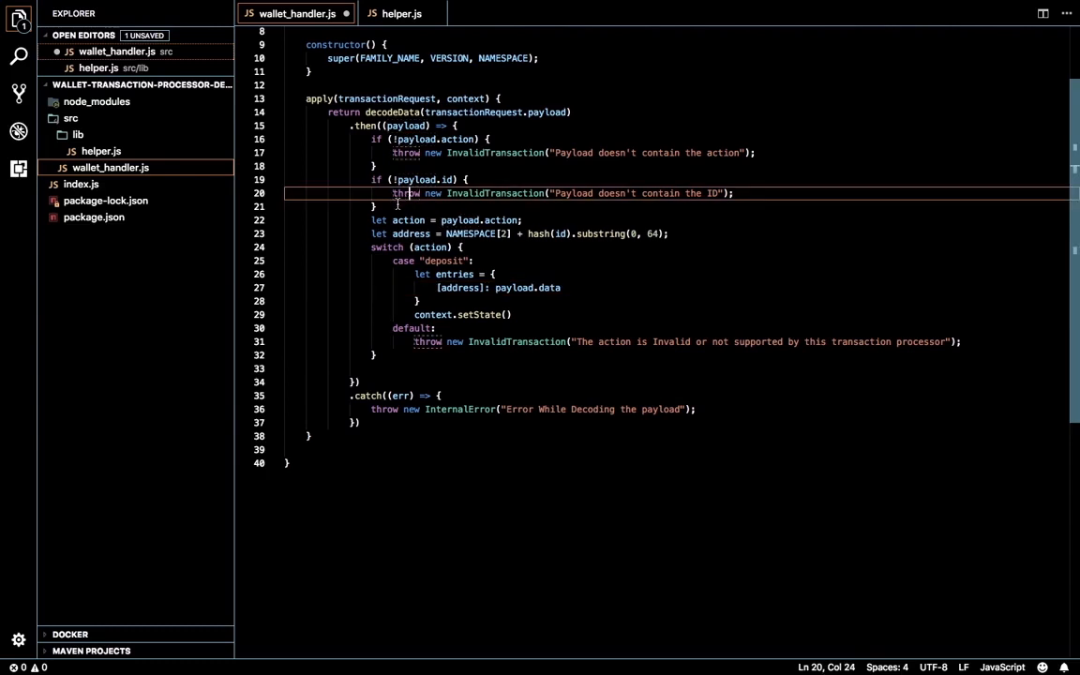
- Add a payload.data check throwing InvalidTransaction when Data is missing
key("Enter")
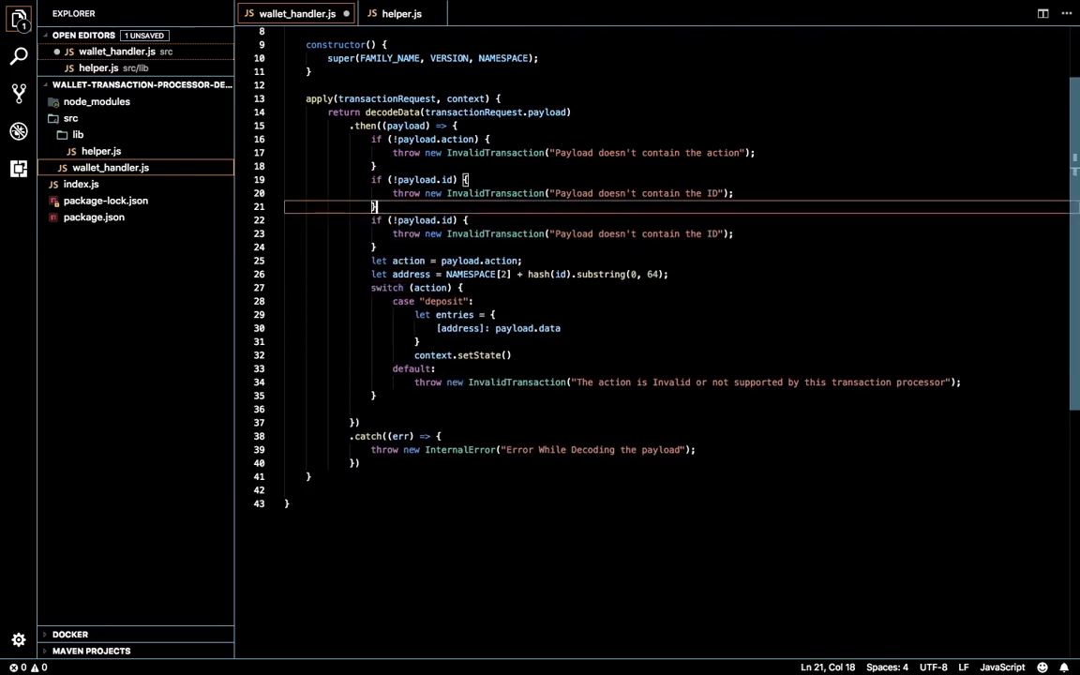
type("dat")
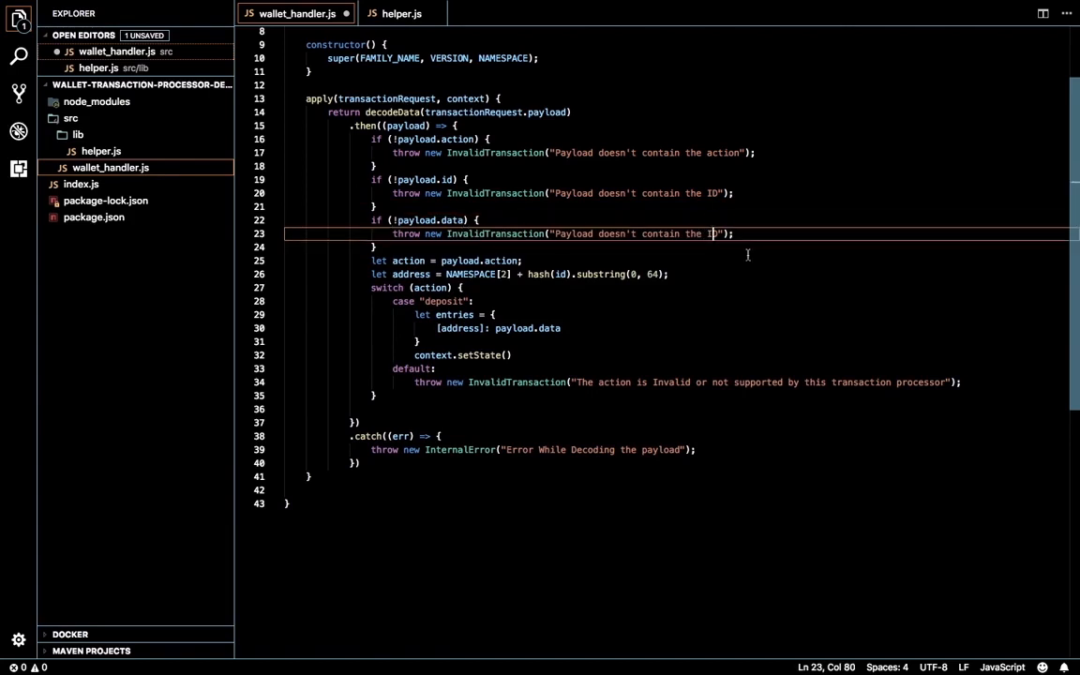
type("ata")
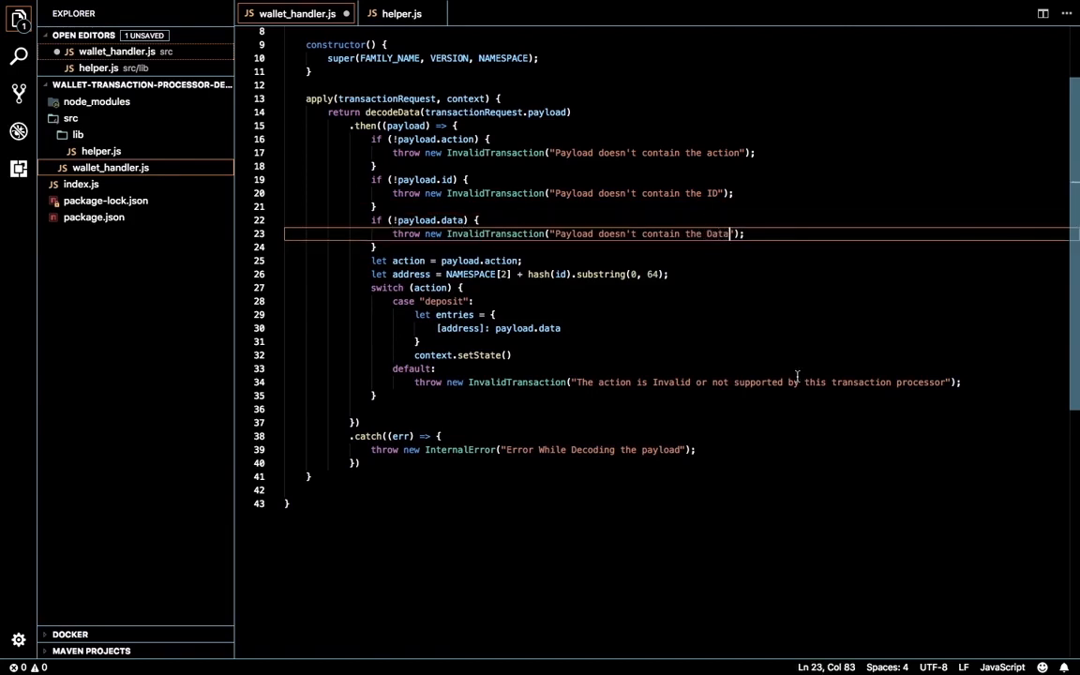
- Add a /** comment showing a sample payload with Name 'jo...' and Amount 1000
left_click(454, 124)
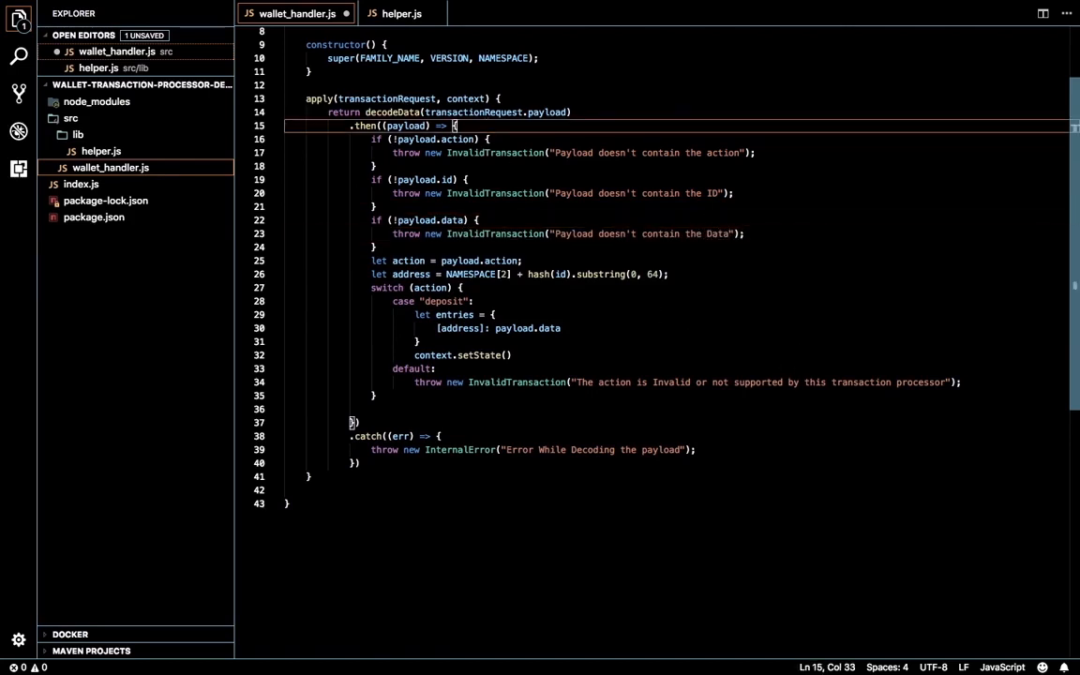
type("/**")
type("* NAm")
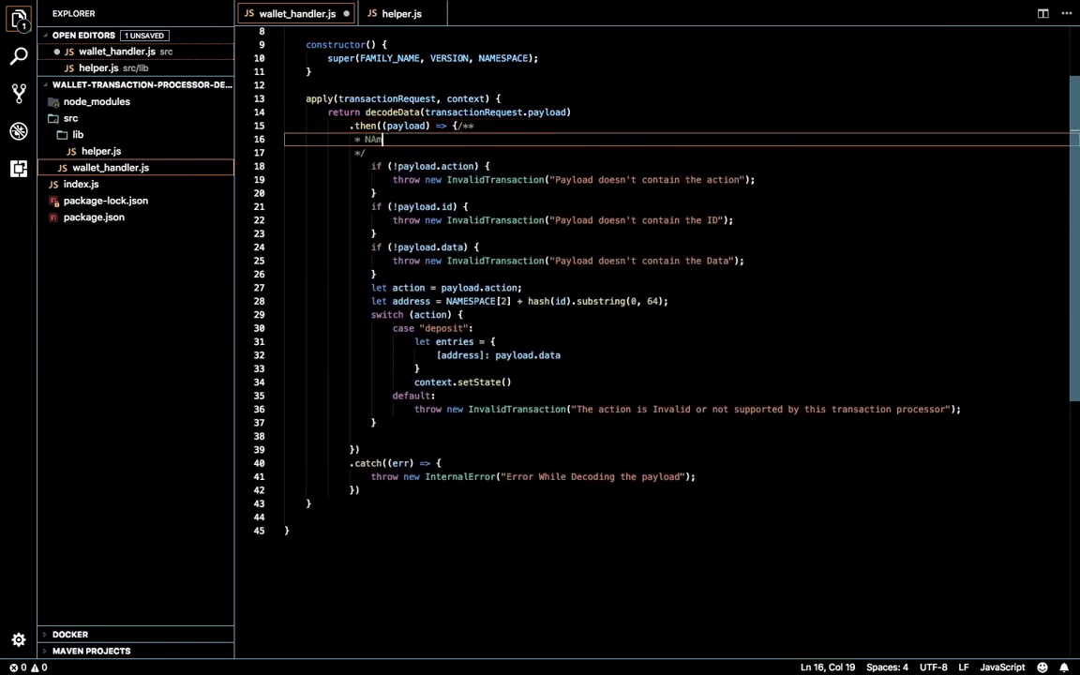
type("e :")
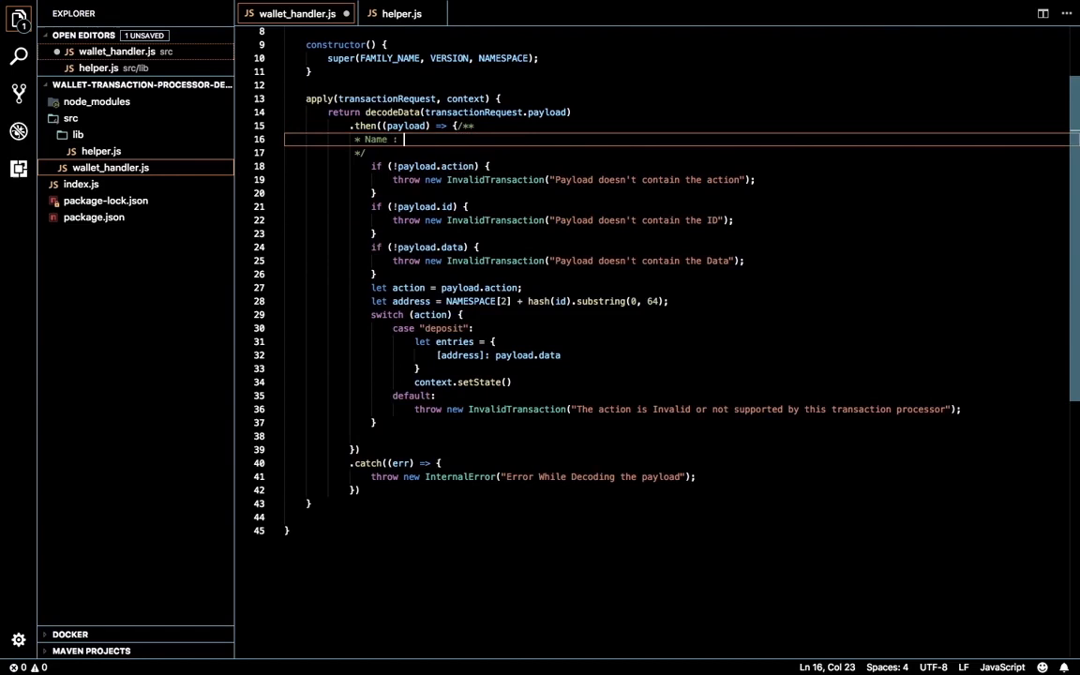
type("joh")
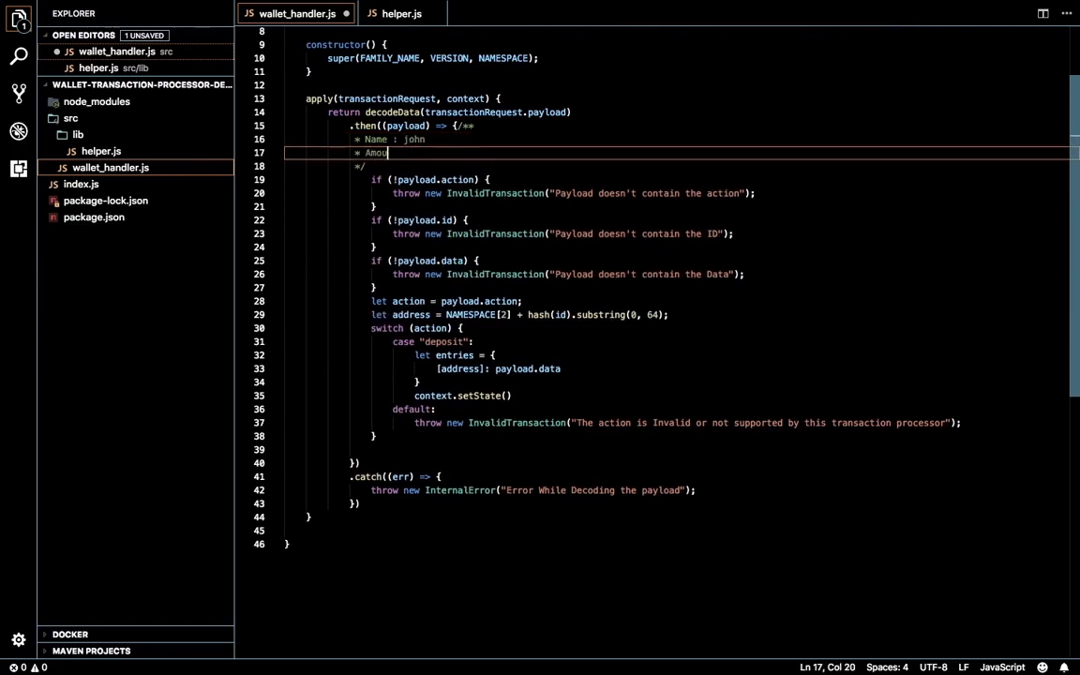
type("nt :")
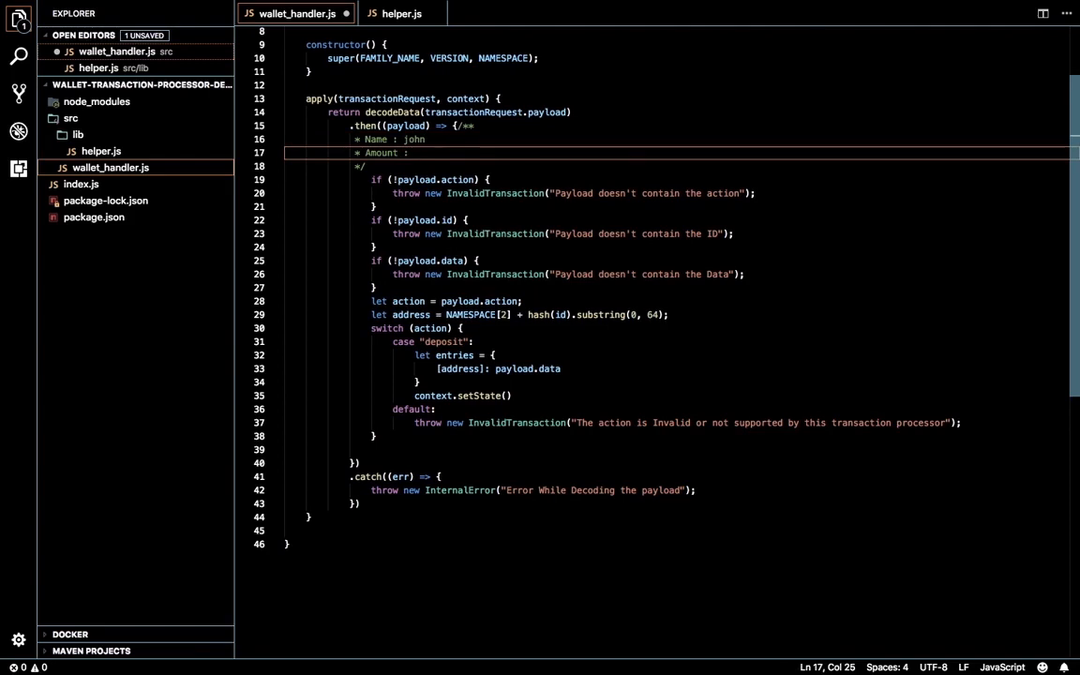
type("1000")
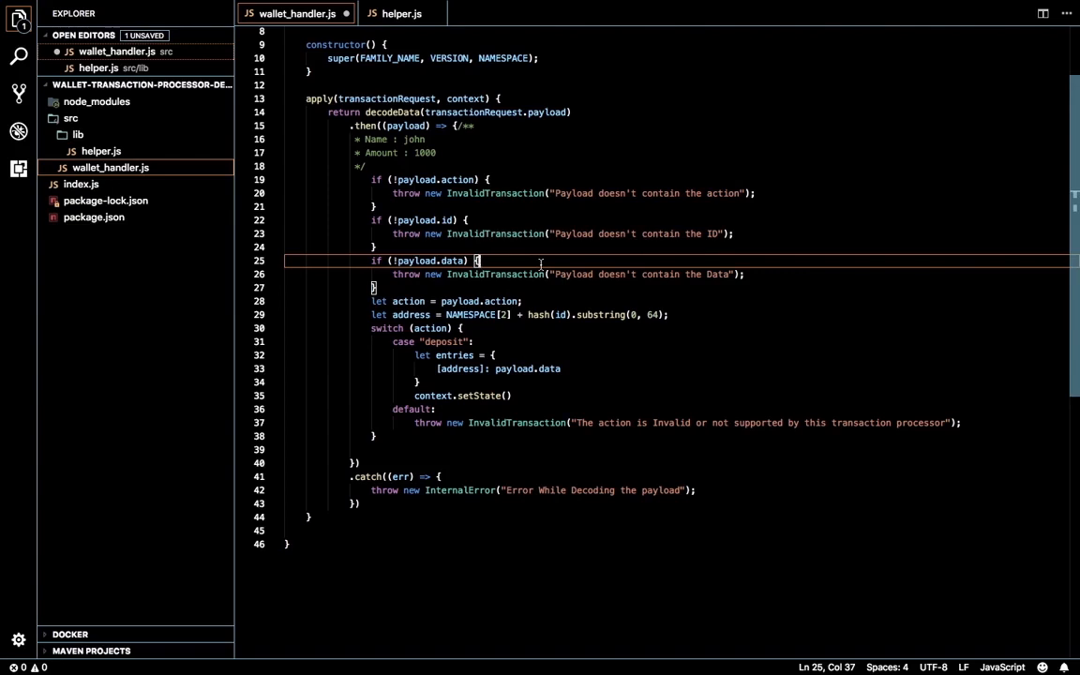
- Pass entries to context.setState in the deposit case
left_click(424, 139)
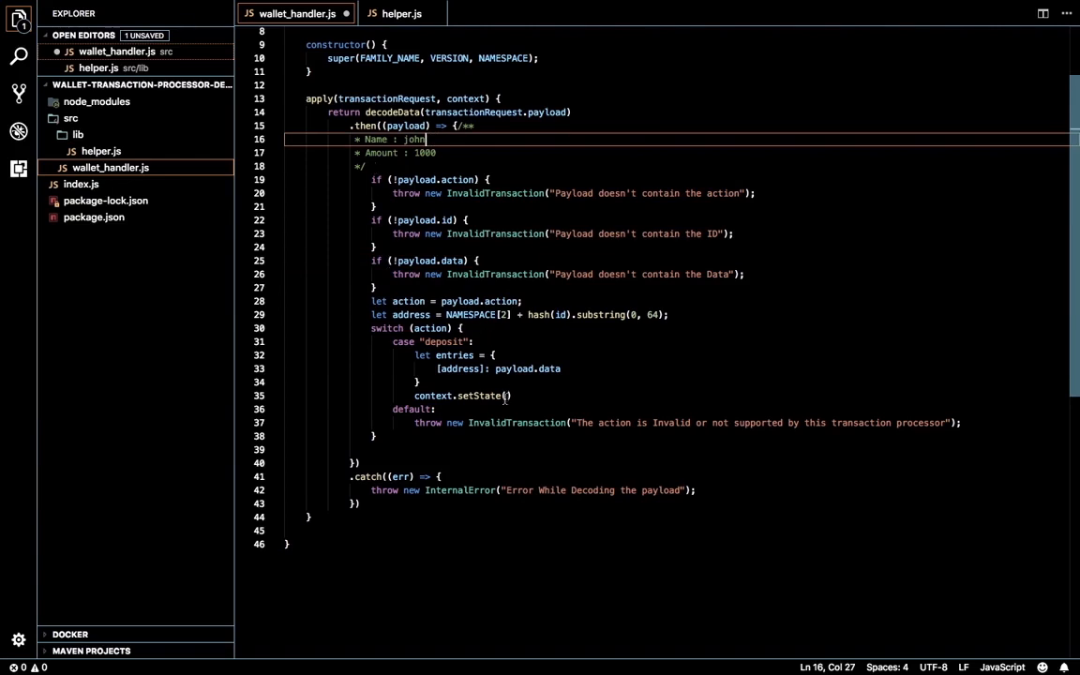
type("entries")
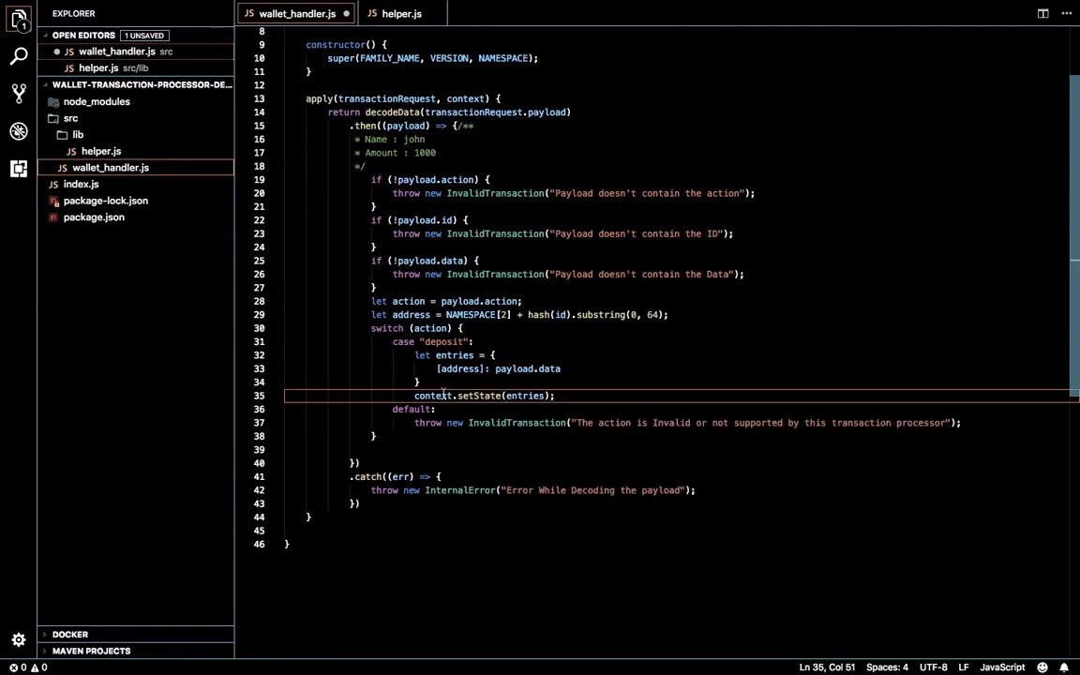
left_click(417, 393)
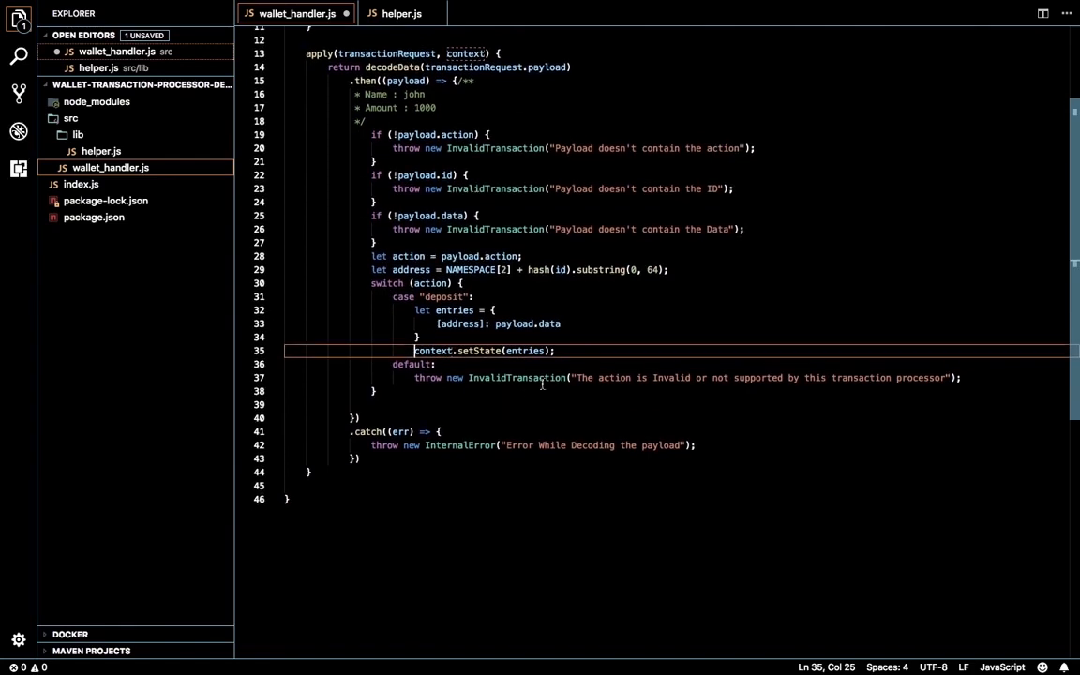
- Add case "withdraw": calling context.getState([address])
key("enter")
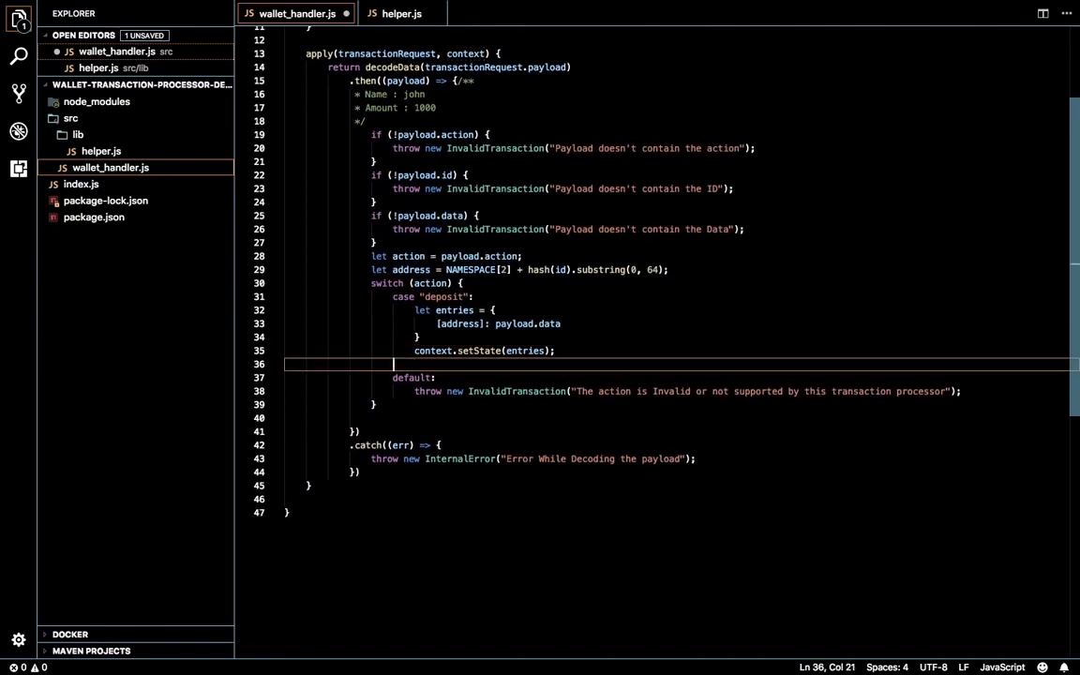
type("case \"")
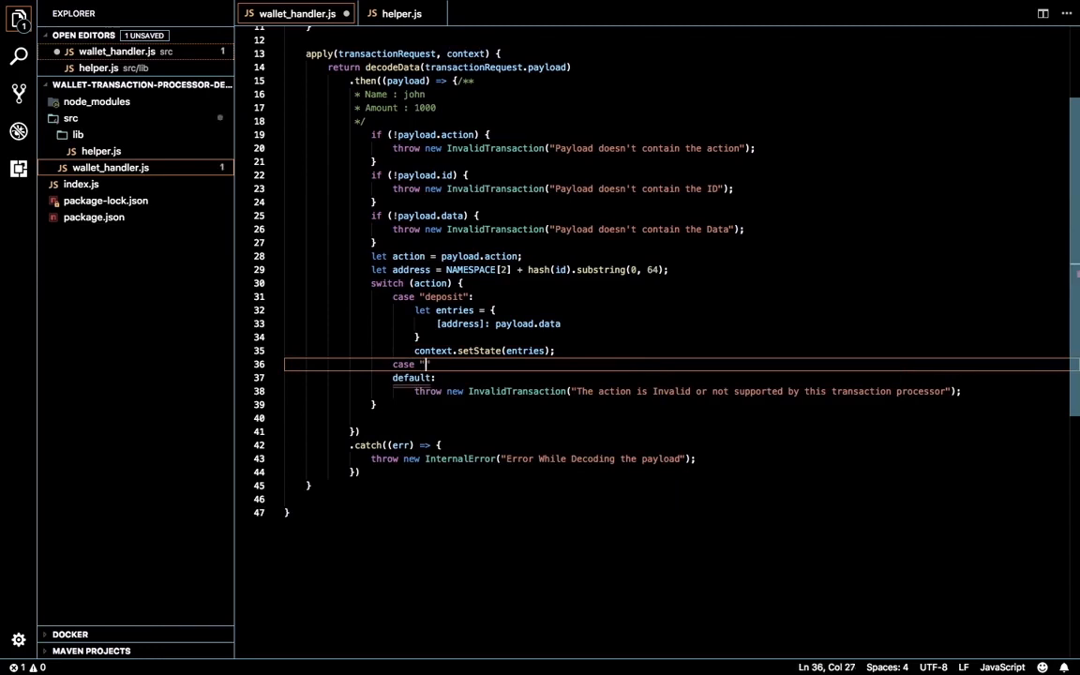
type("withdraw\":")
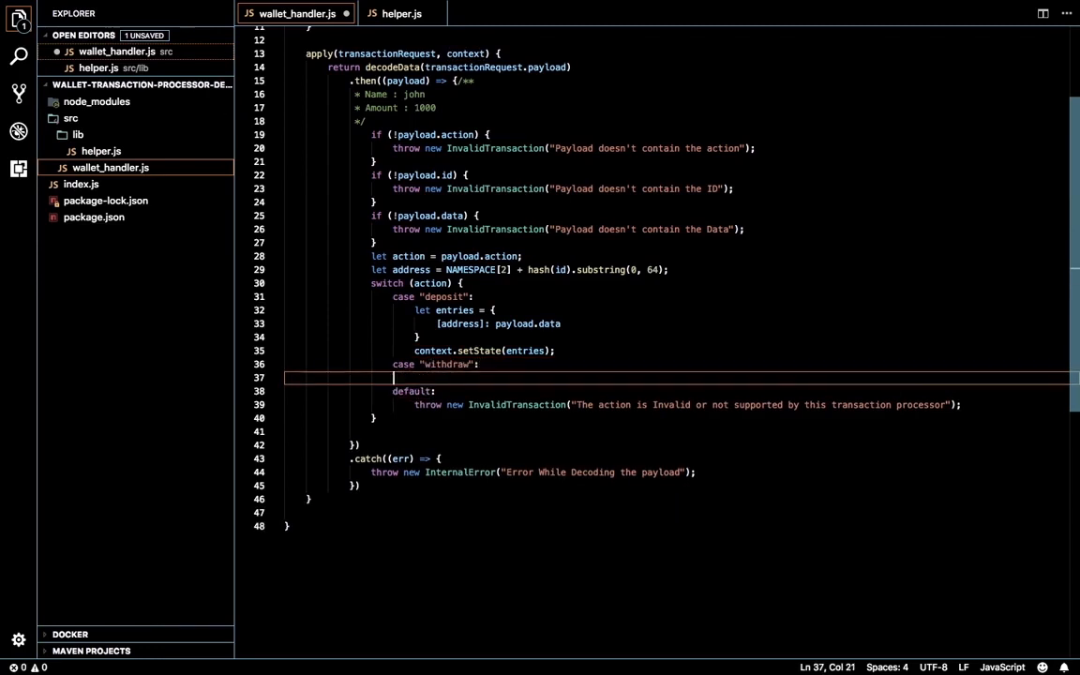
type("let")
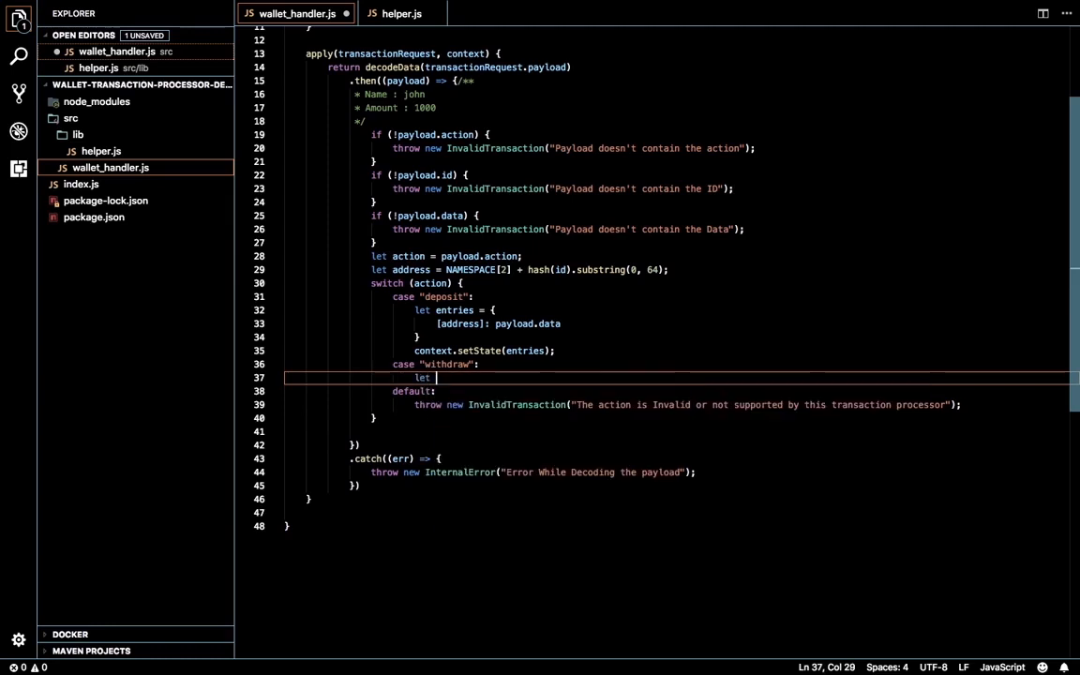
type("context.getState([")
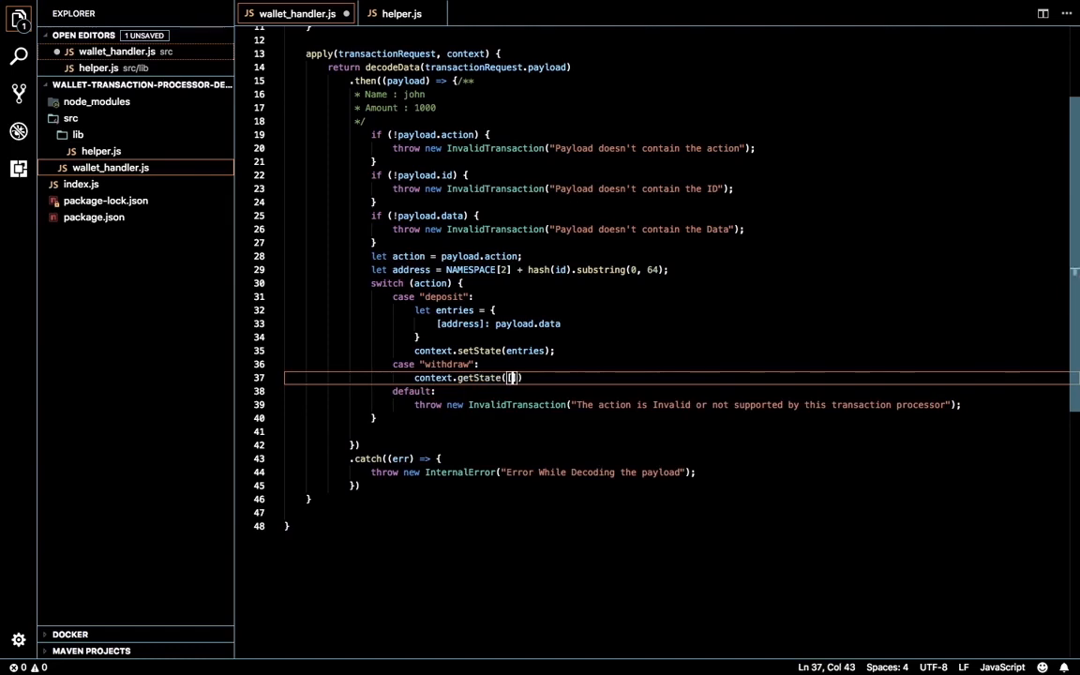
type("address")
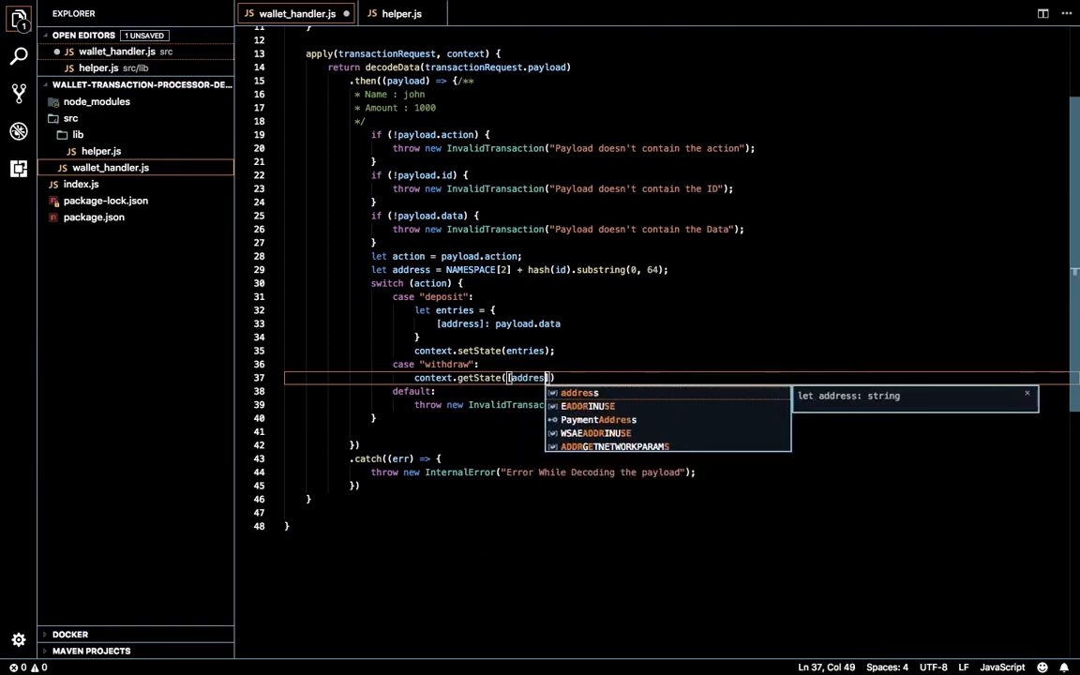
type("].")
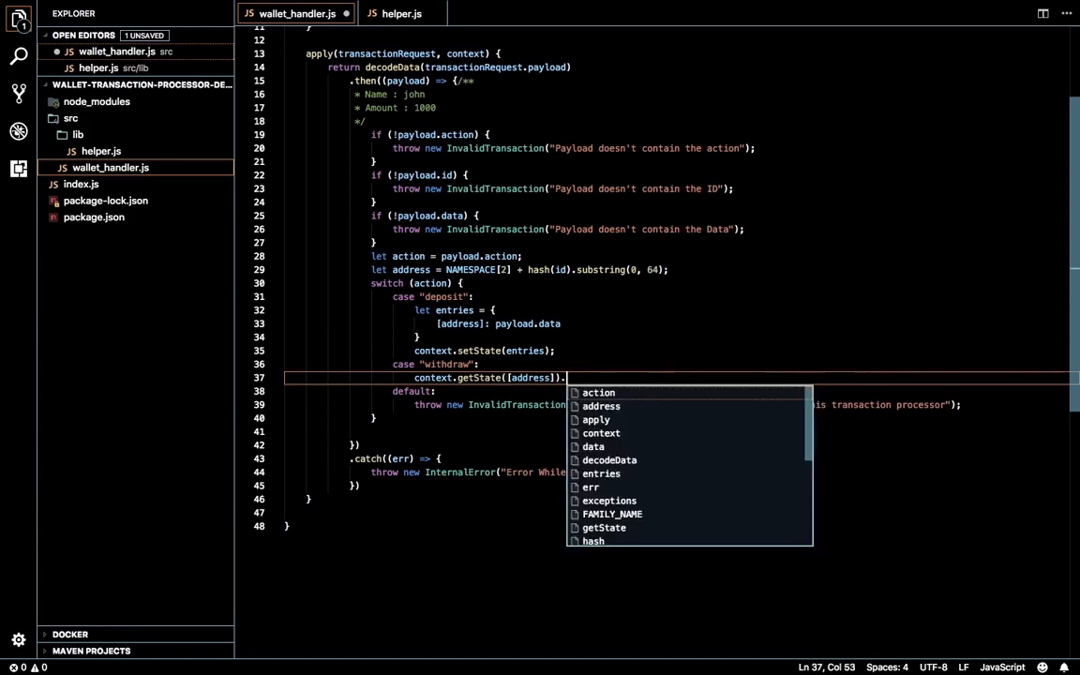
key("Escape")
type(";")
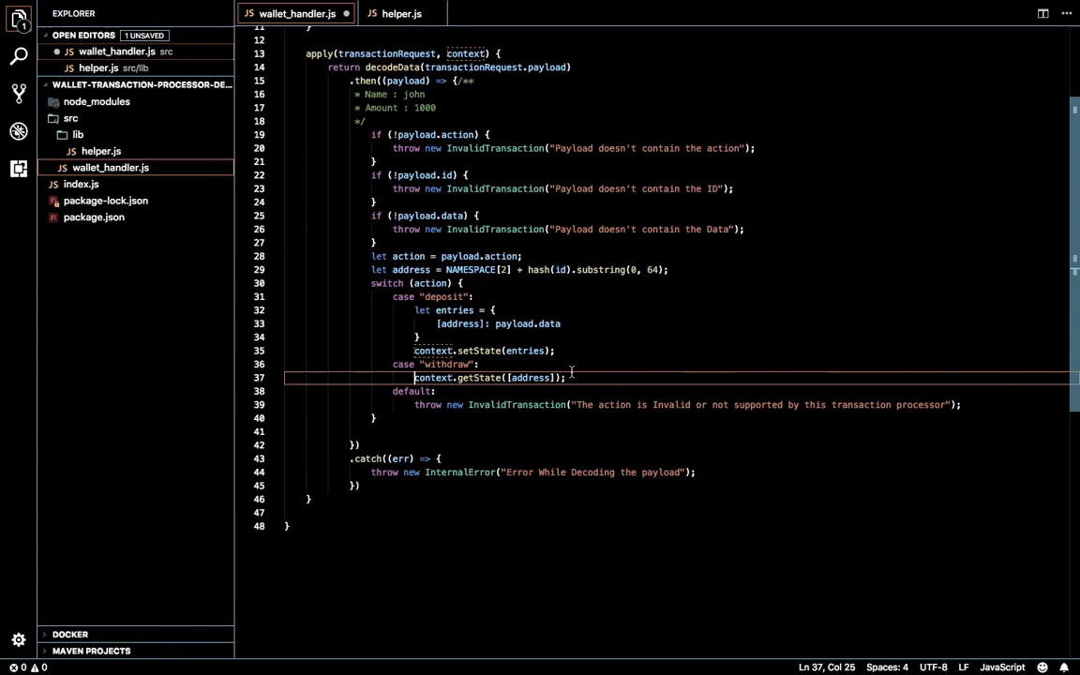
- Chain .then((possibleAddressValues) => { }) onto the getState call
type(".")
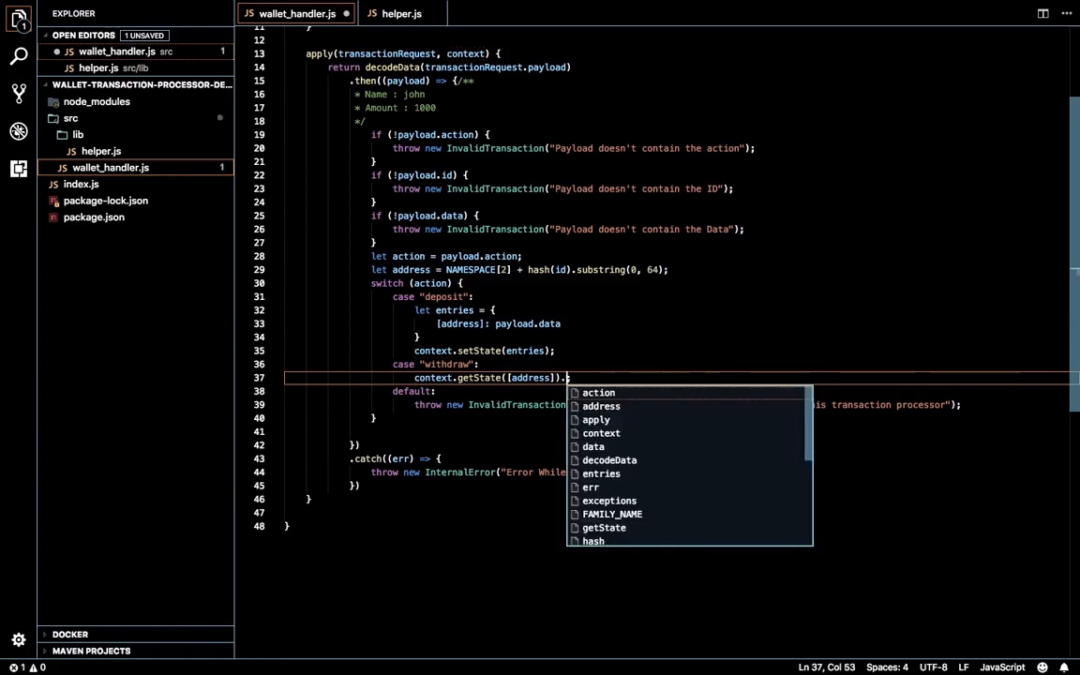
type(".then((")
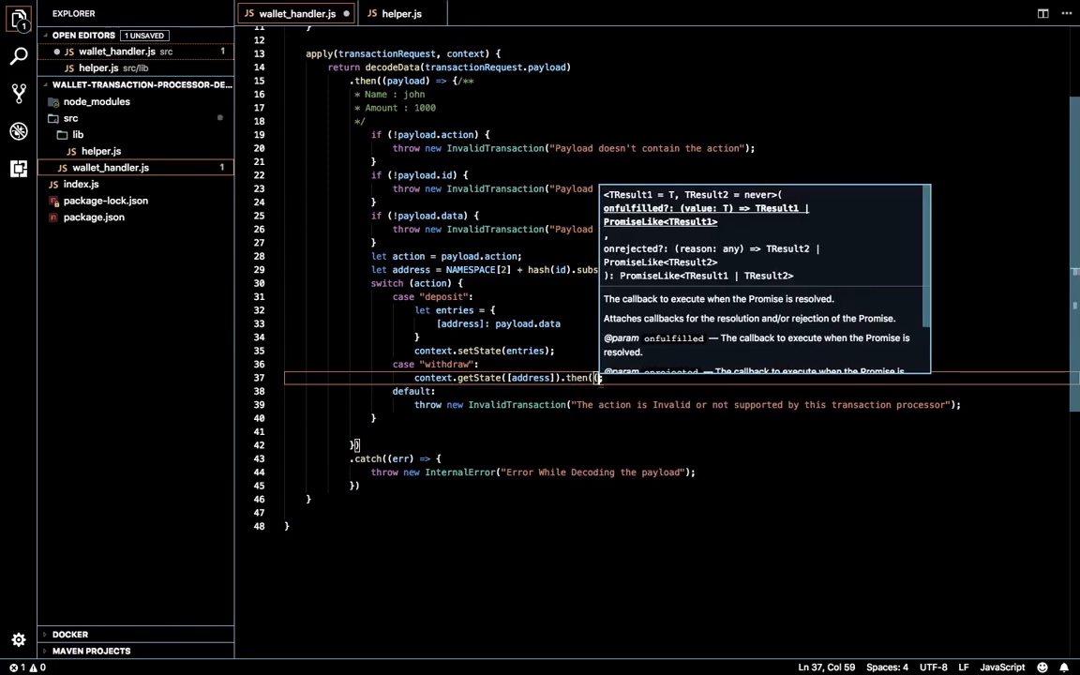
type("possibleAddressValues) => {")
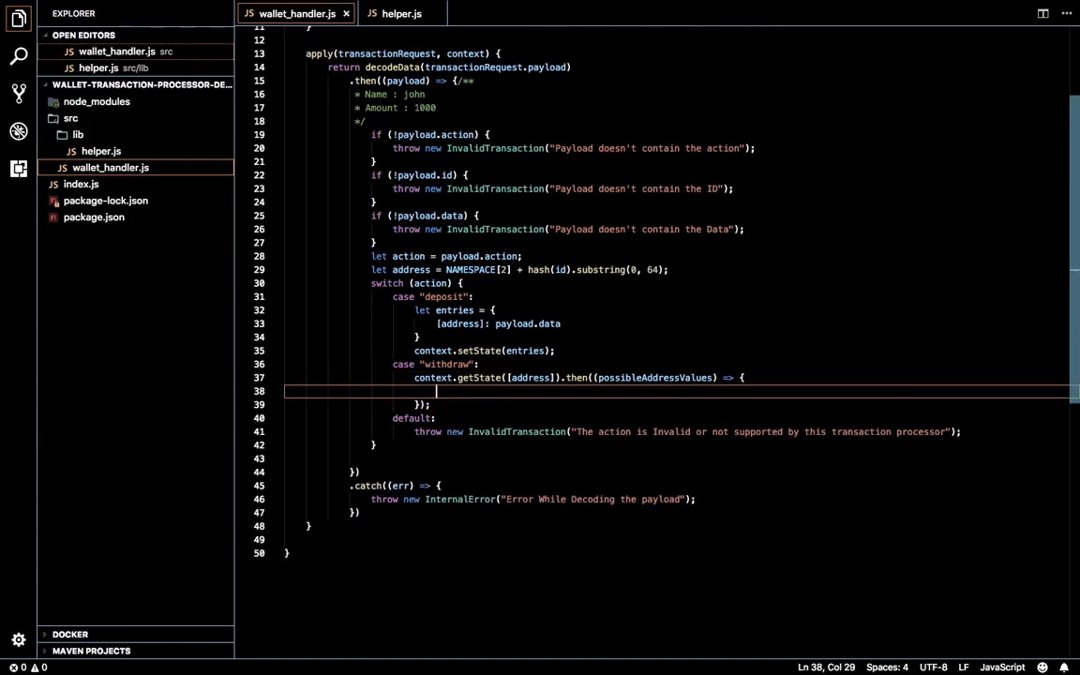
mouse_move(765, 378)
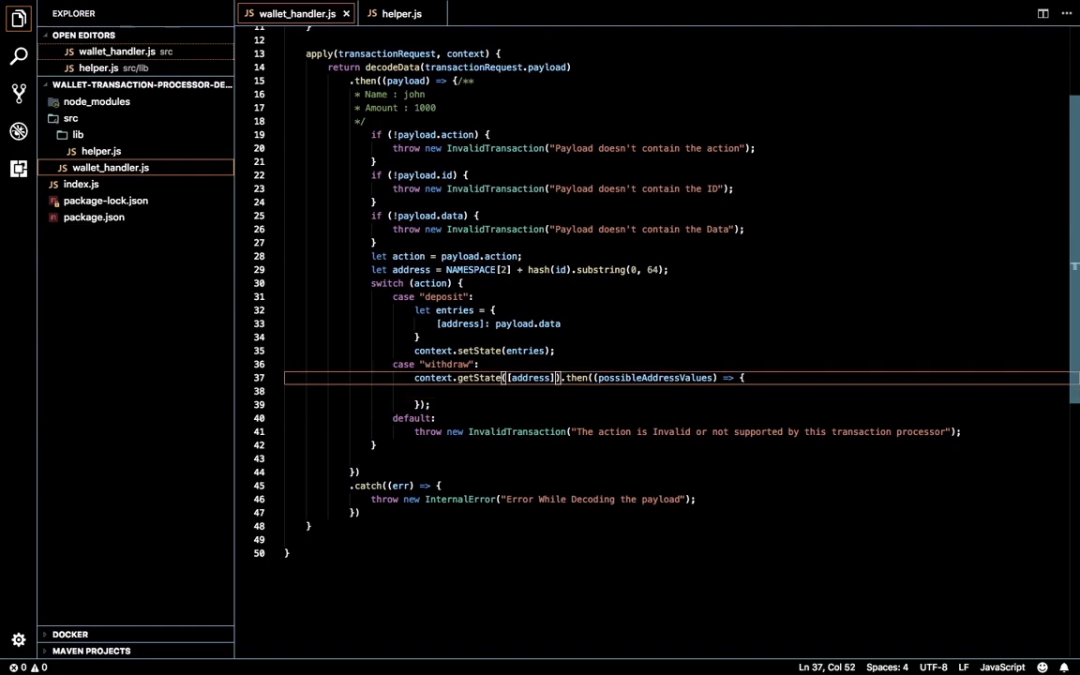
- In withdraw set let stateValue = possibleAddressValues[address] and start an if(stateValue) block
key("Enter")
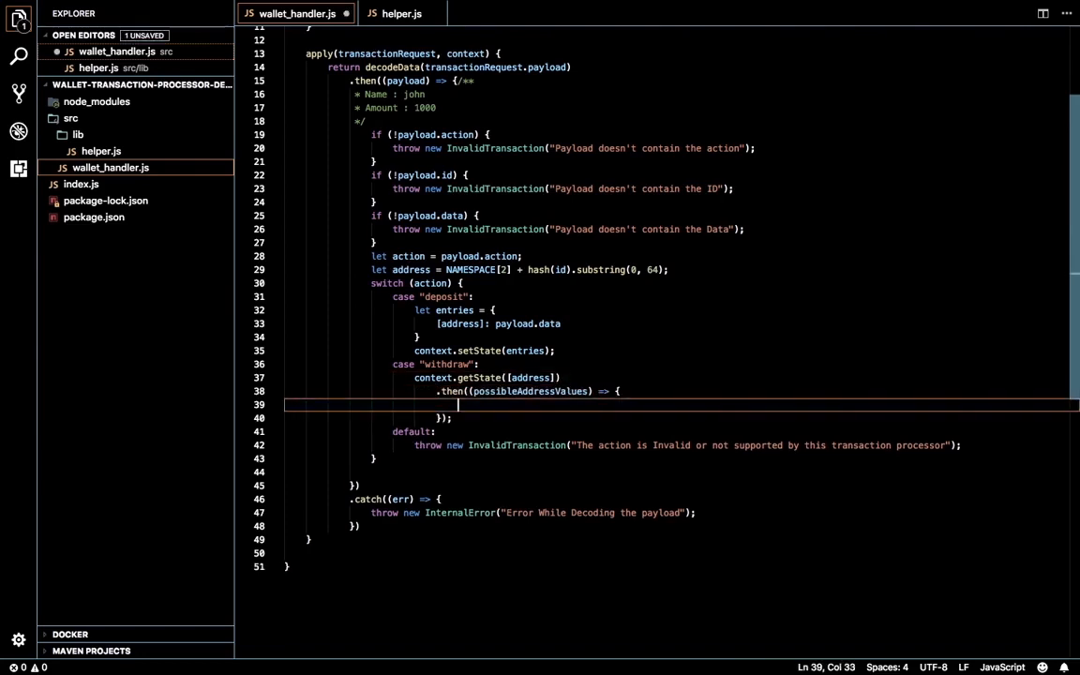
type("possibleAddressValues")
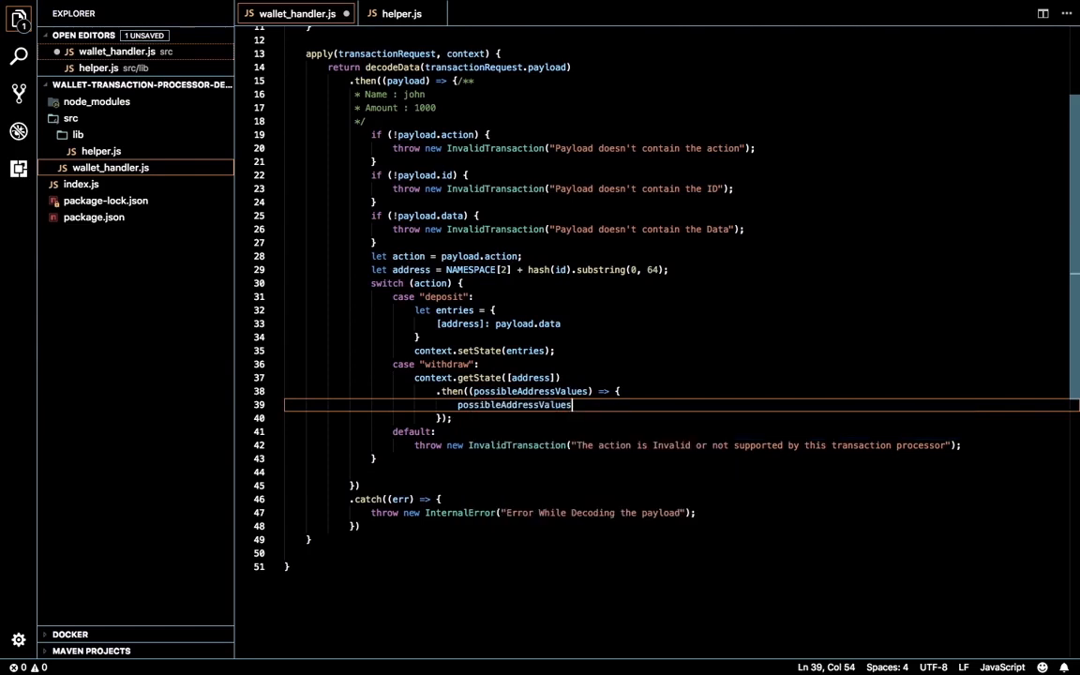
type("[address];")
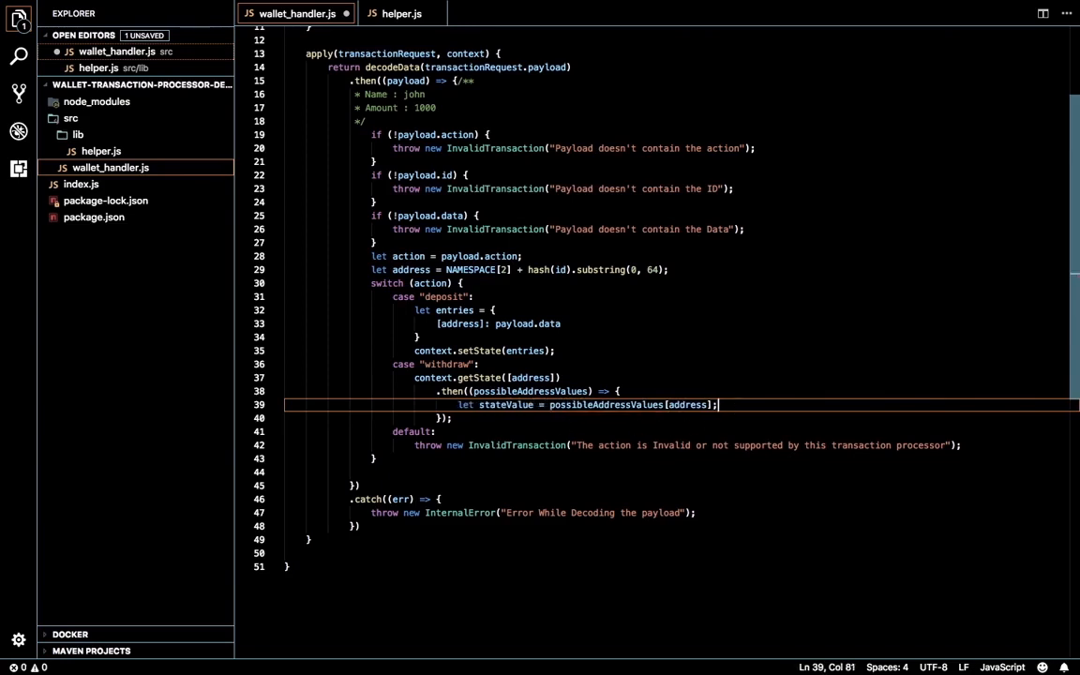
type("let")
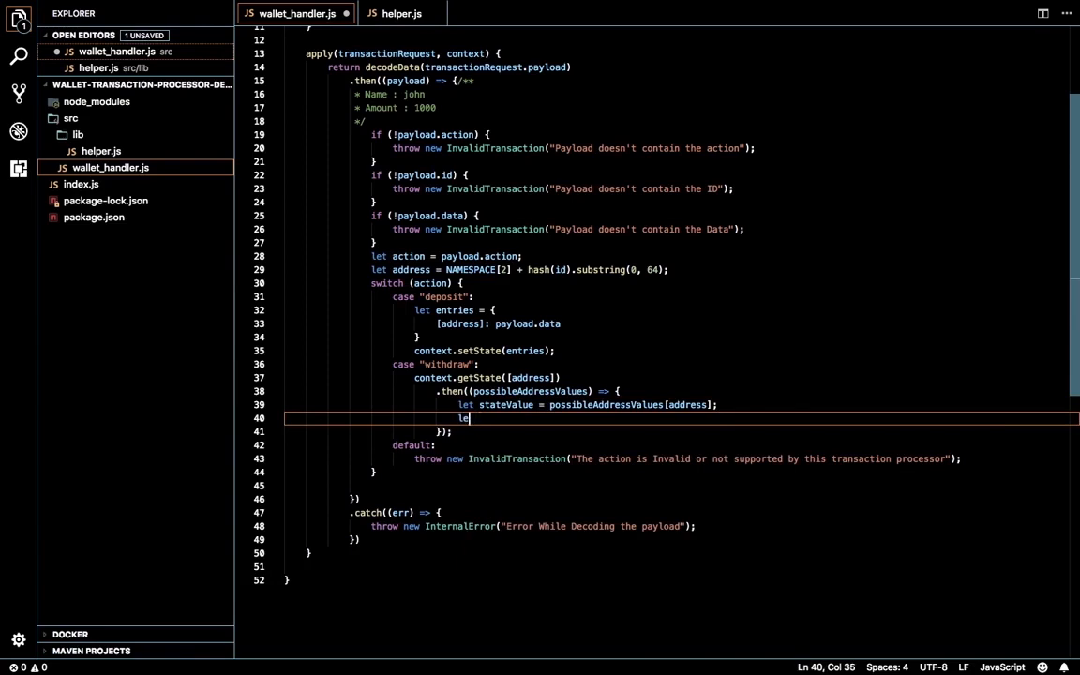
type("if(stateValue.")
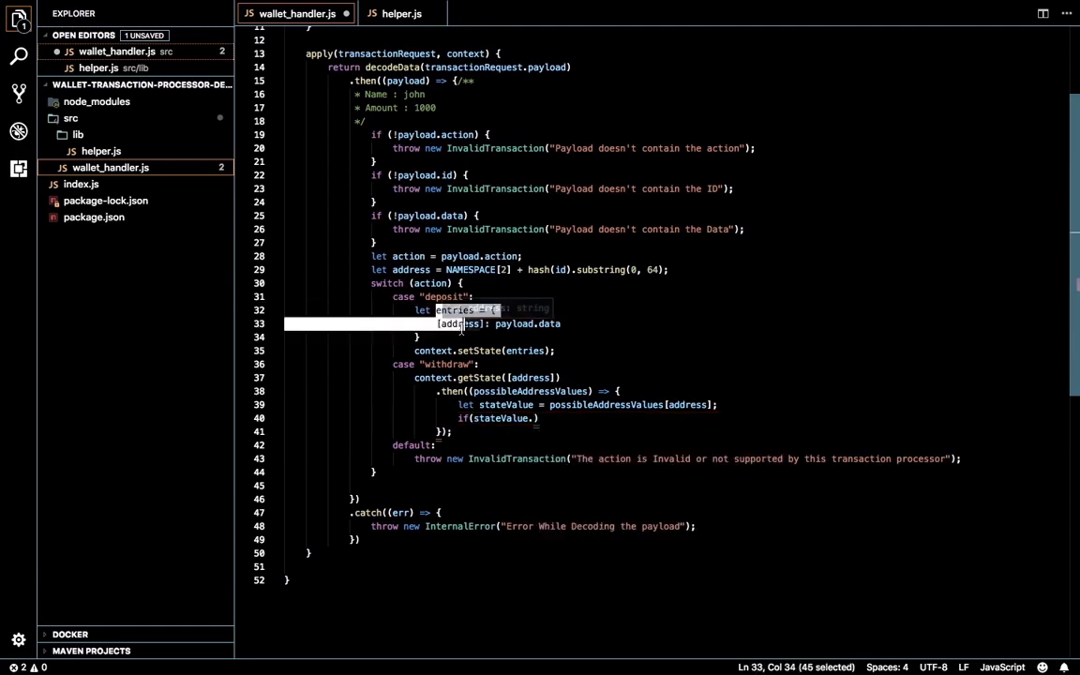
left_click(525, 419)
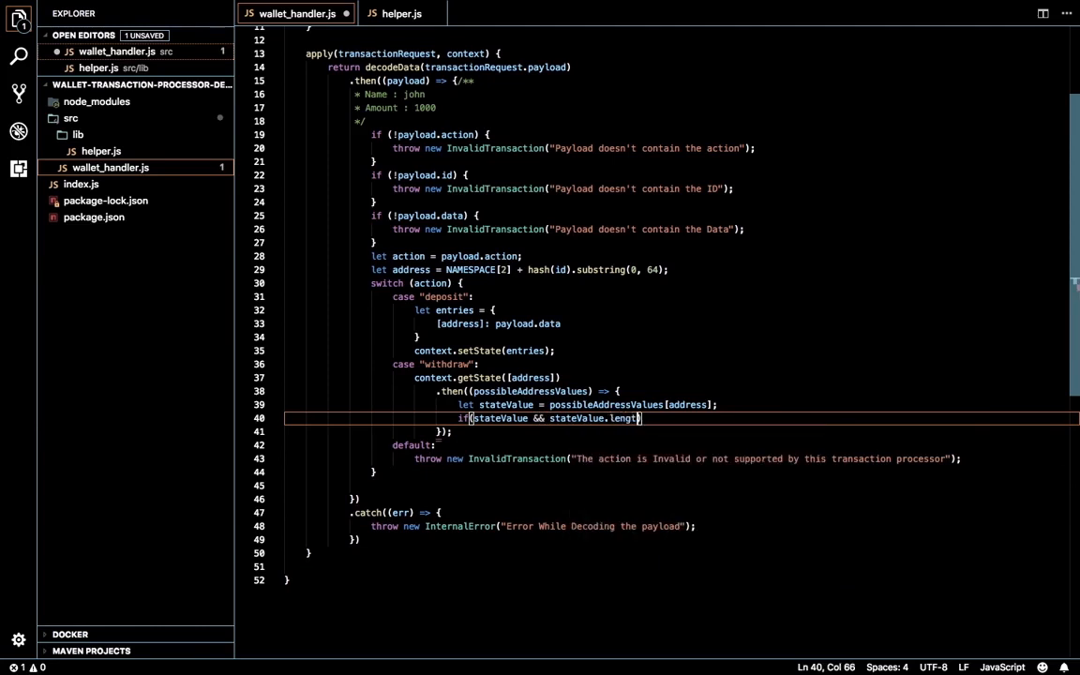
type("){}")
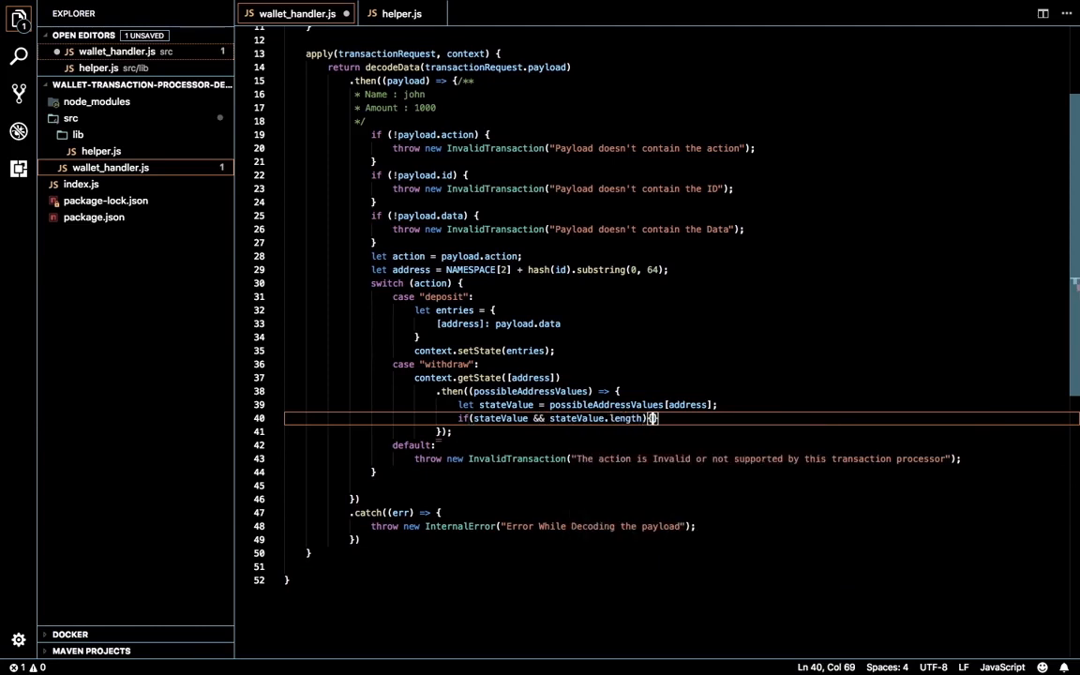
key("enter")
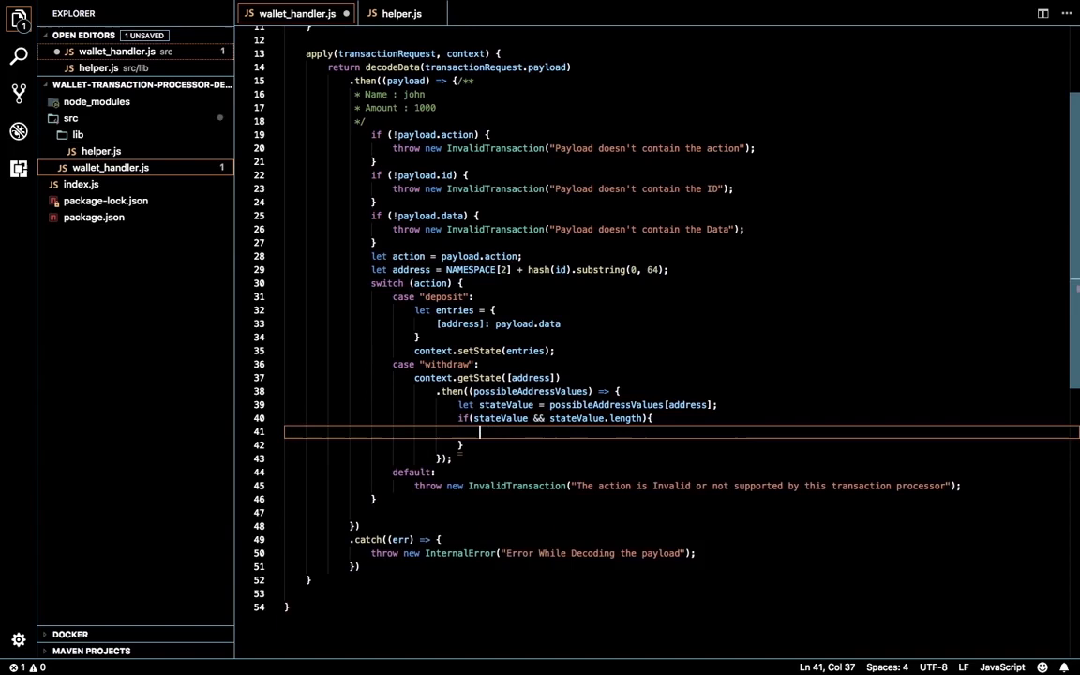
type("let value =")
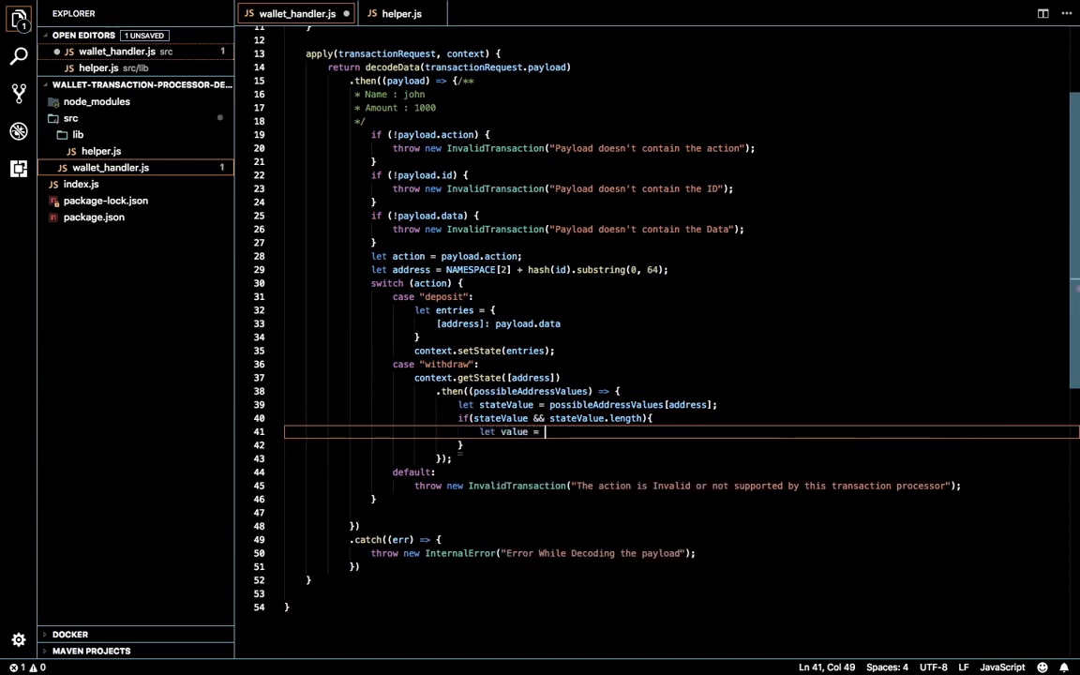
type("stateValue[")
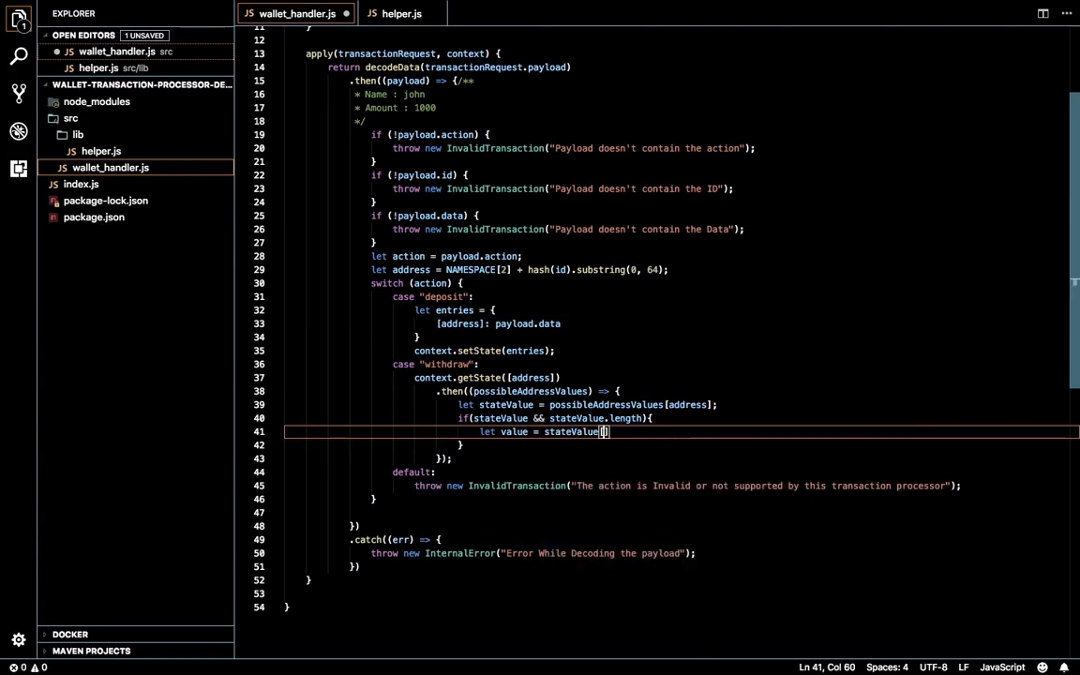
key("Backspace")
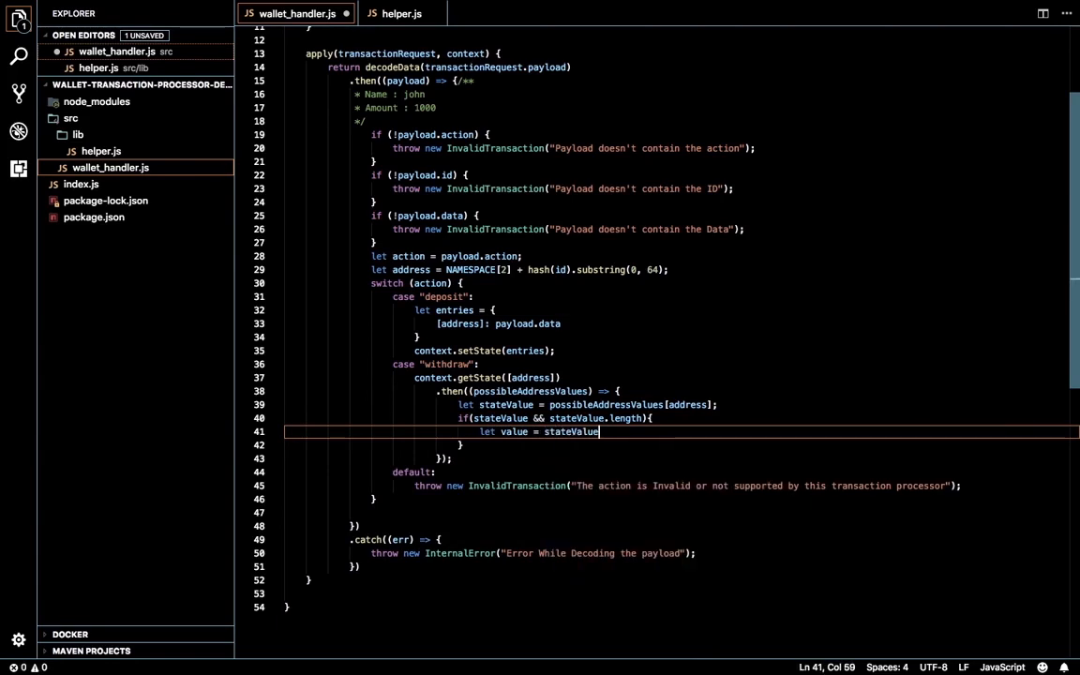
key("Backspace")
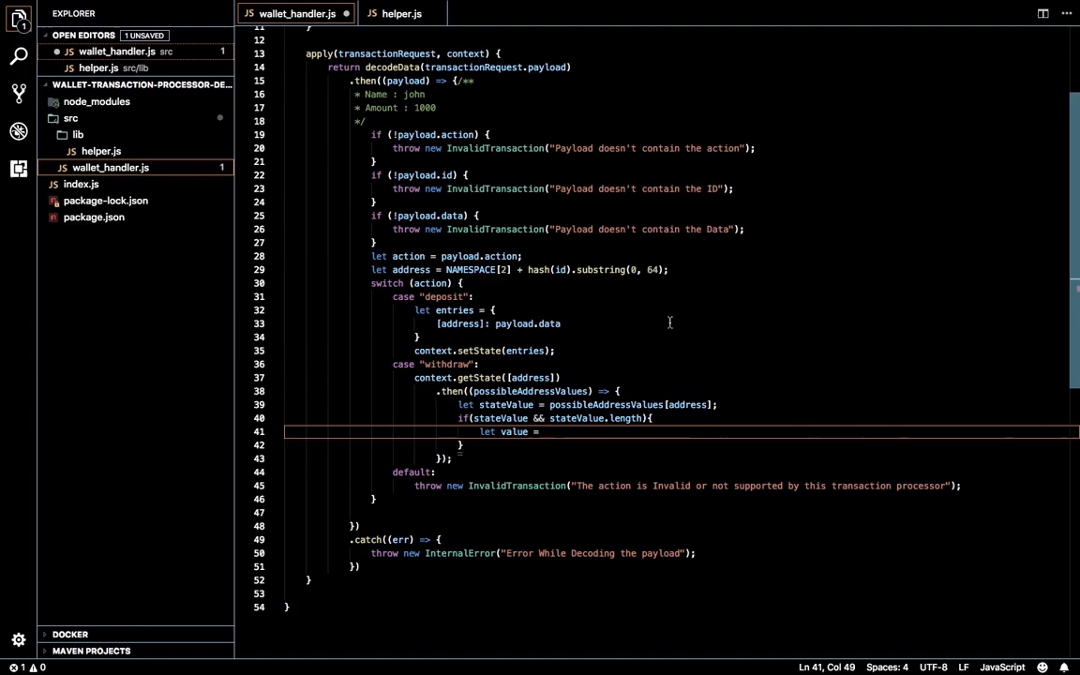
- Require the cbor library and wrap deposit's payload.data in cbor.encode
scroll("up", 3)
type("const")
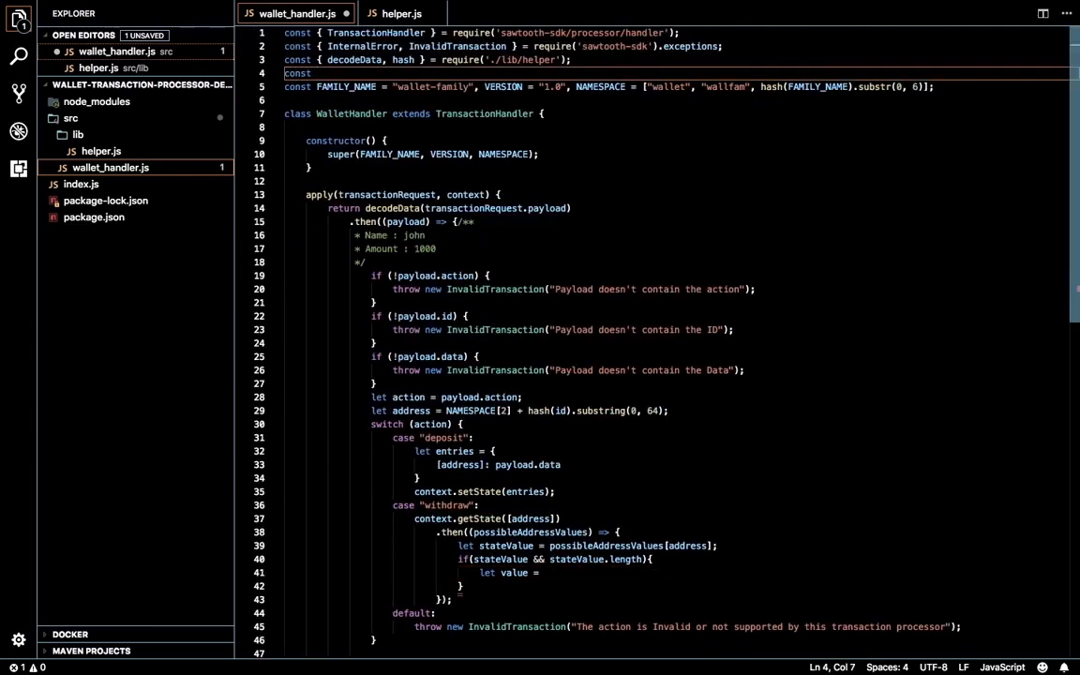
type("cbor =")
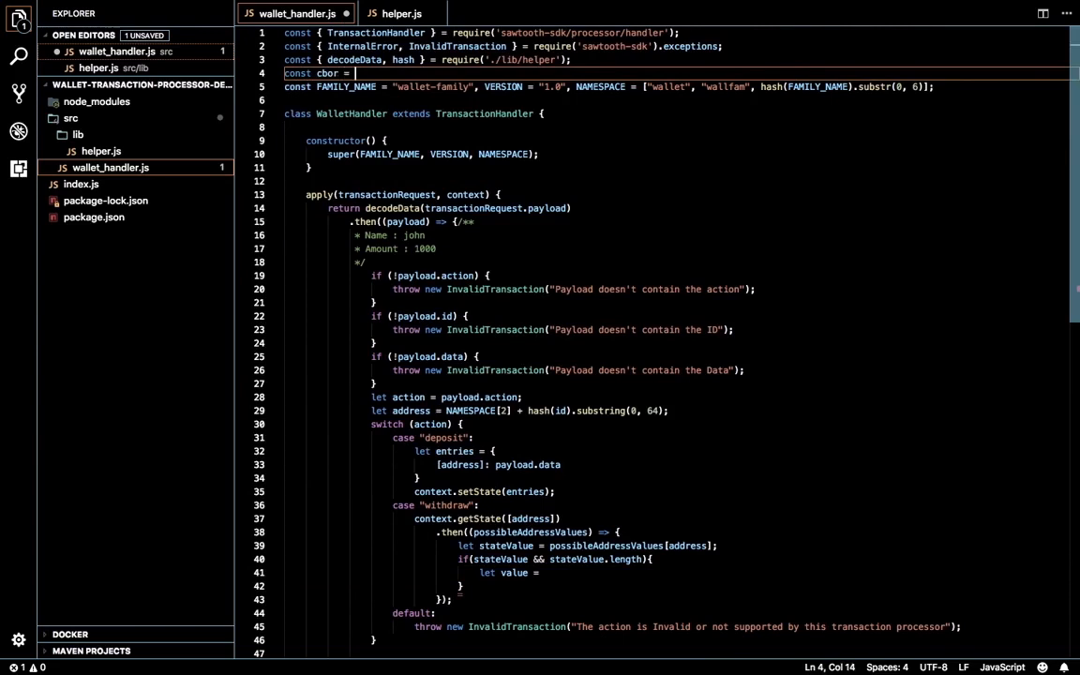
type("require('cbor');")
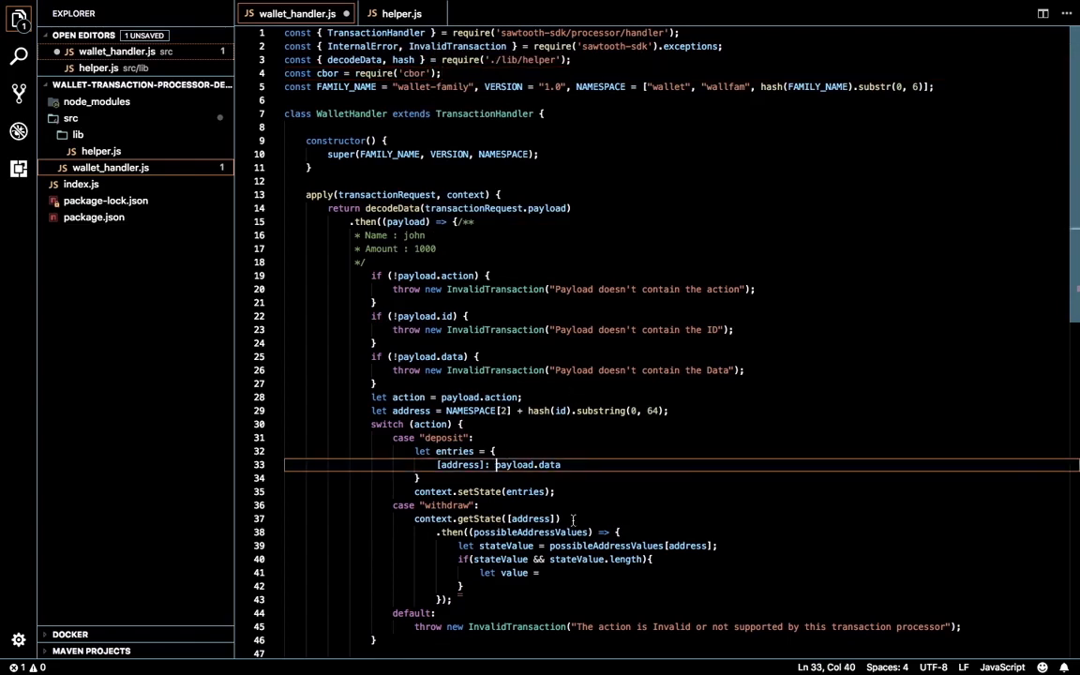
type("cbr")
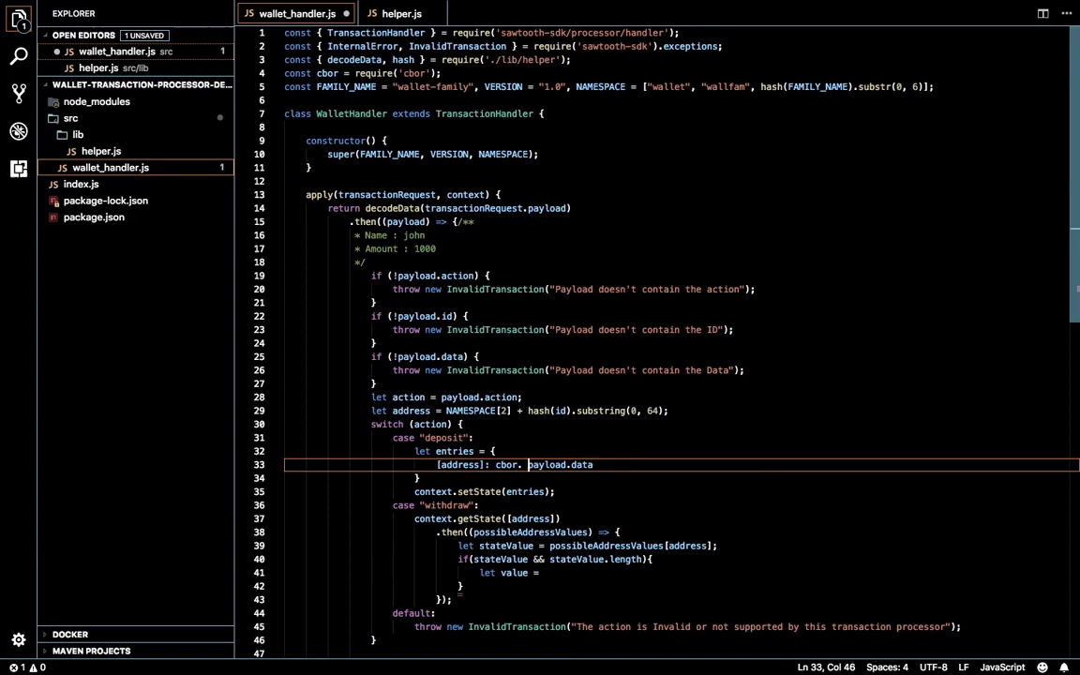
type("encode(")
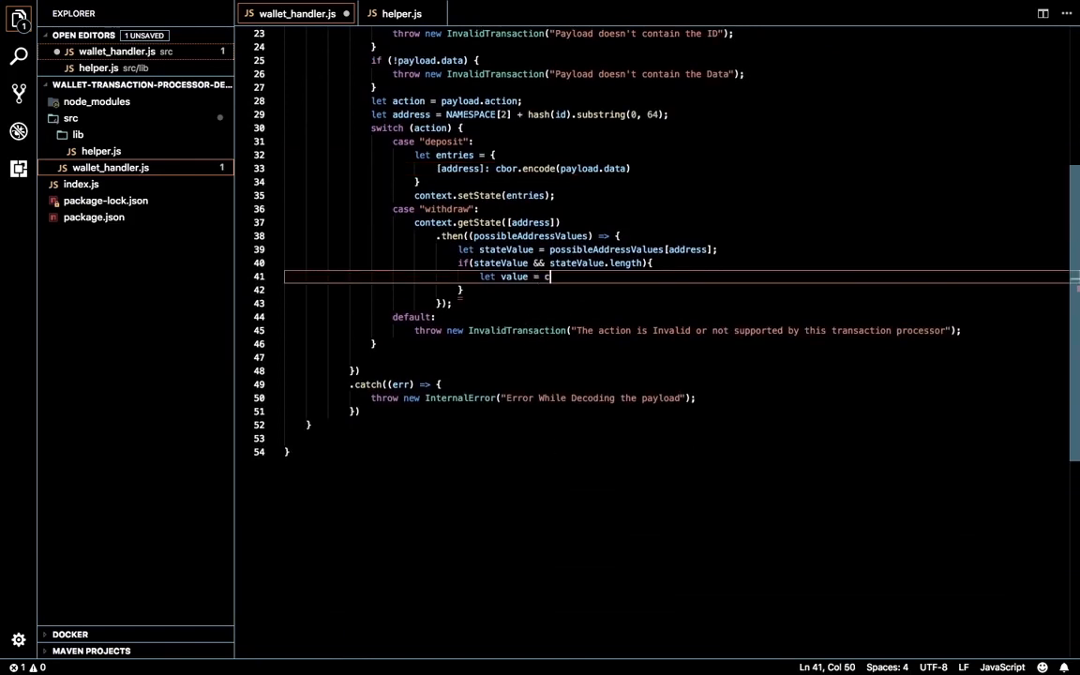
- Decode stateValue with cbor.decodeFirstSync into value and start an if (value[id]) check
type("bor.deco")
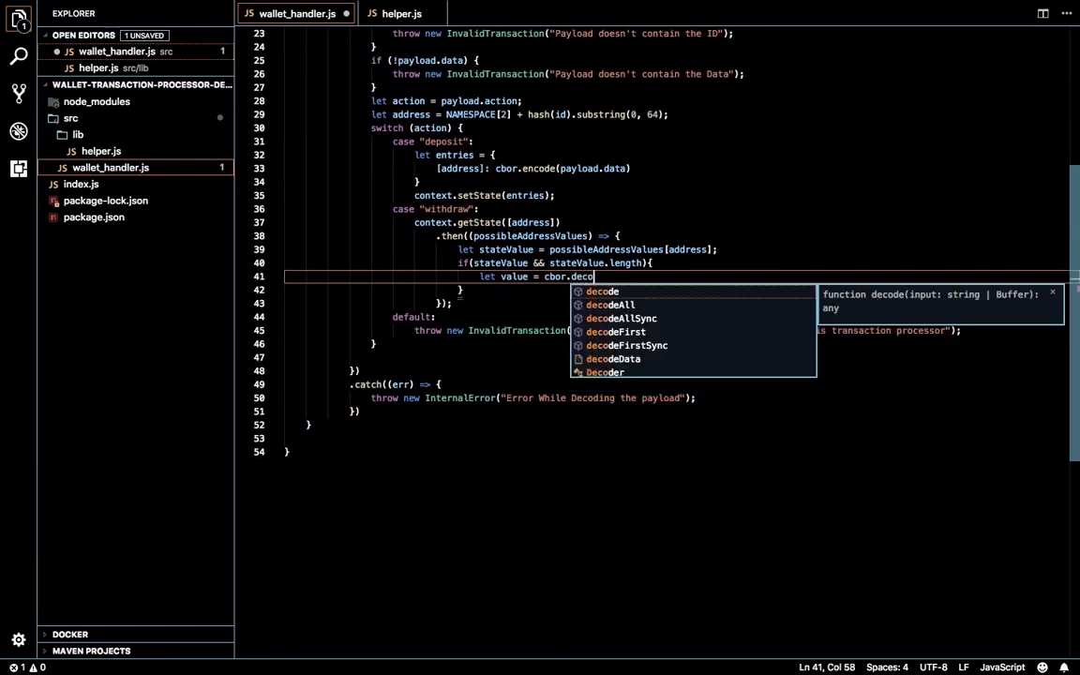
left_click(627, 345)
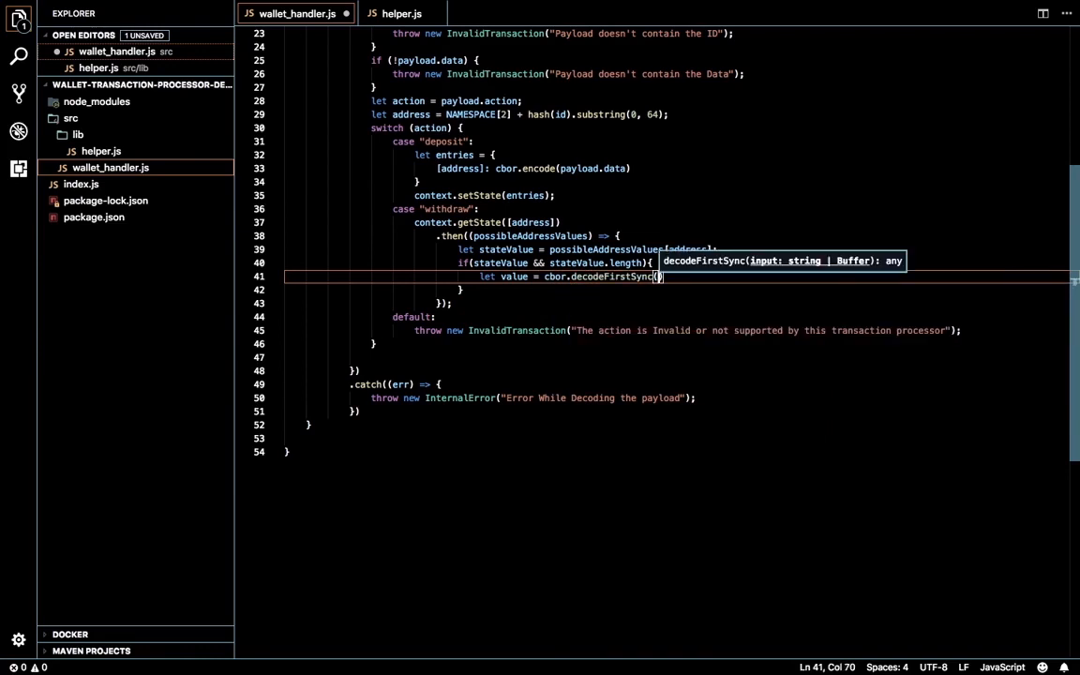
type("stateValue")
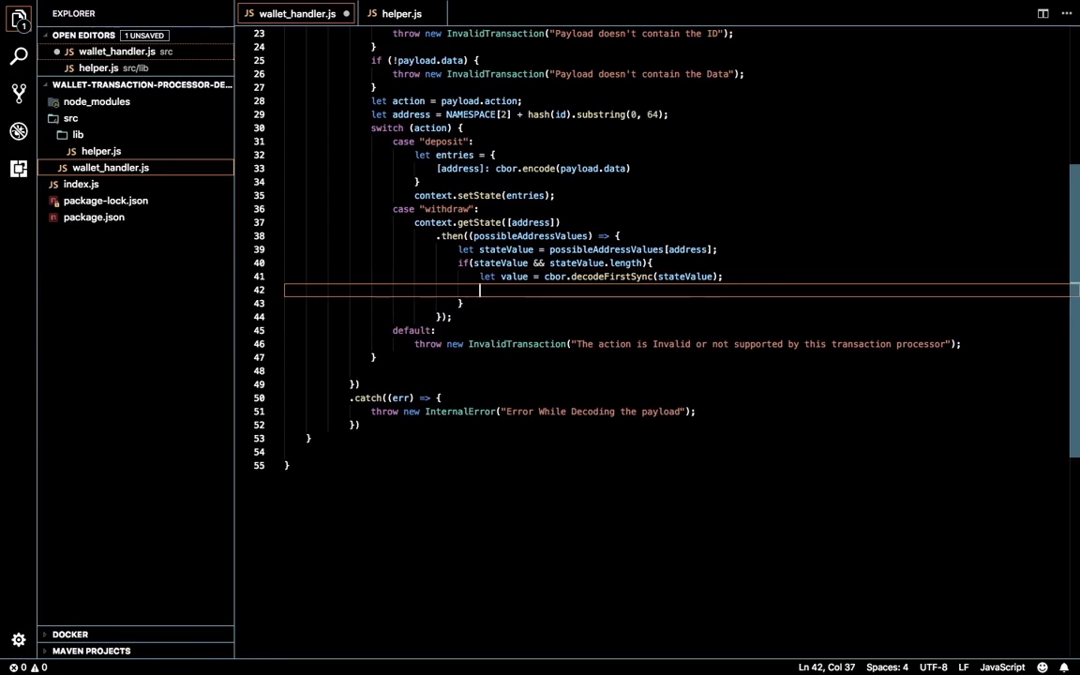
type("if(valid")
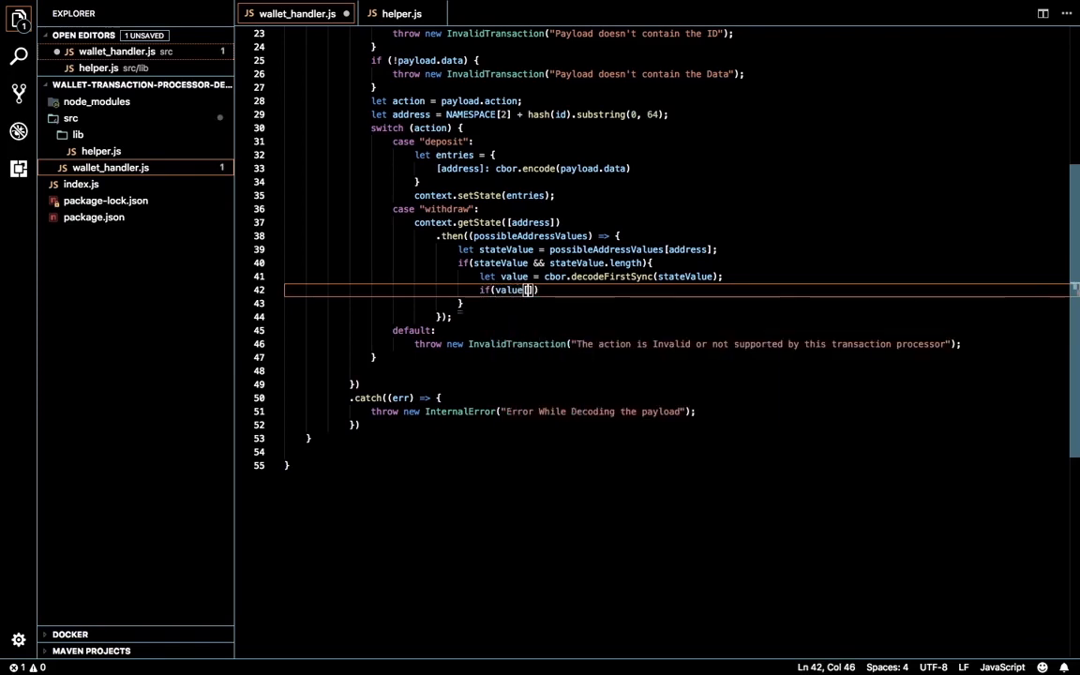
type("id")
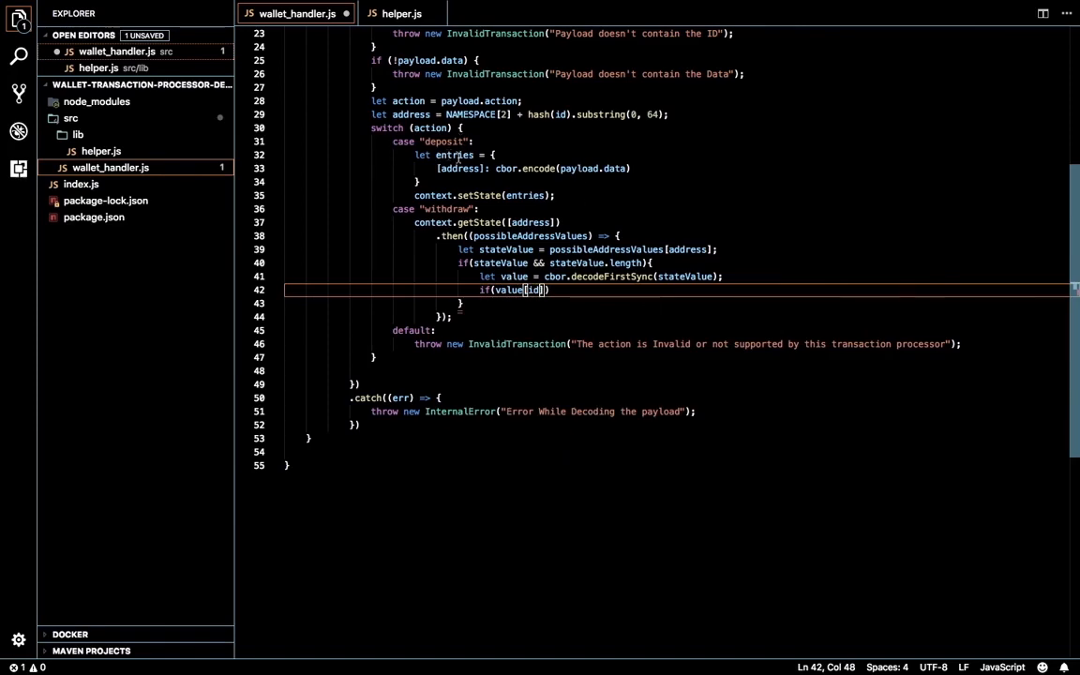
scroll("up", 3)
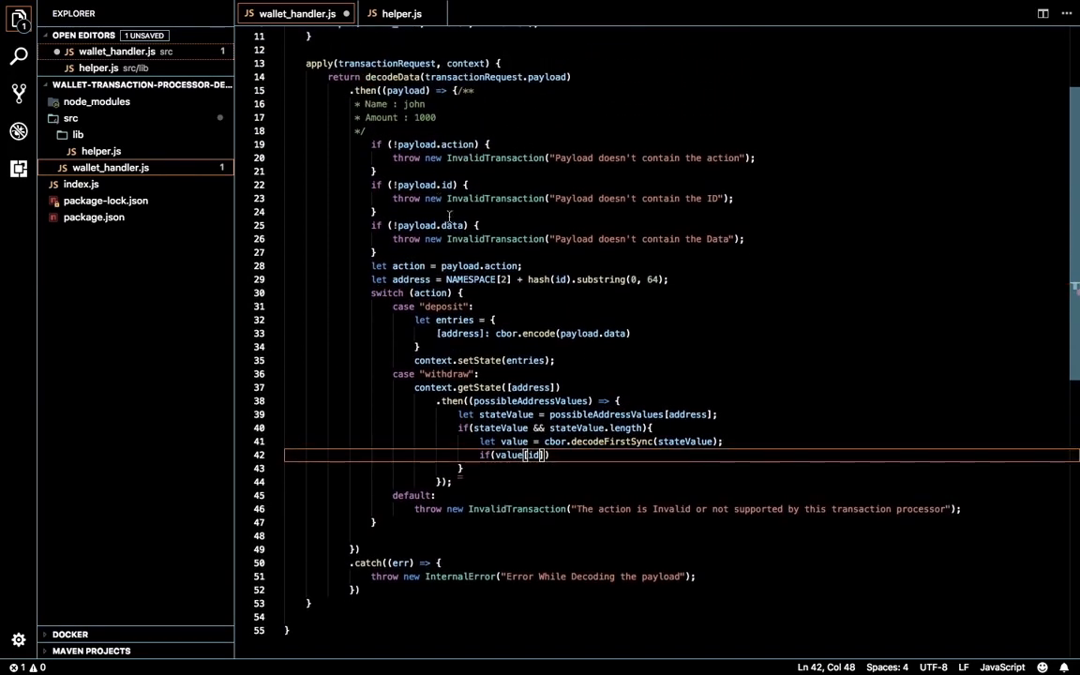
scroll("down", 3)
type(" {")
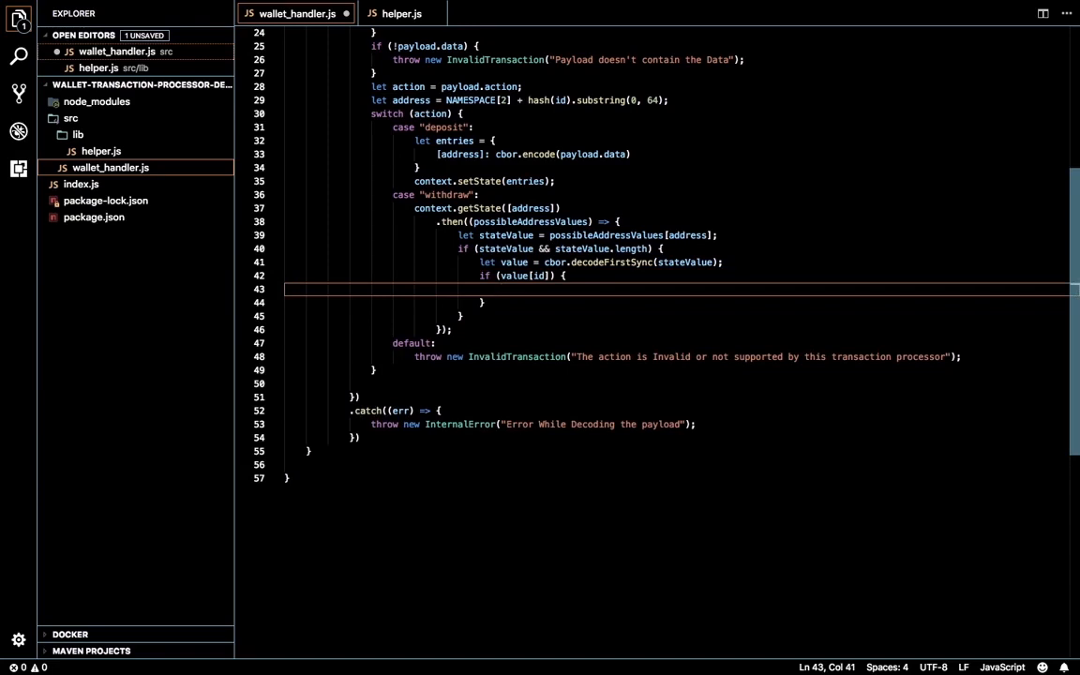
- Set value[id] = value[id] - payload['data']['amount'] inside the check
type("value")
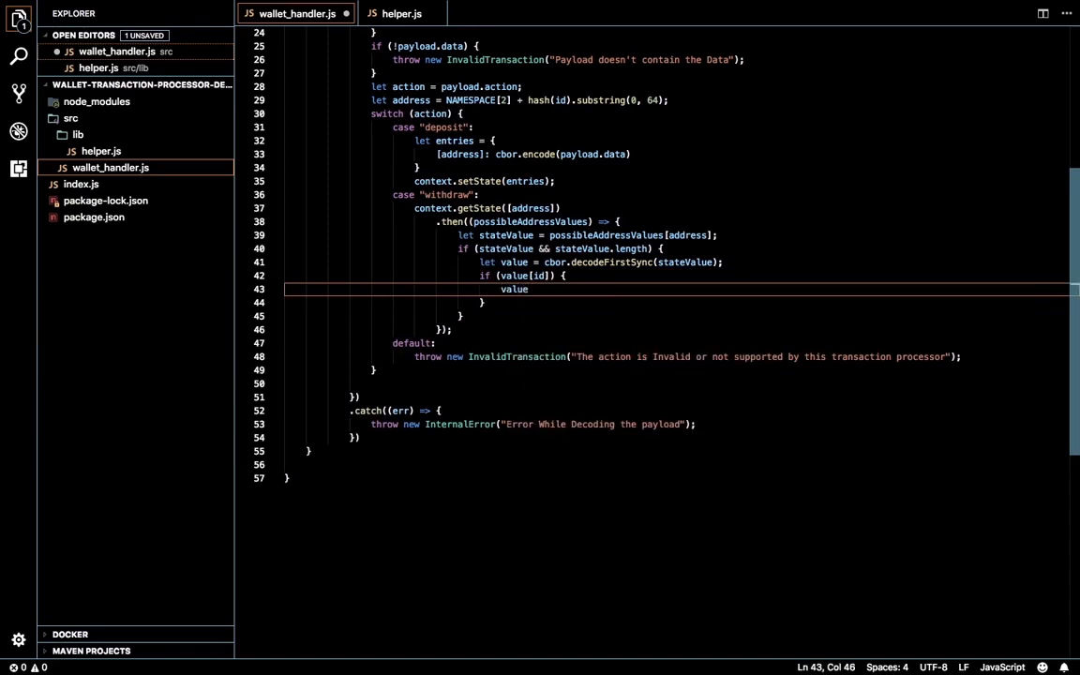
type("[id]")
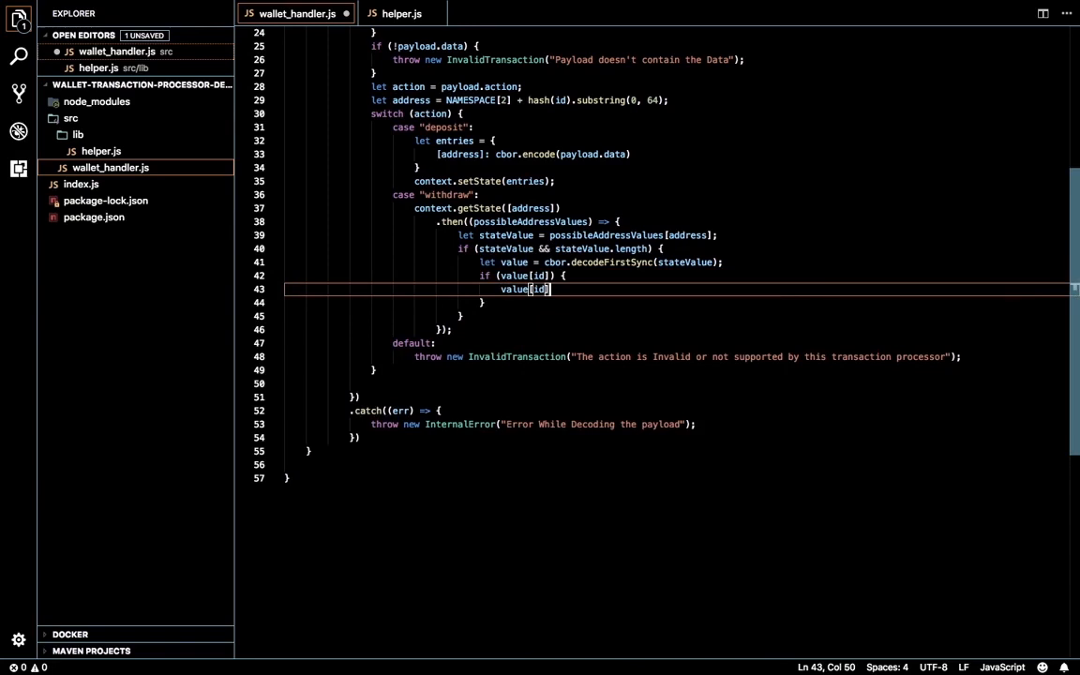
type("=")
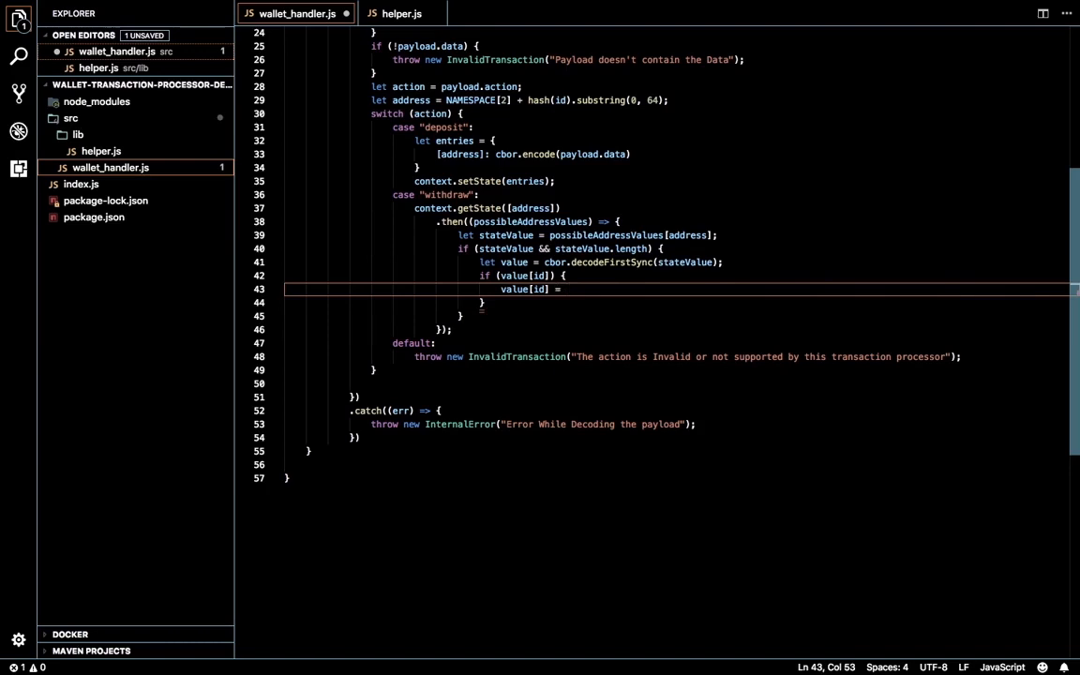
type("value[]")
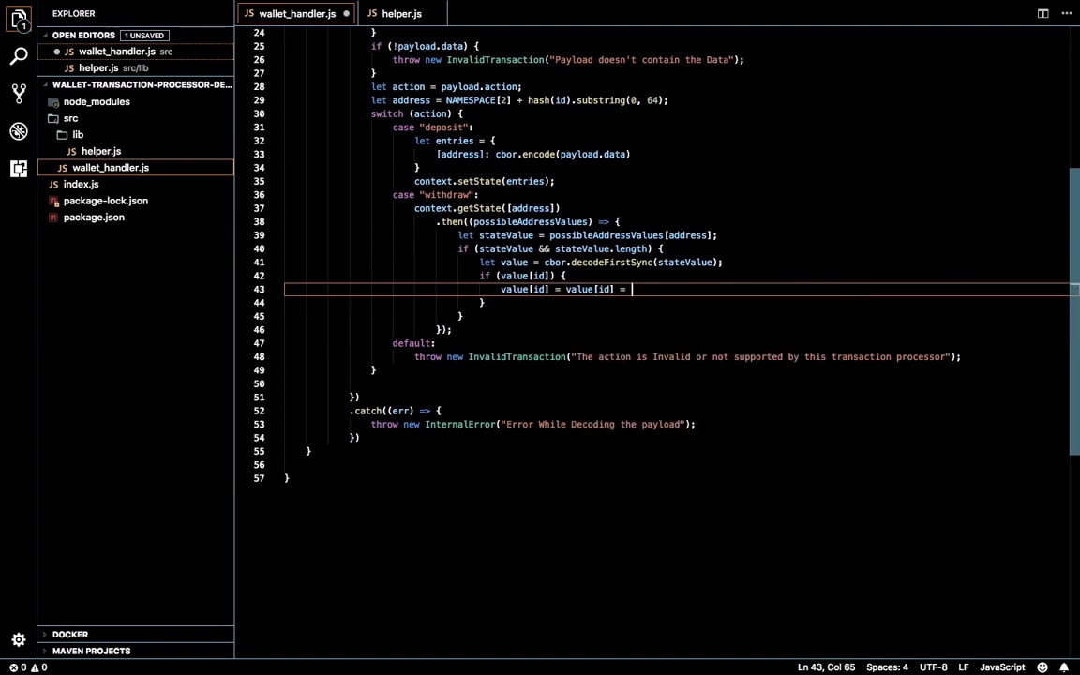
type("payload")
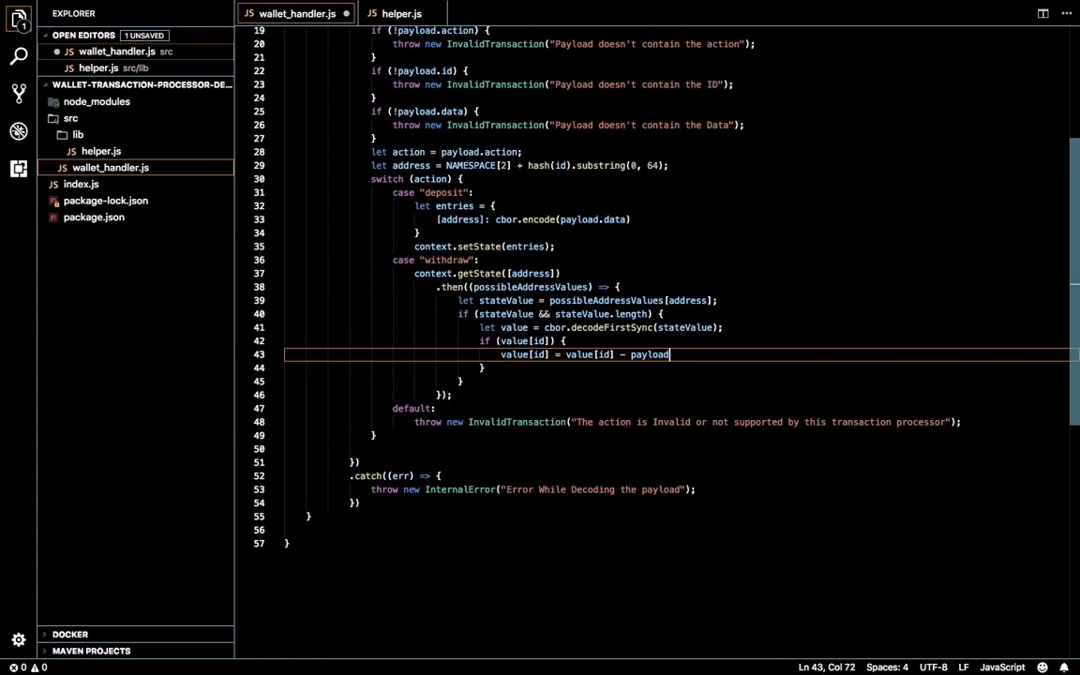
type("['data']['am")
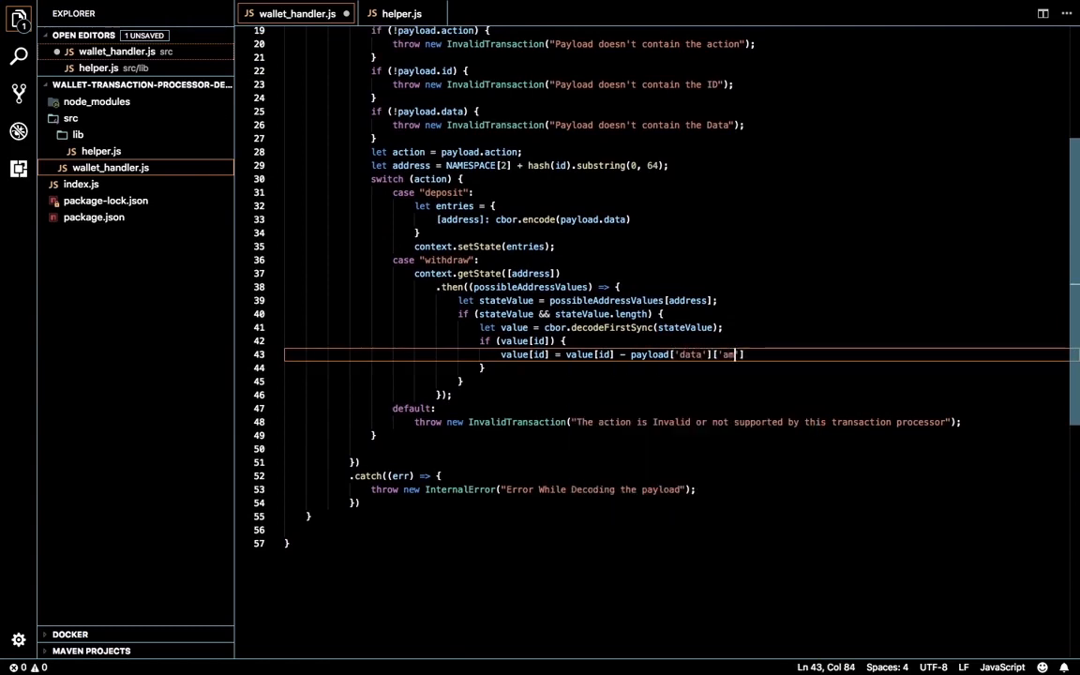
type("ount']")
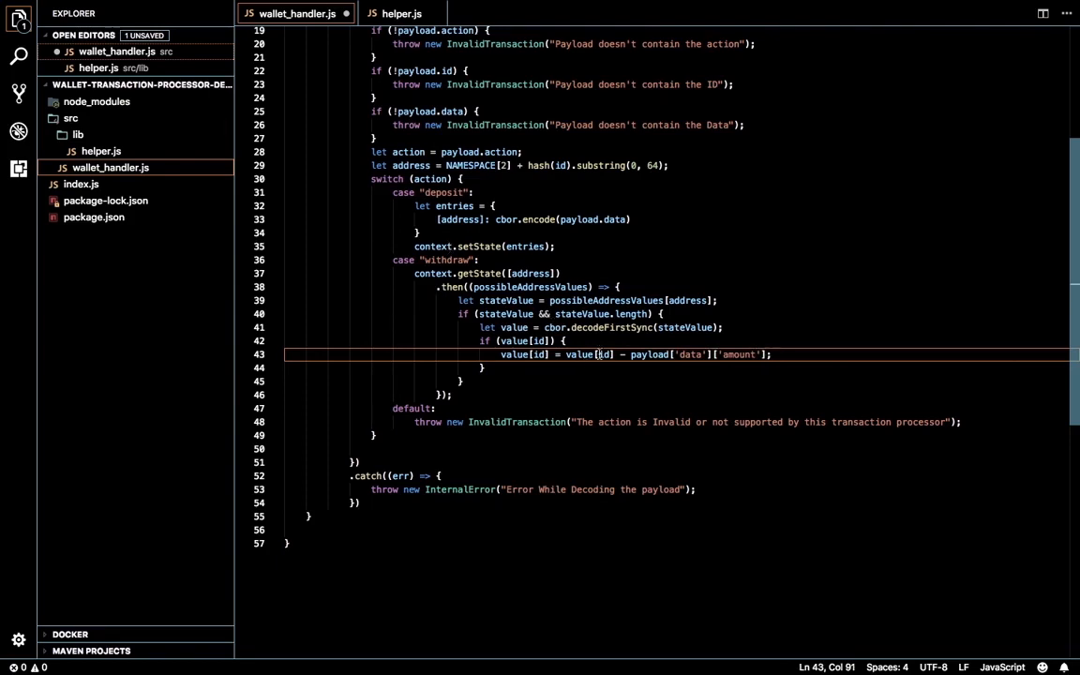
left_click(611, 355)
type("if(")
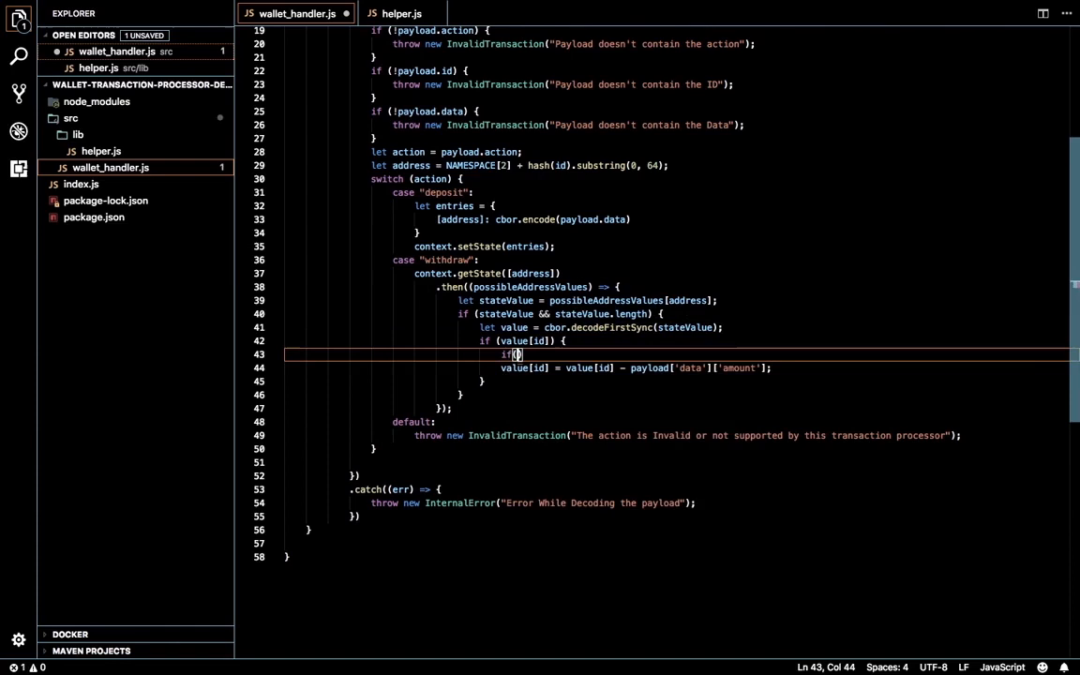
- Guard the subtraction with if (value[id].amount - payload['data']['amount'] >= 0)
type("value[id]")
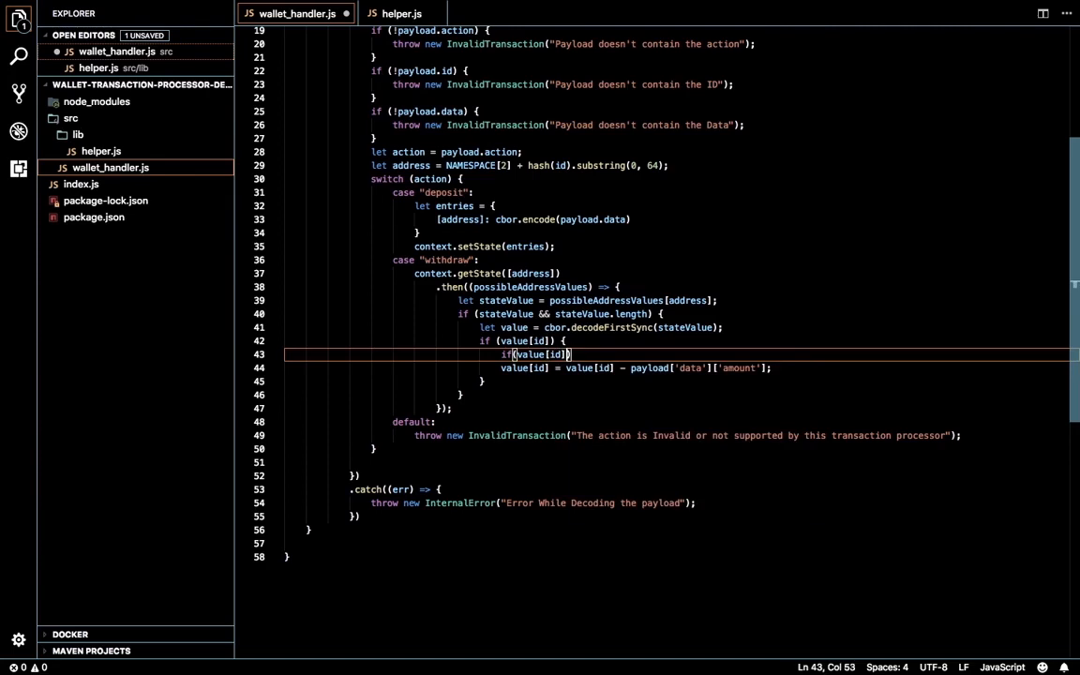
type(".da")
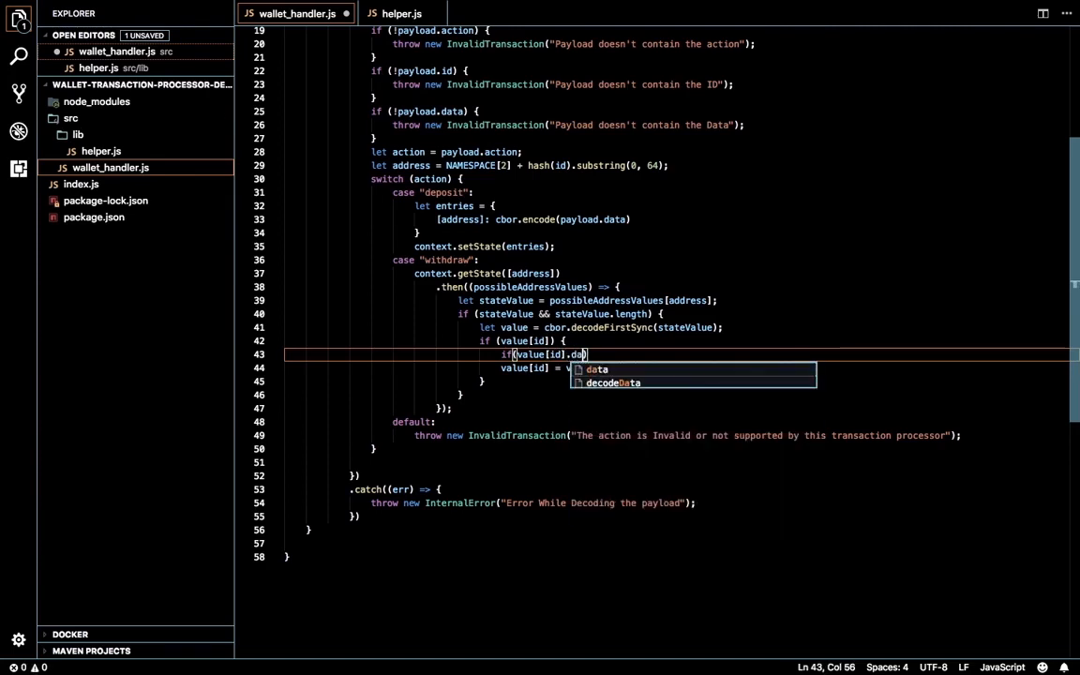
type("amount -")
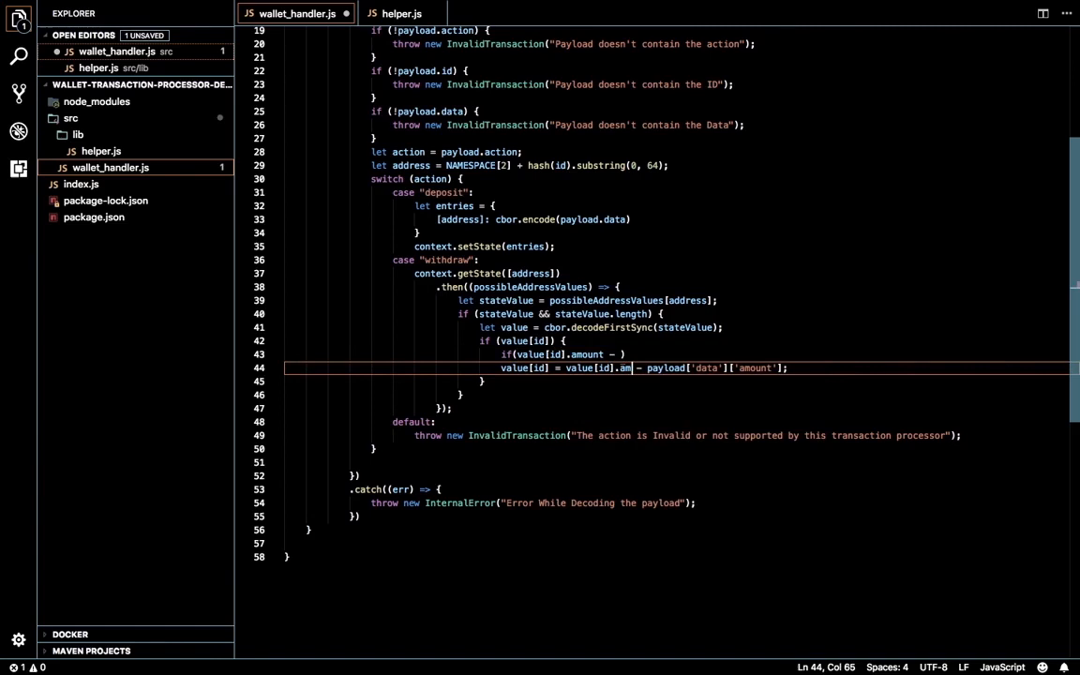
type("ount")
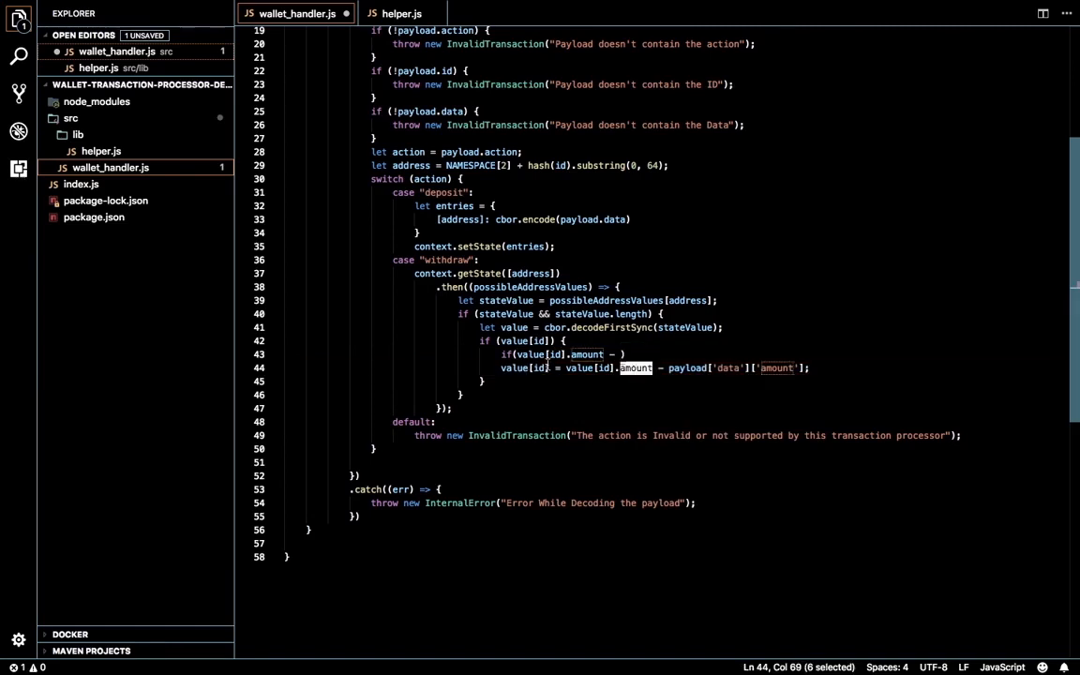
left_click(593, 367)
type(".amount")
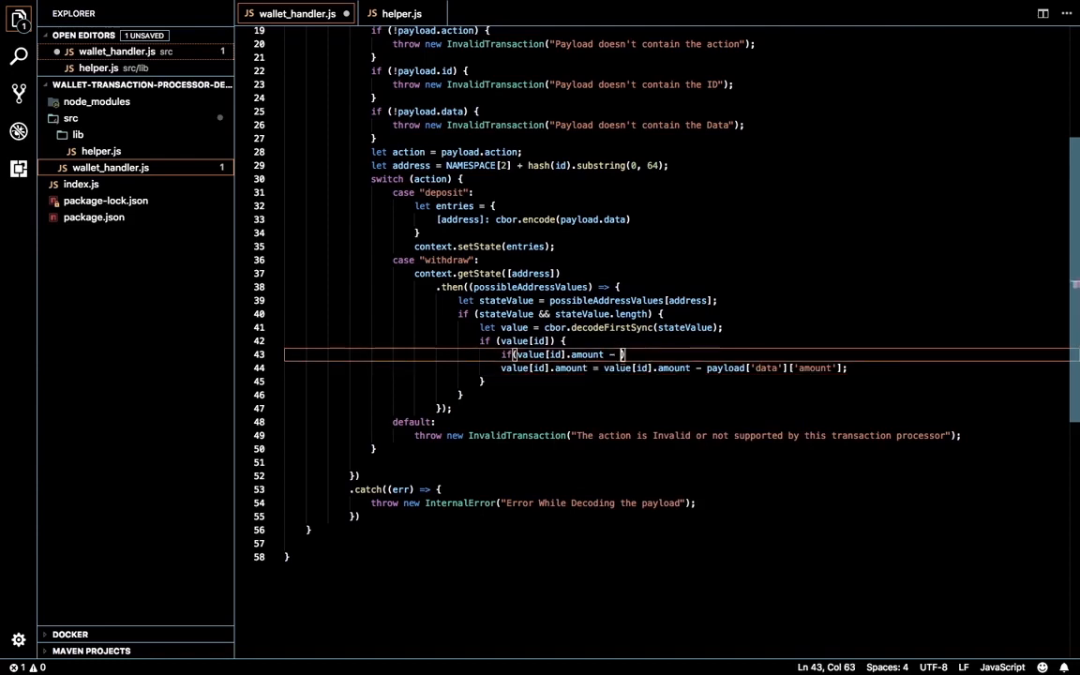
type("payload['data']['amount")
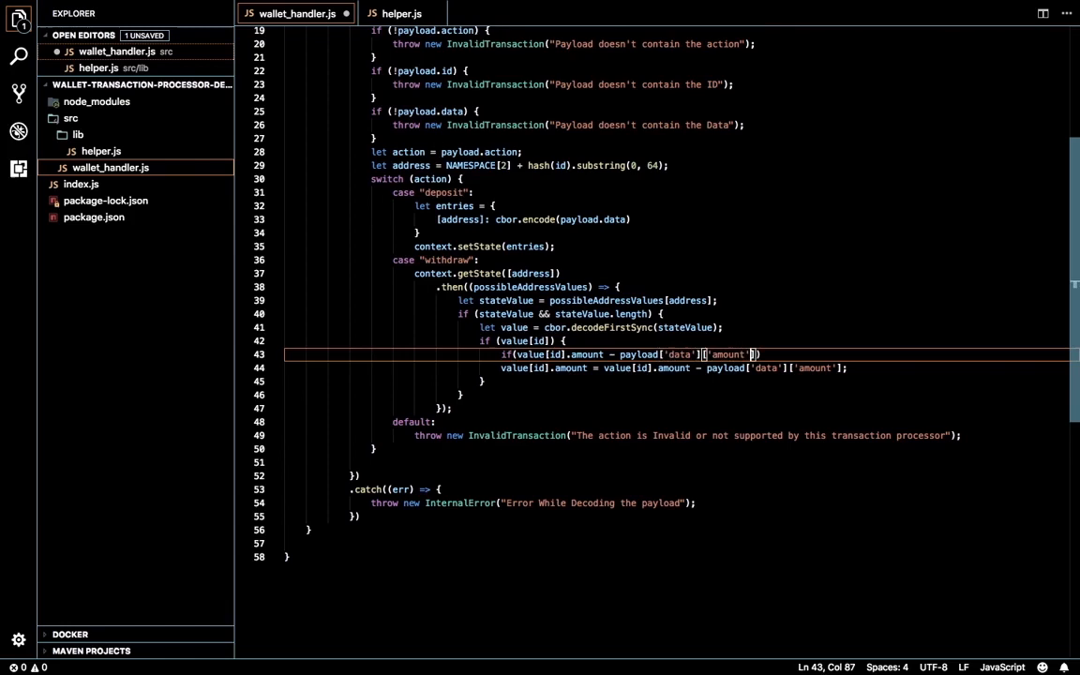
type(">= 0")
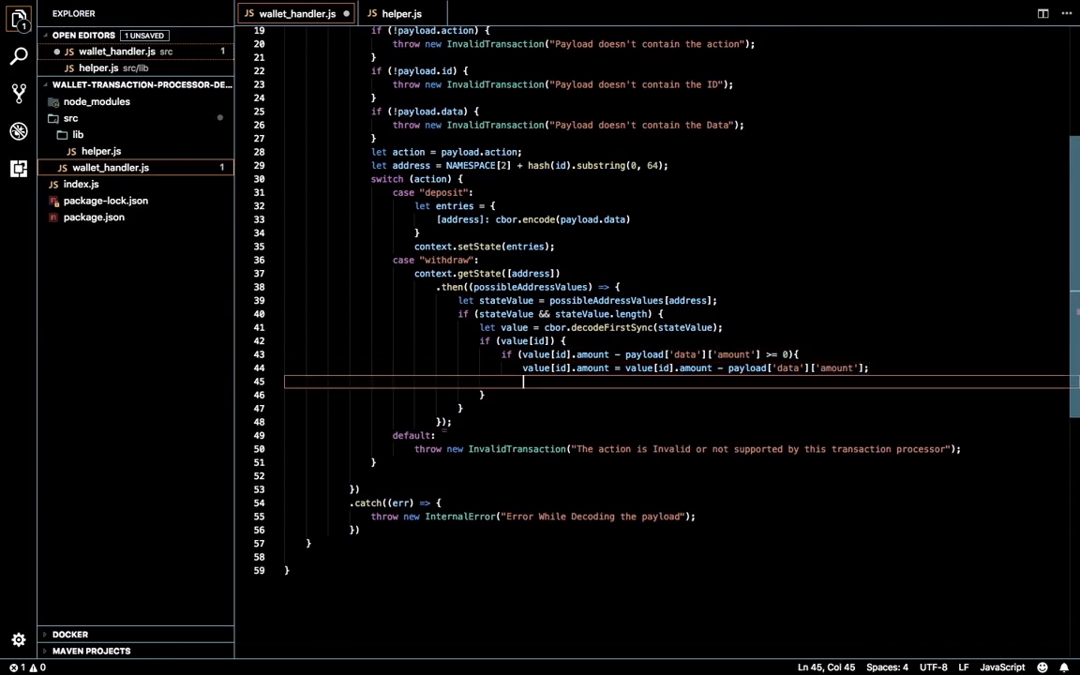
- Add an else throwing an insufficient-funds InvalidTransaction, then select deposit's entries code to reuse
type("else{")
type("throw")
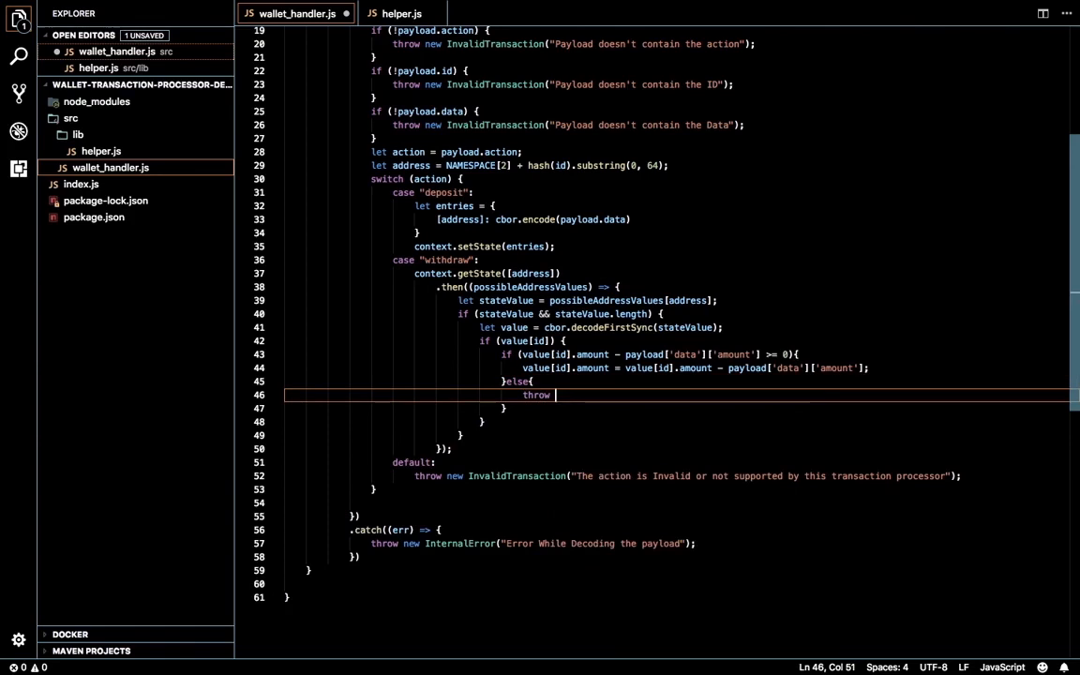
type("new")
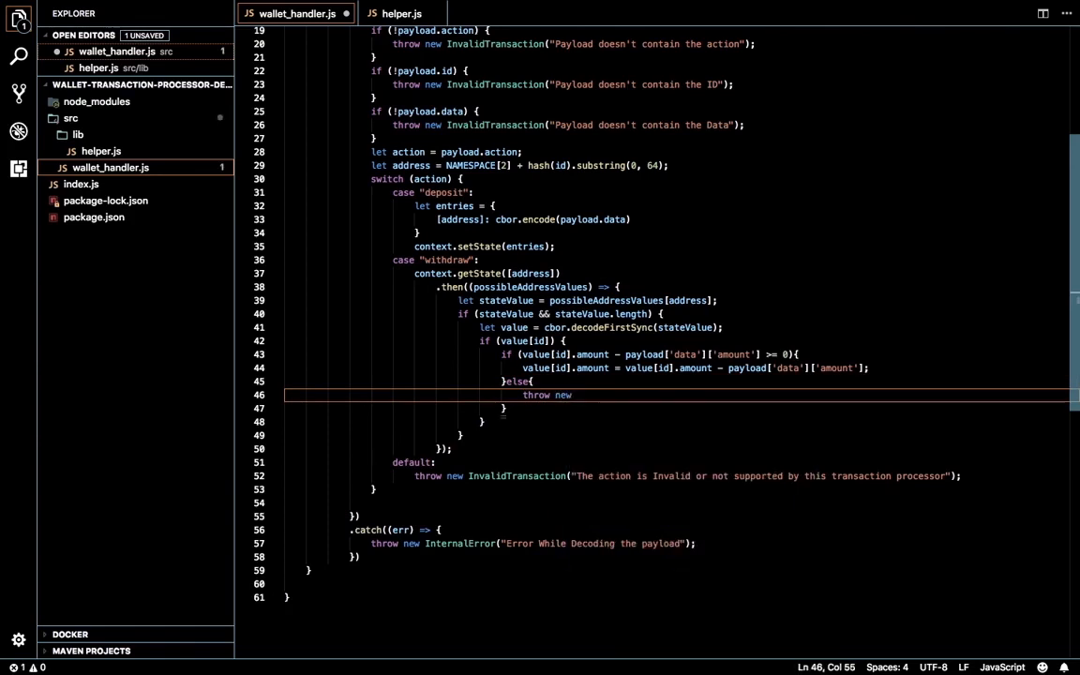
type("InvalidTransaction(){}")
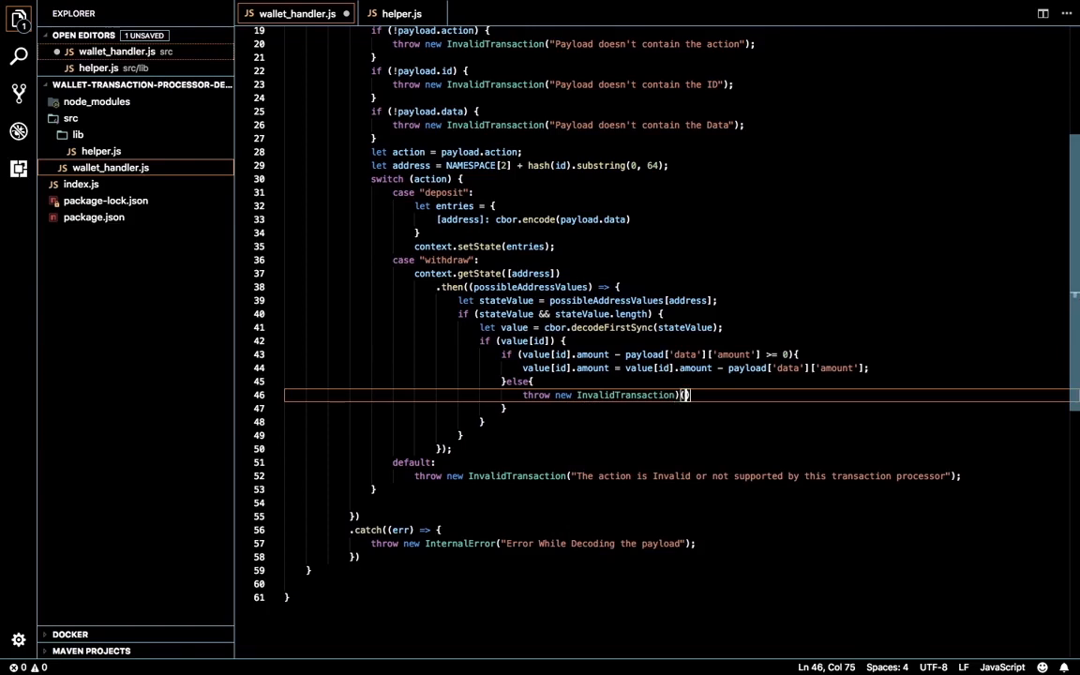
type("\"T")
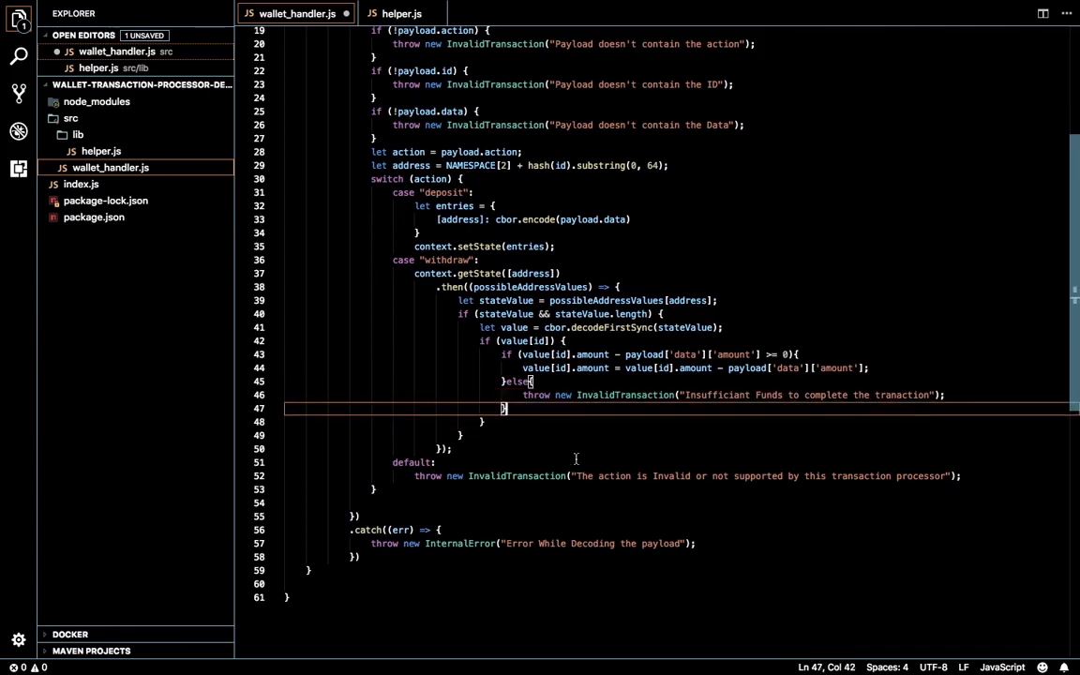
key("enter")
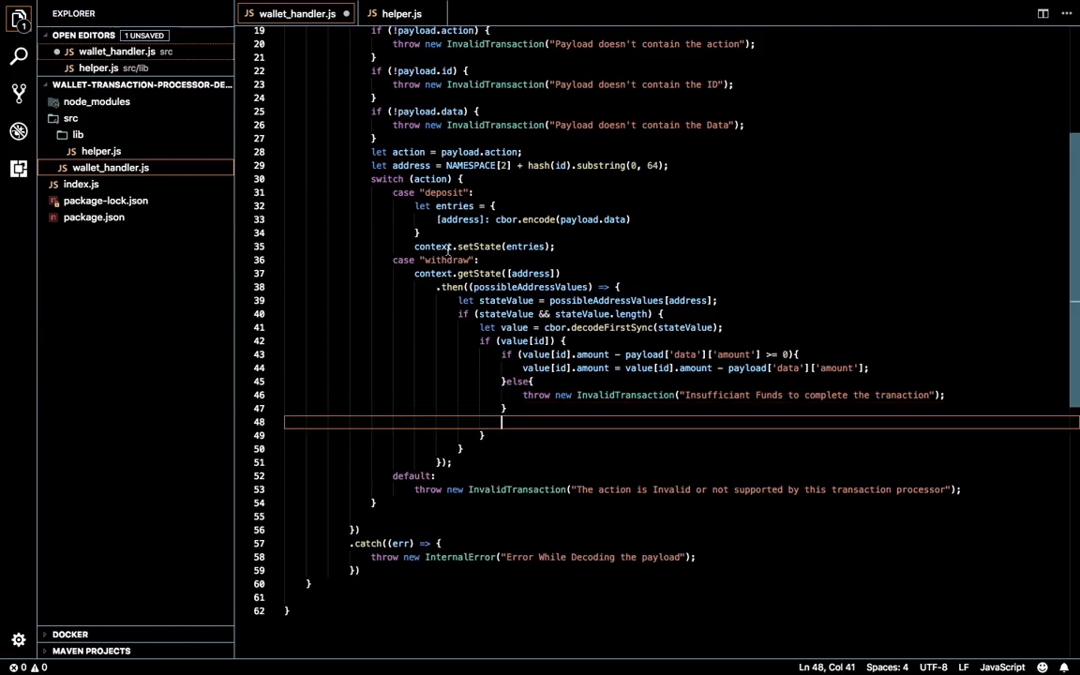
left_click_drag(500, 420, 413, 218)
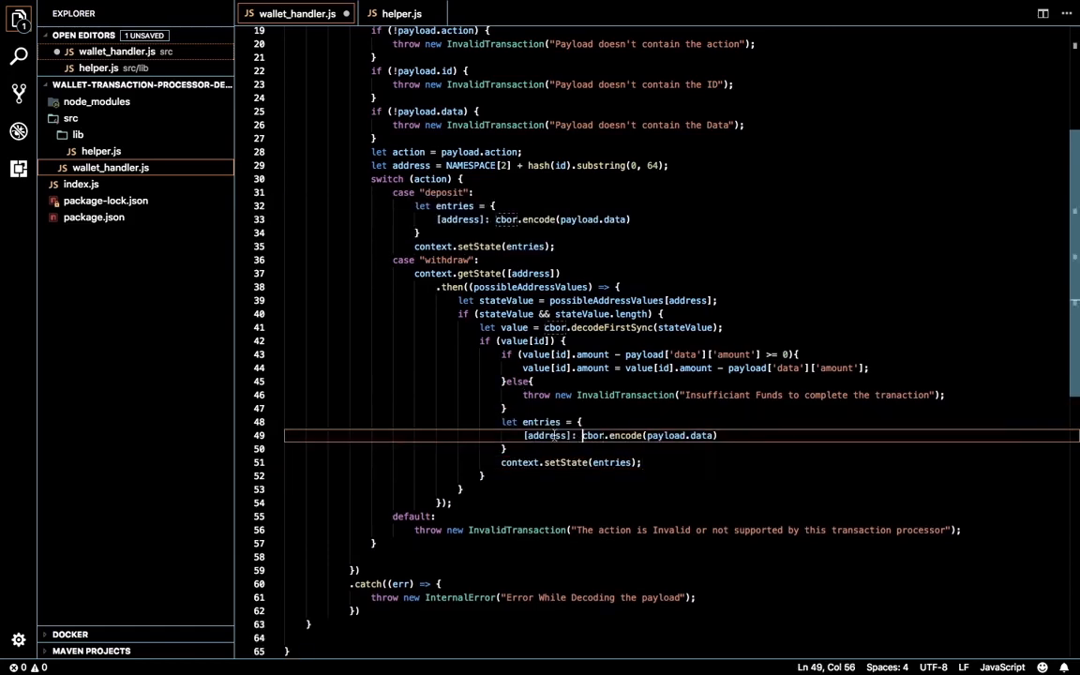
- In the pasted entries block encode value[id] under the address before context.setState(entries)
double_click(548, 435)
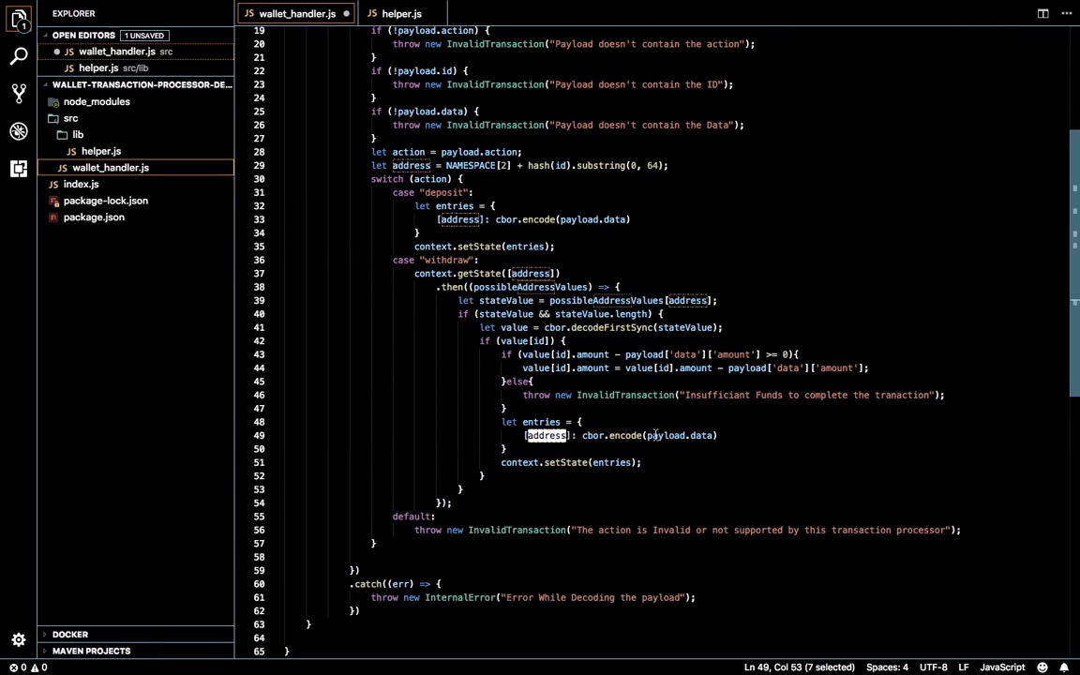
left_click(716, 435)
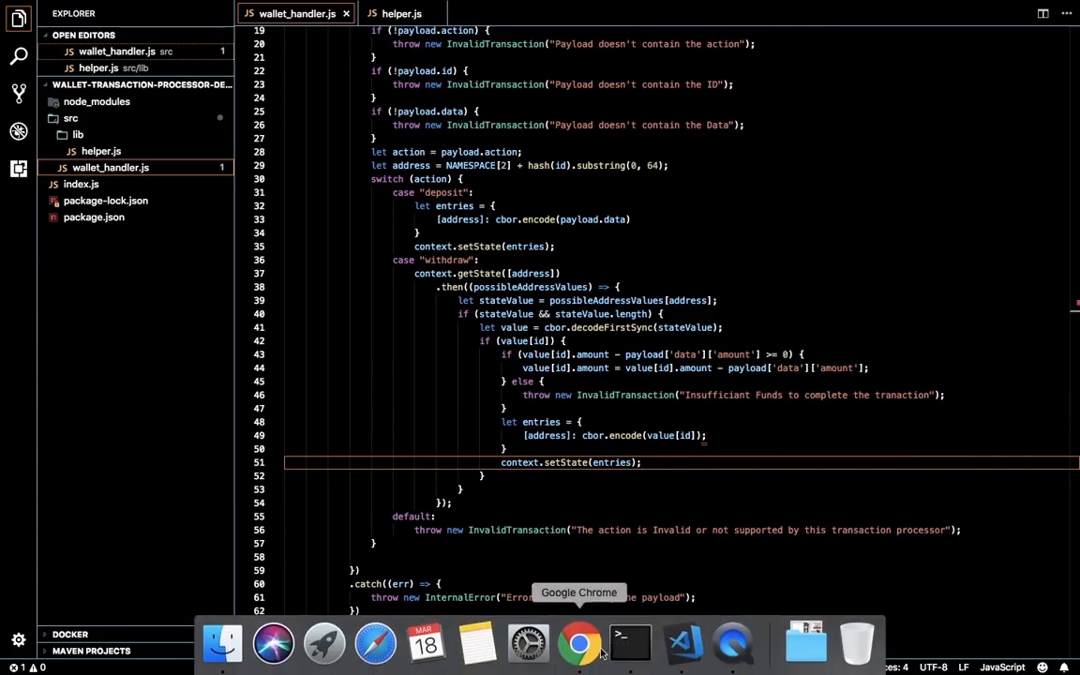
- Open the sawtooth-boilerplate repository from Your repositories in a new Chrome tab
left_click(578, 643)
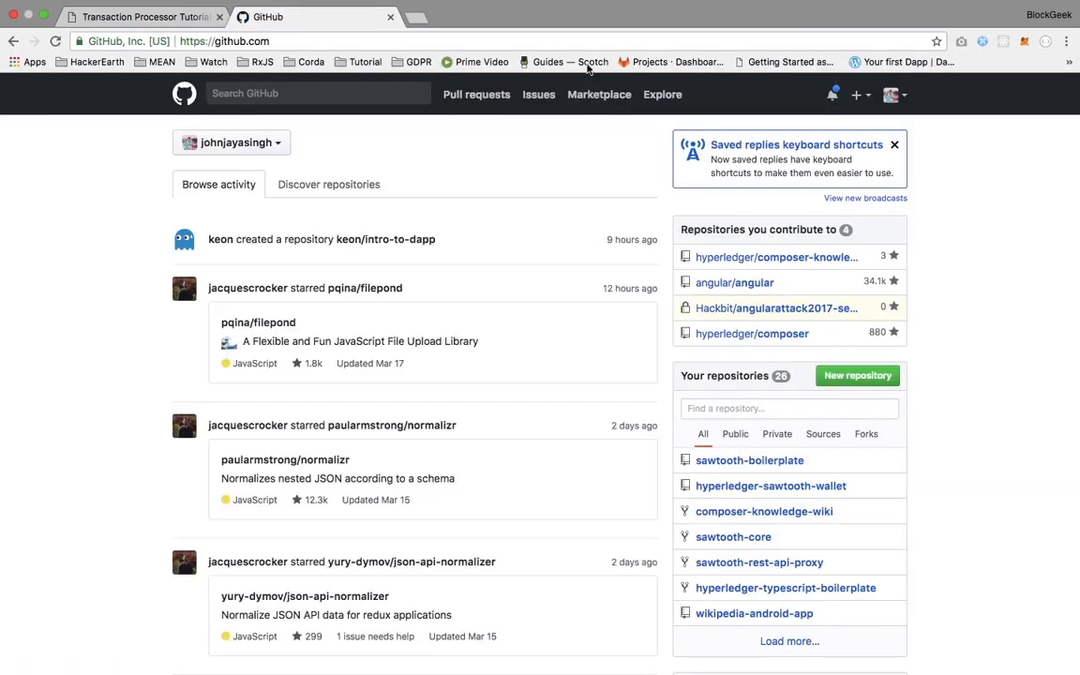
scroll("down", 3)
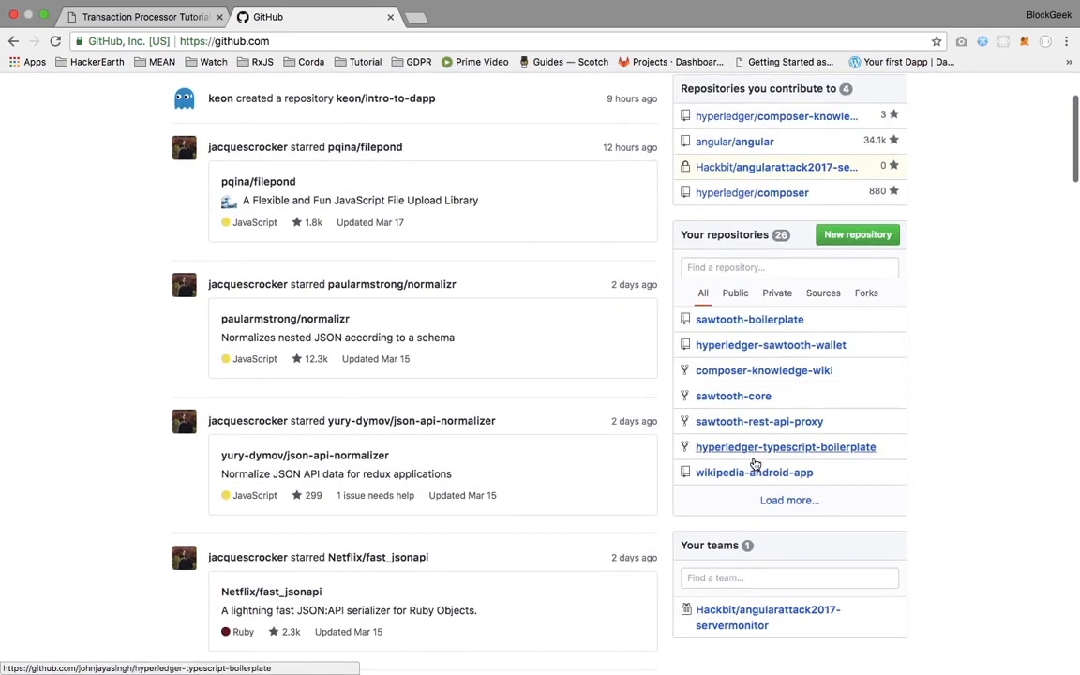
right_click(750, 319)
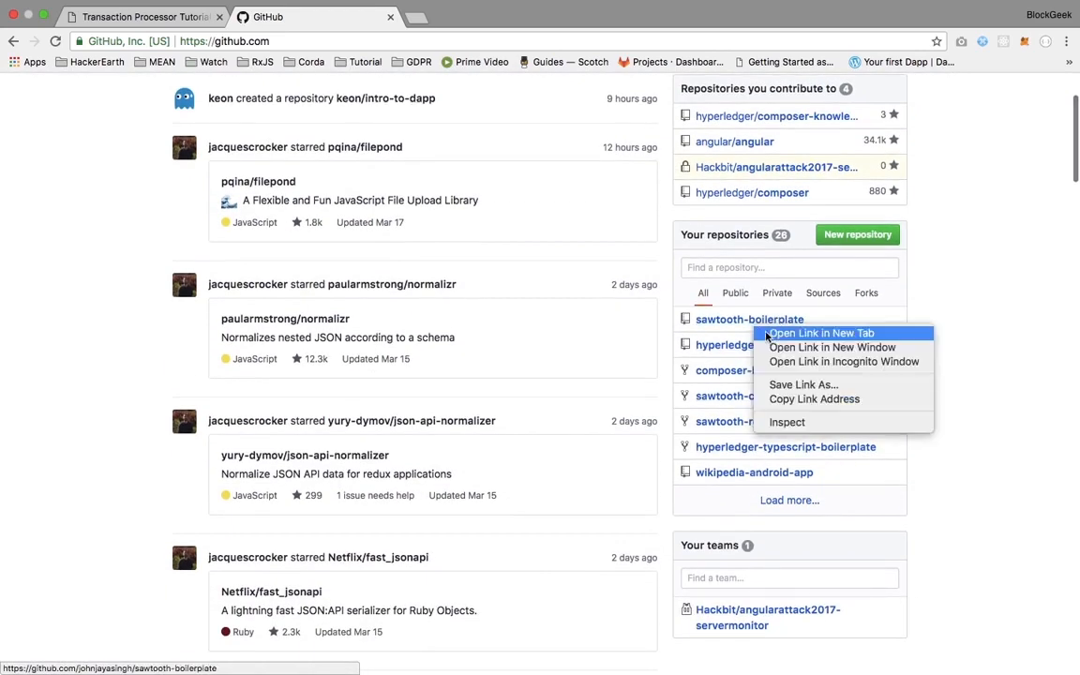
left_click(821, 334)
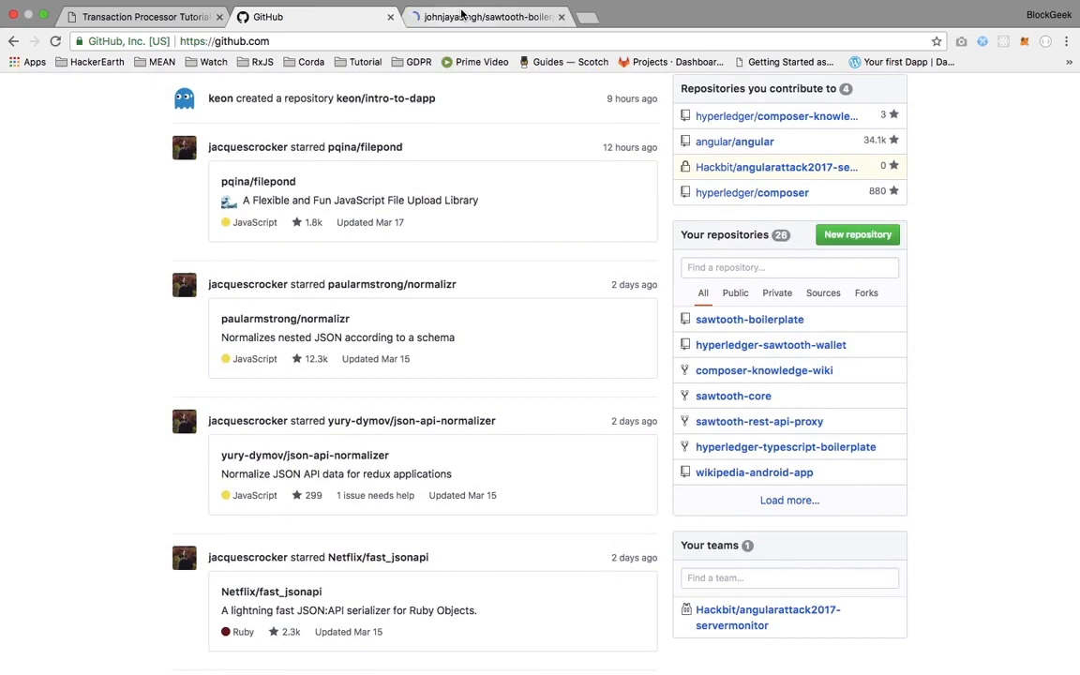
left_click(488, 16)
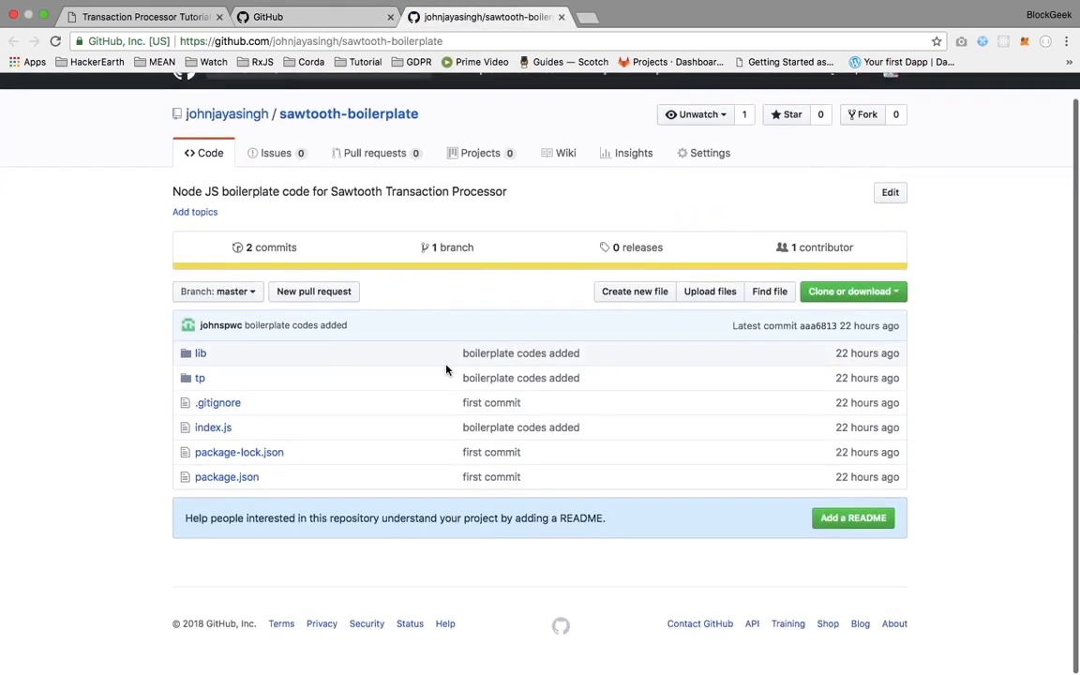
scroll("up", 3)
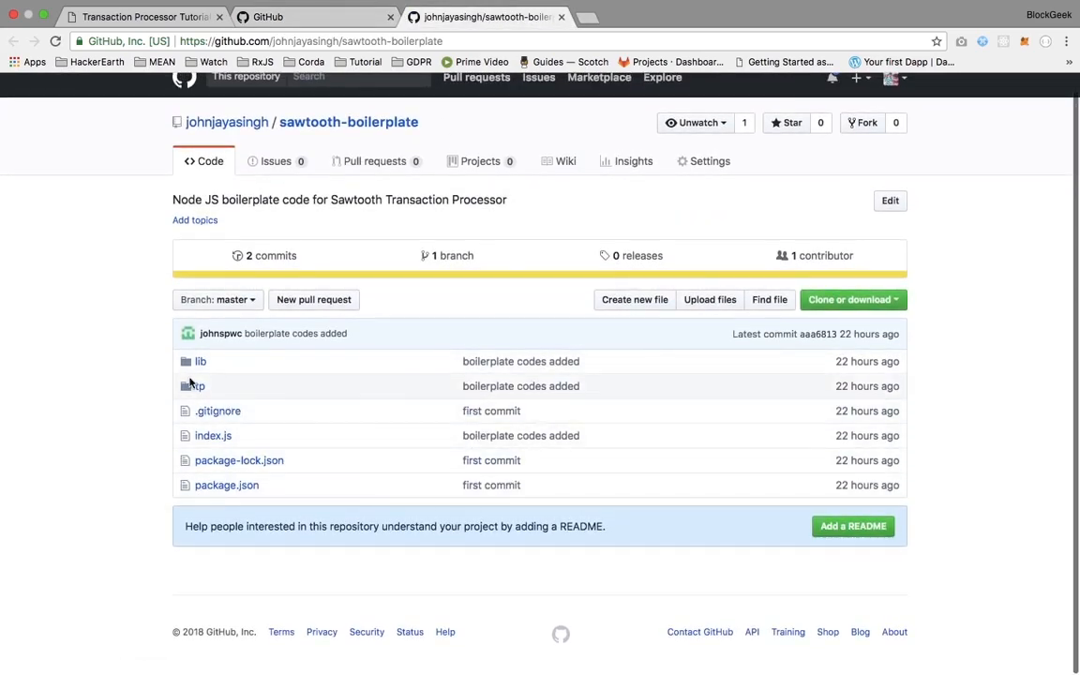
- Browse the repository's tp folder, return to root and open its index.js
left_click(193, 386)
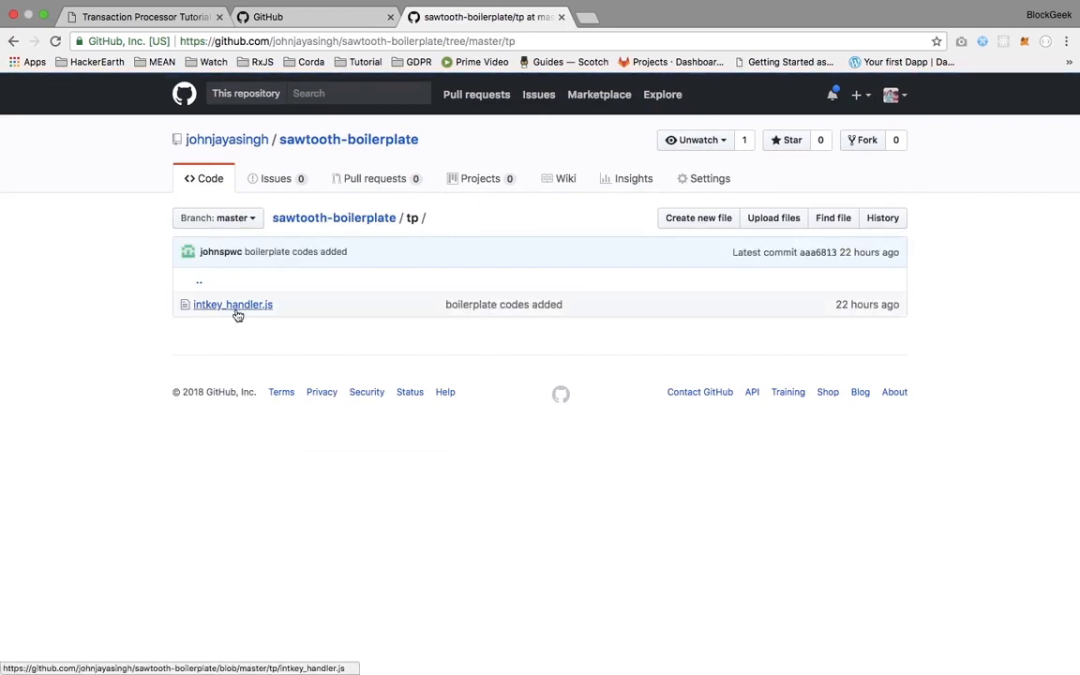
left_click(349, 139)
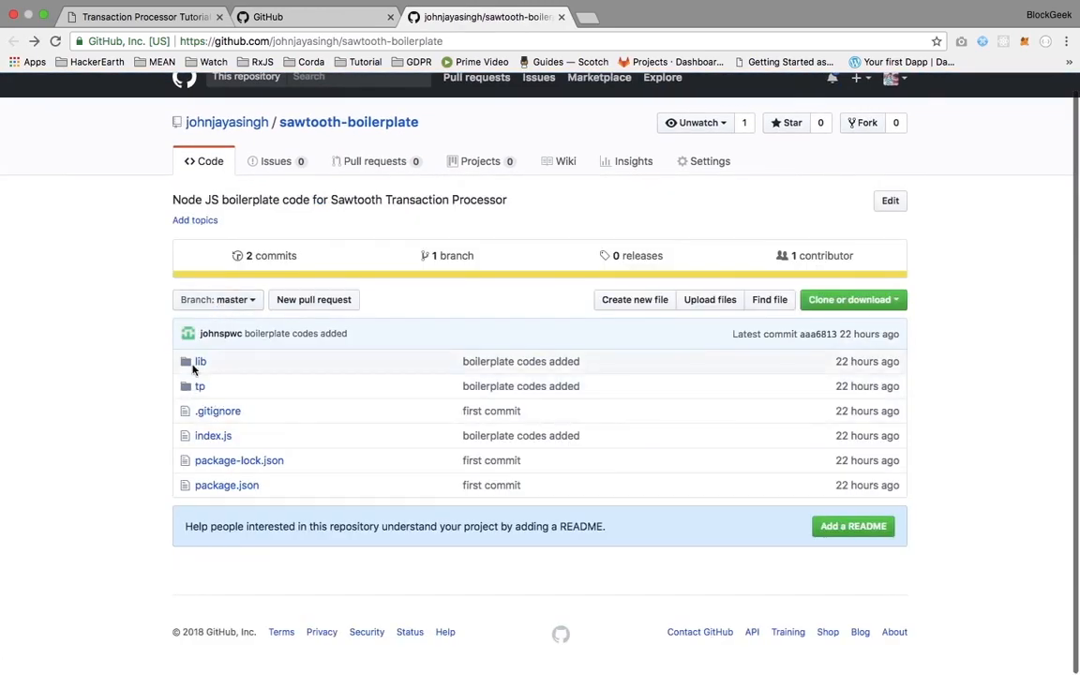
left_click(199, 360)
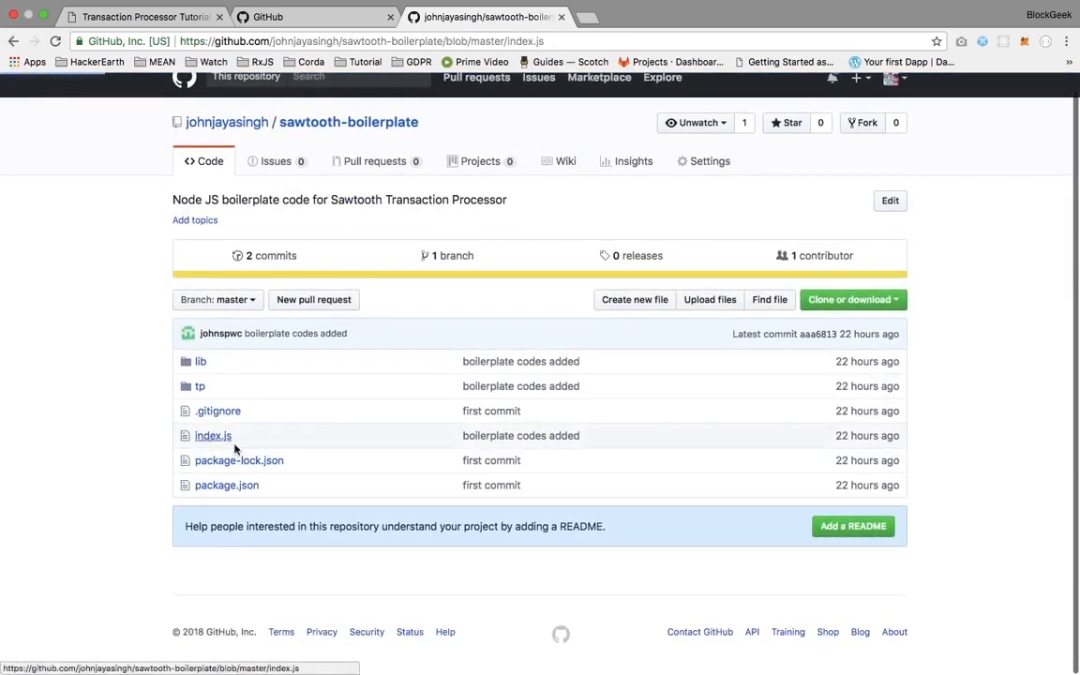
left_click(214, 435)
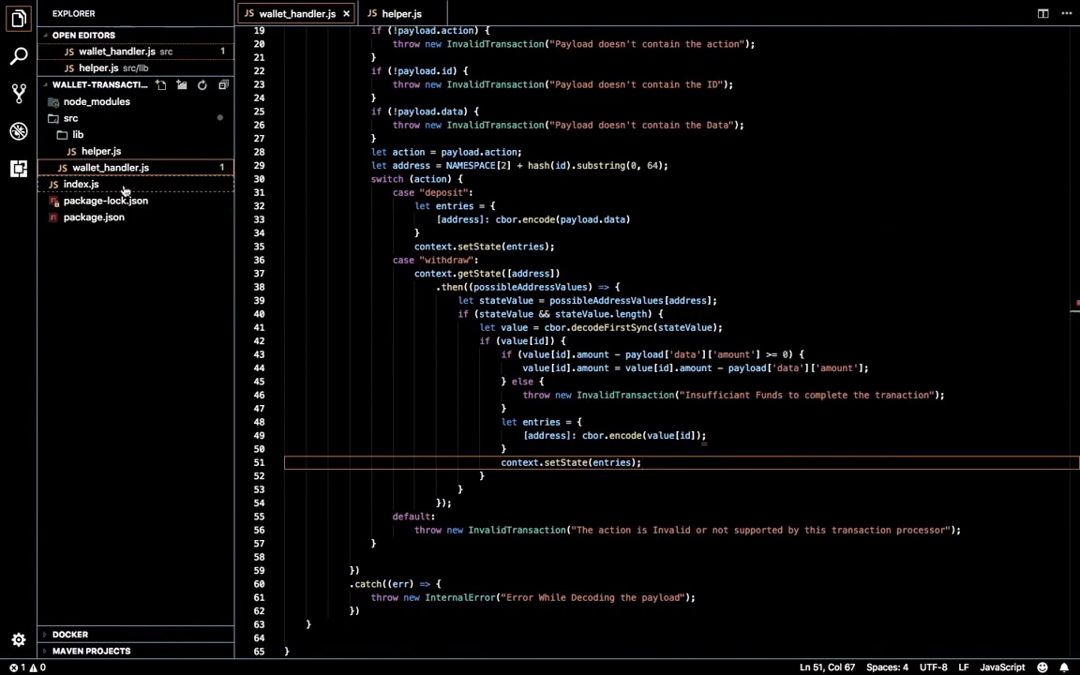
- Require WalletHandler from './src/wallet_handler' in index.js and pass new WalletHandler() to addHandler
left_click(83, 183)
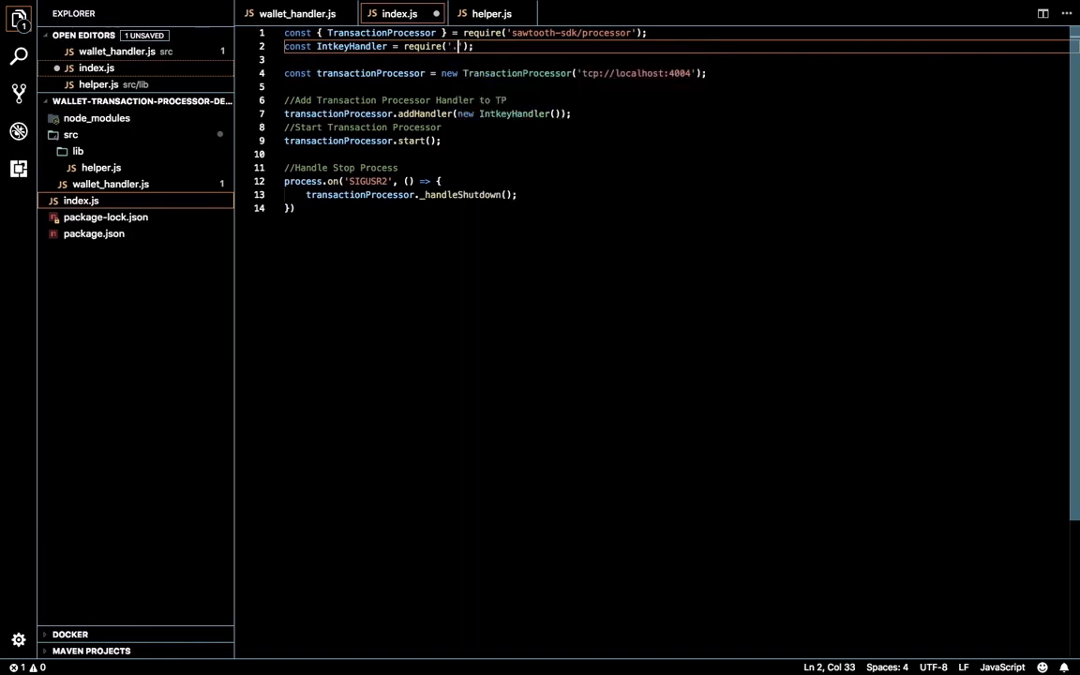
type("/src/wallet_handler")
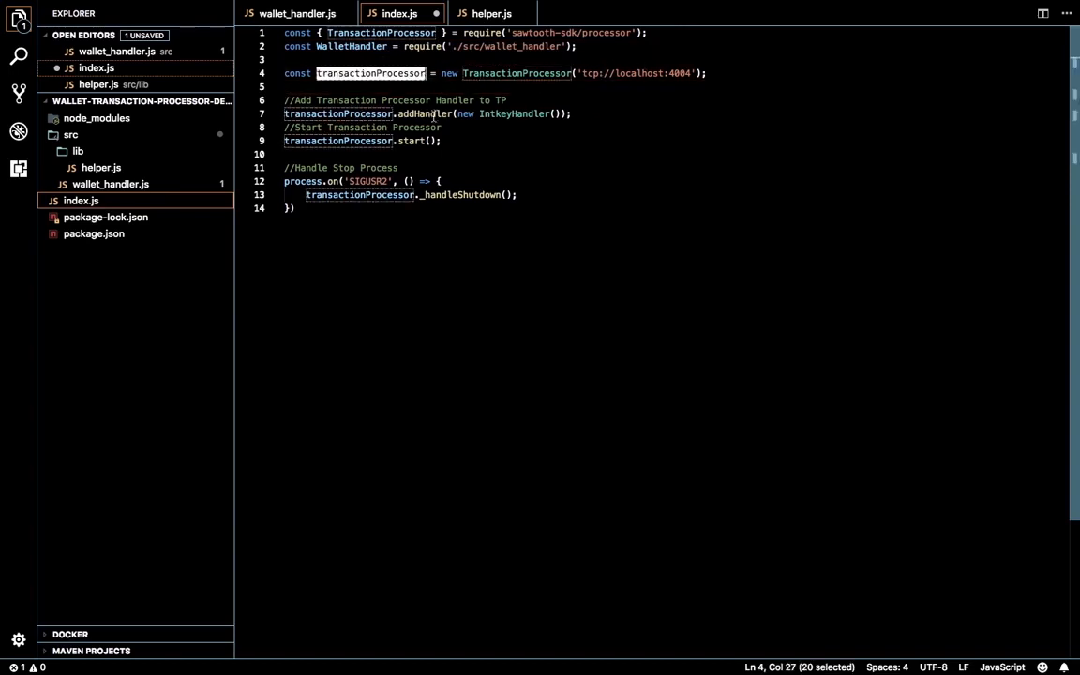
type("Walle")
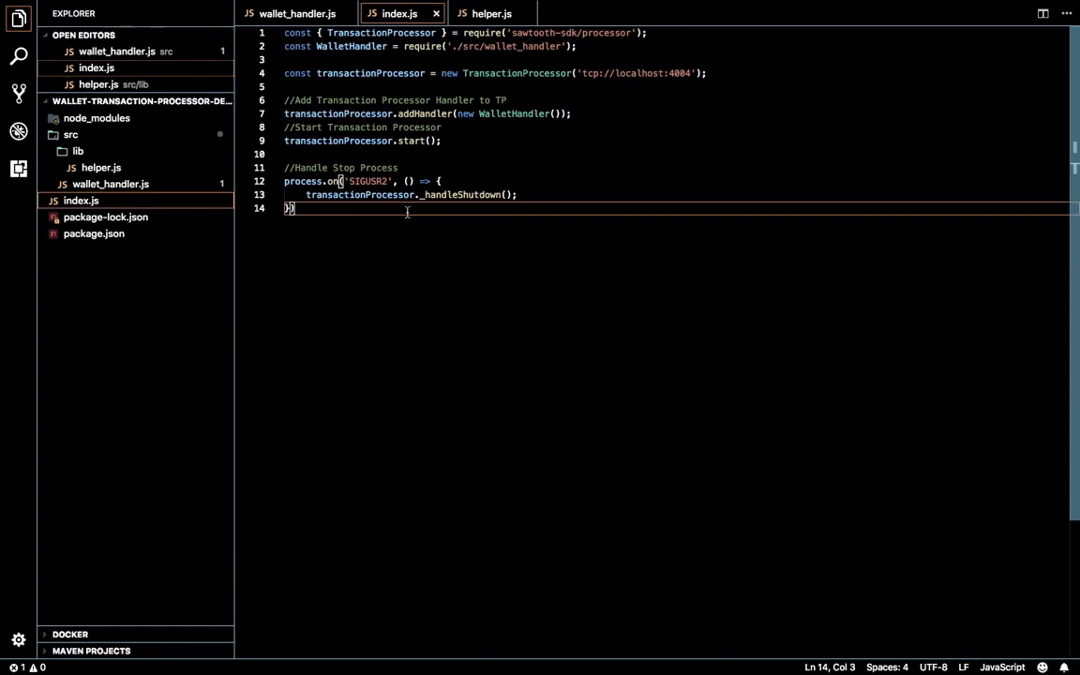
left_click(423, 194)
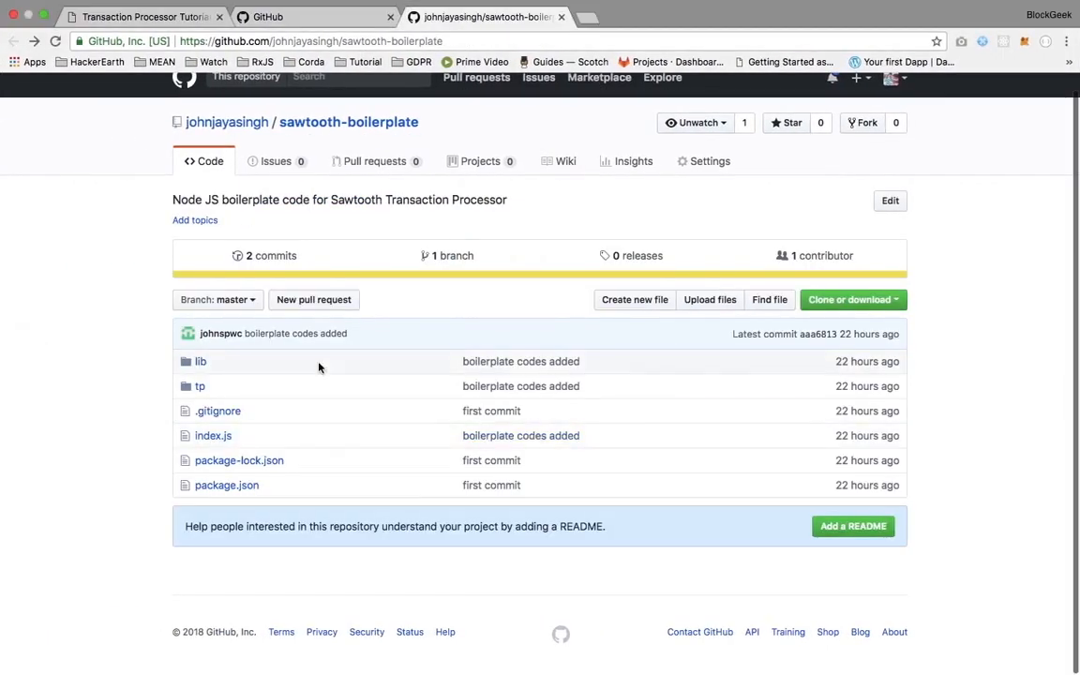
mouse_move(604, 431)
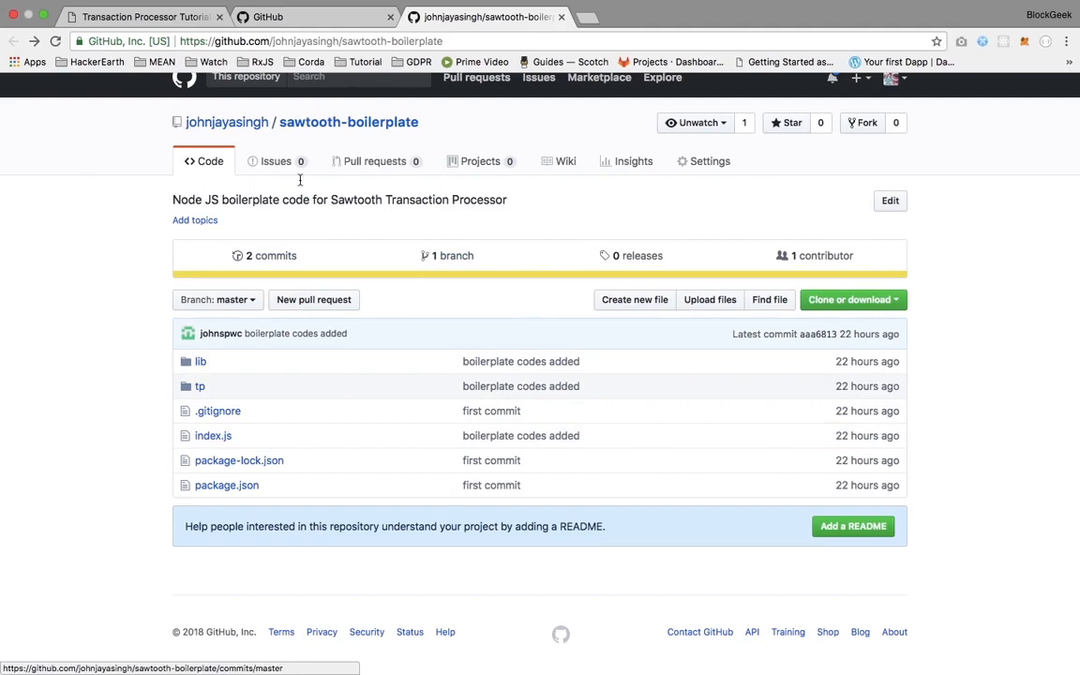
mouse_move(267, 204)
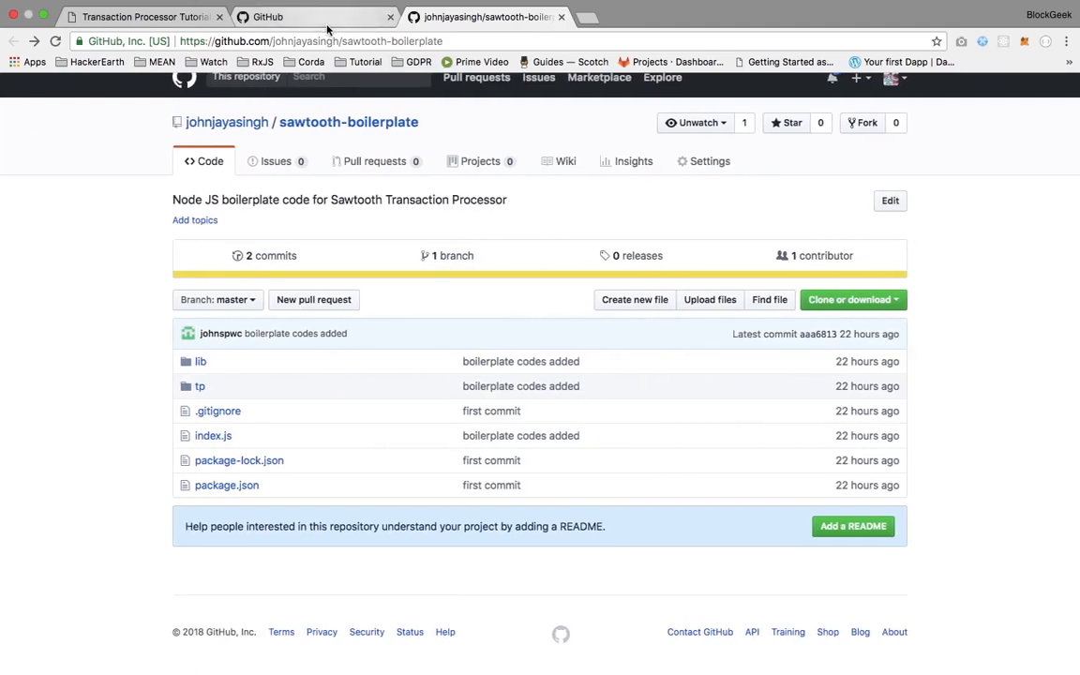
- Back on the GitHub home dashboard, enter 'intkey' into the site search bar
left_click(270, 17)
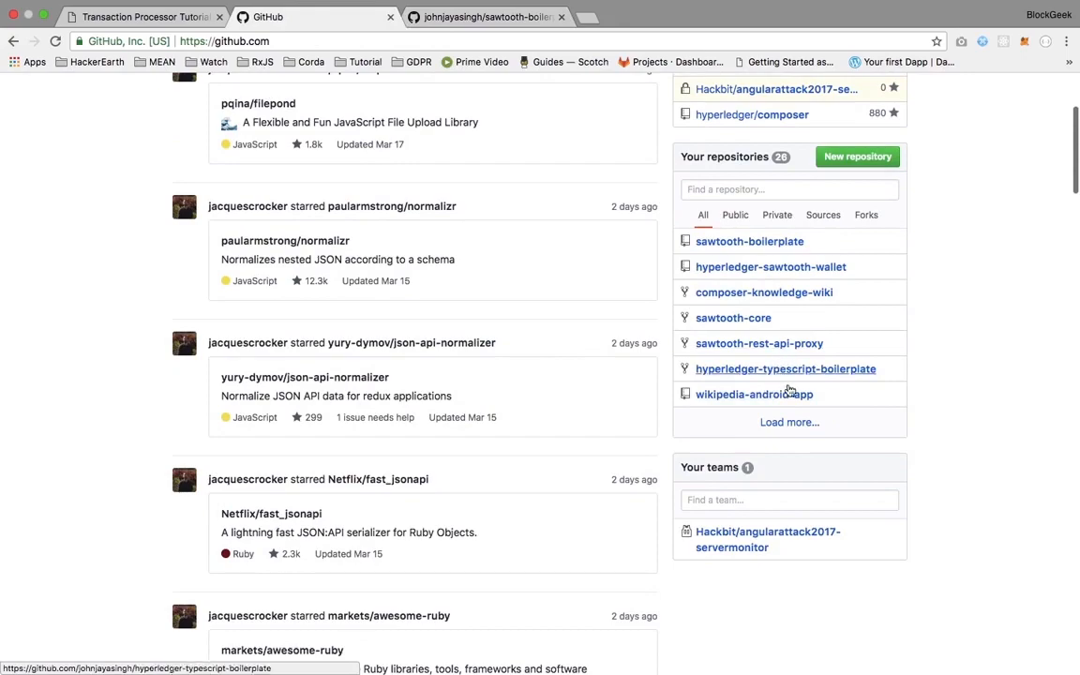
left_click(787, 422)
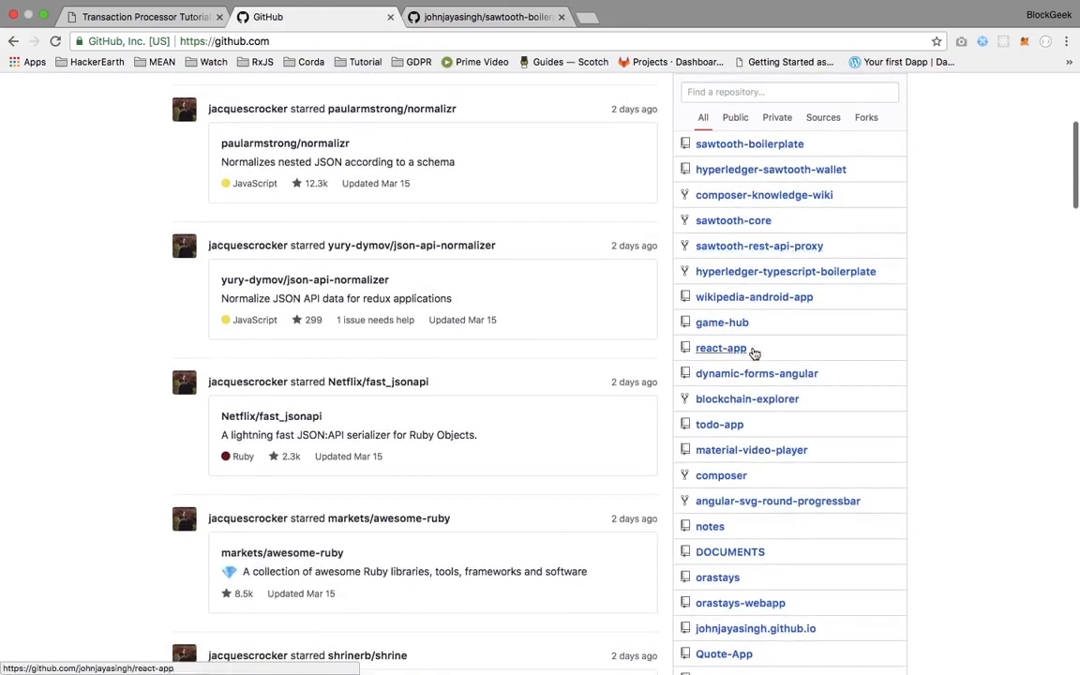
scroll("up", 3)
type("intkey-")
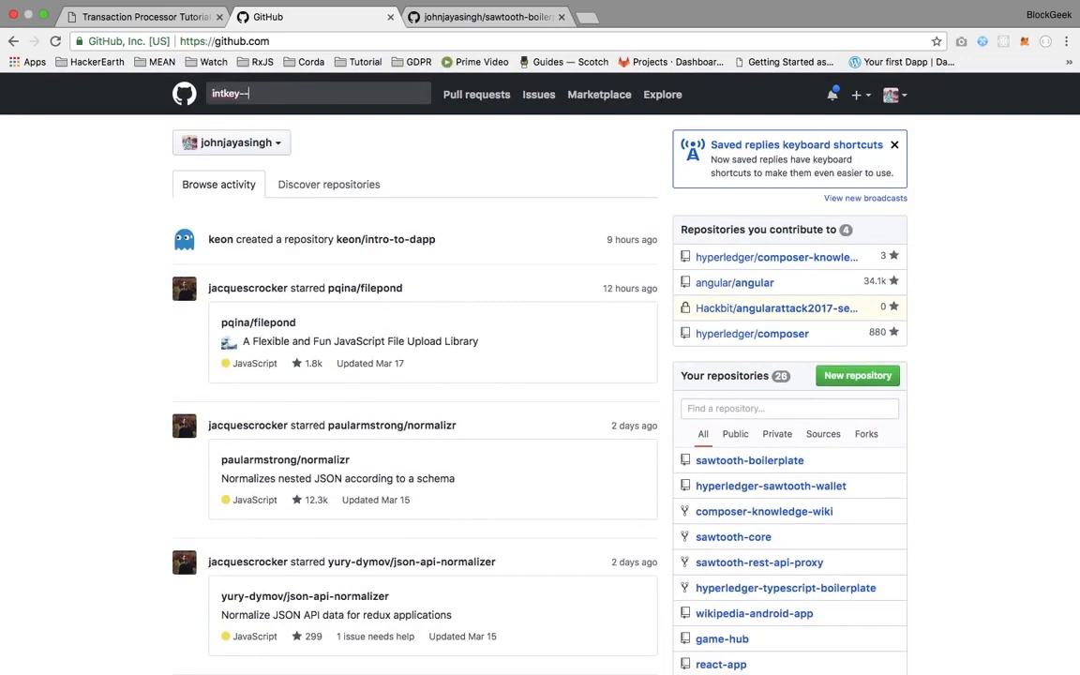
- Search GitHub for intkey-tp, open the intkey-tp-js result and go to its owner's profile
key("Return")
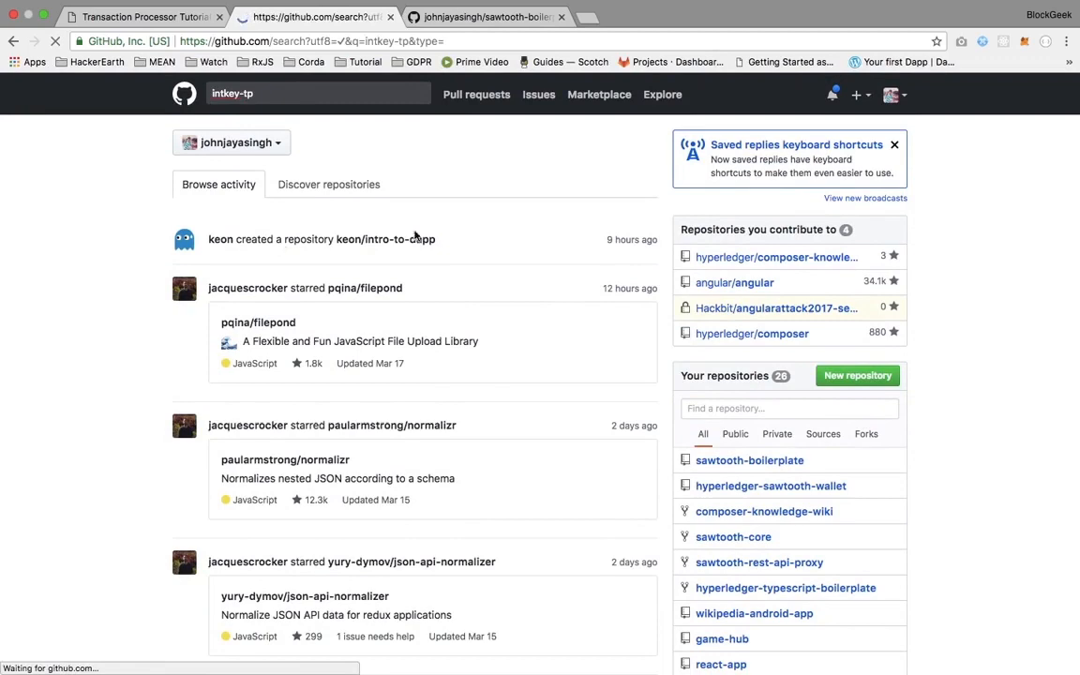
key("Return")
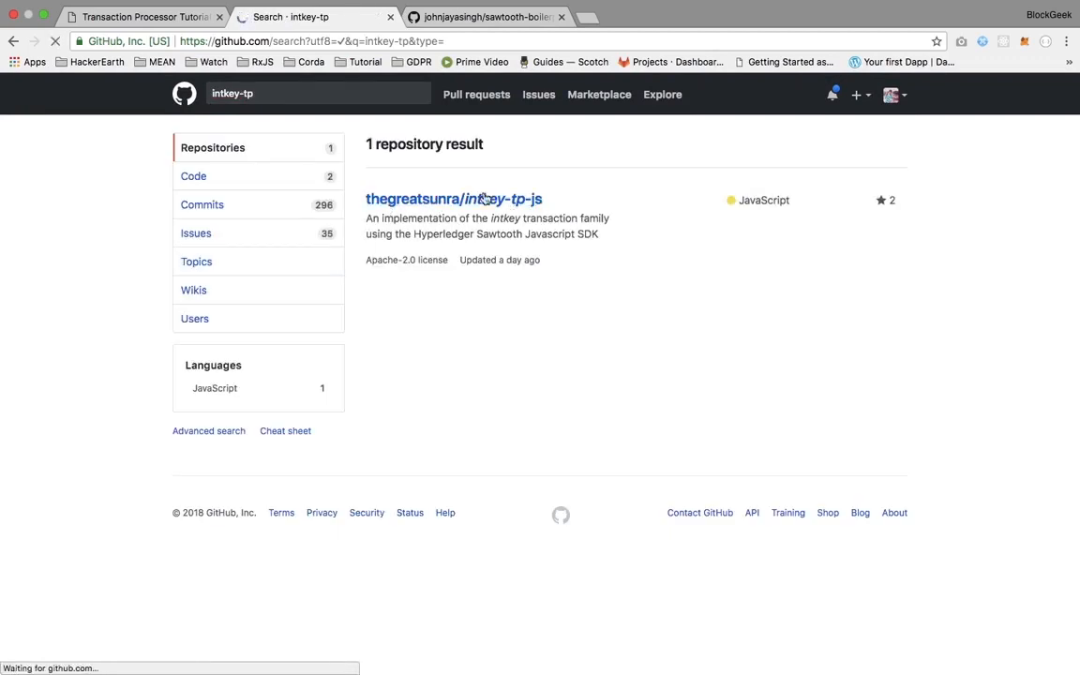
left_click(453, 199)
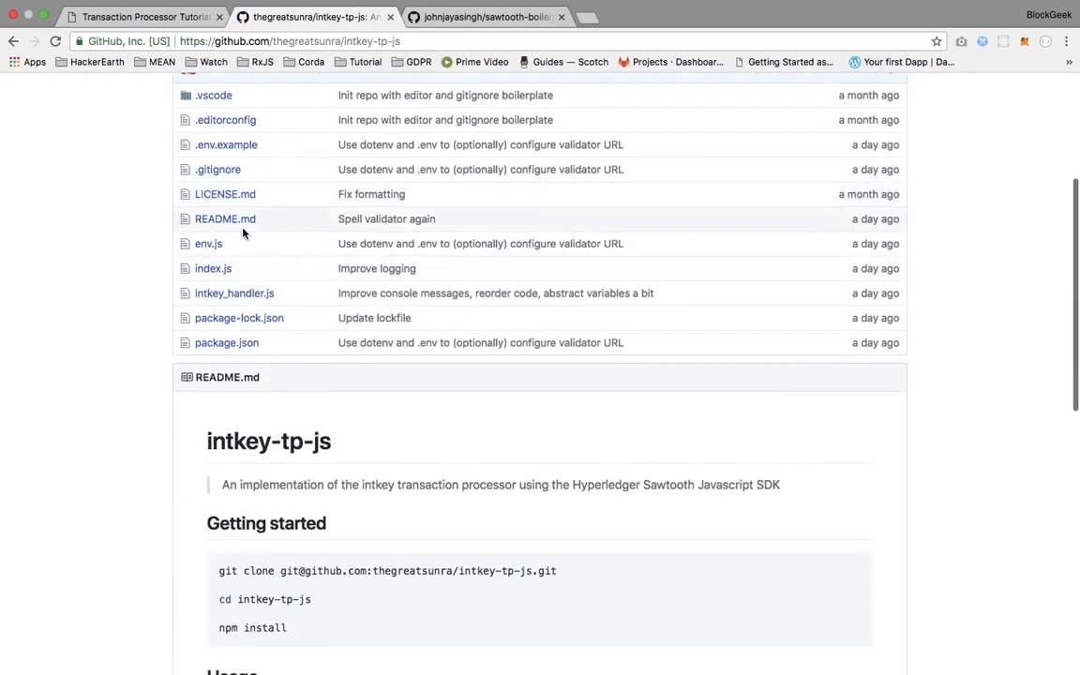
scroll("up", 3)
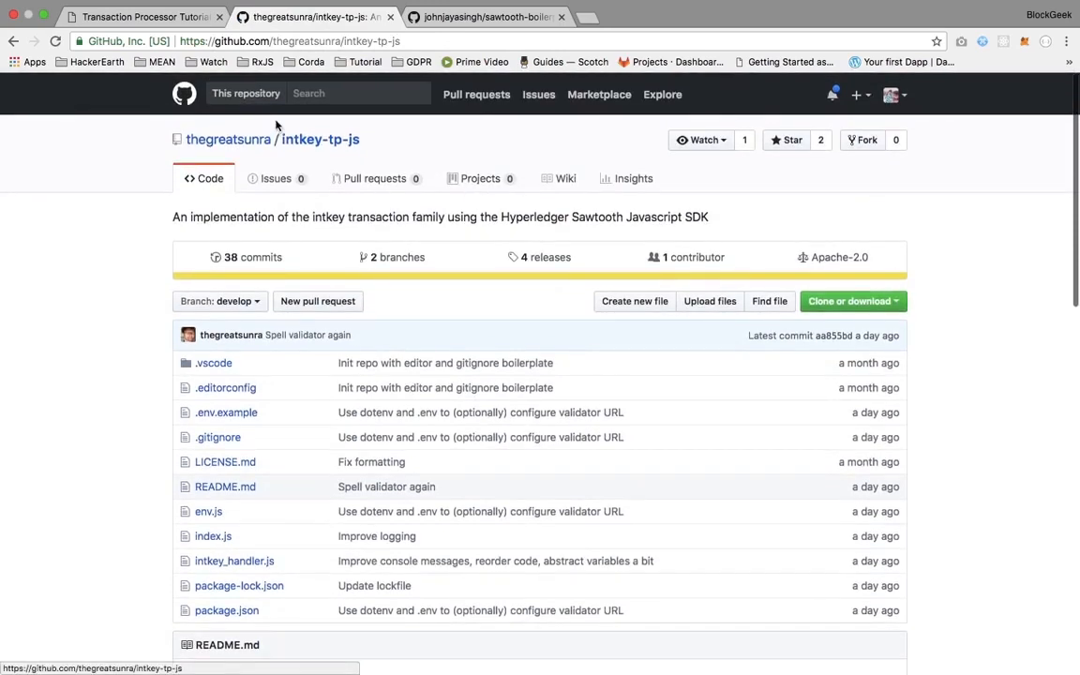
left_click(229, 139)
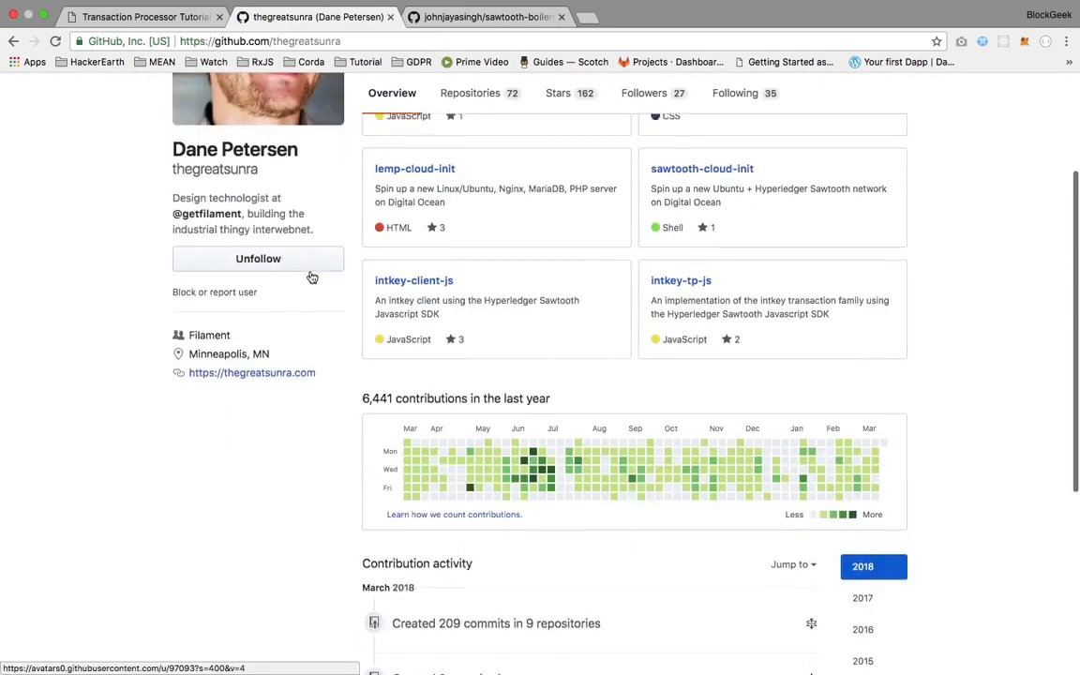
scroll("up", 3)
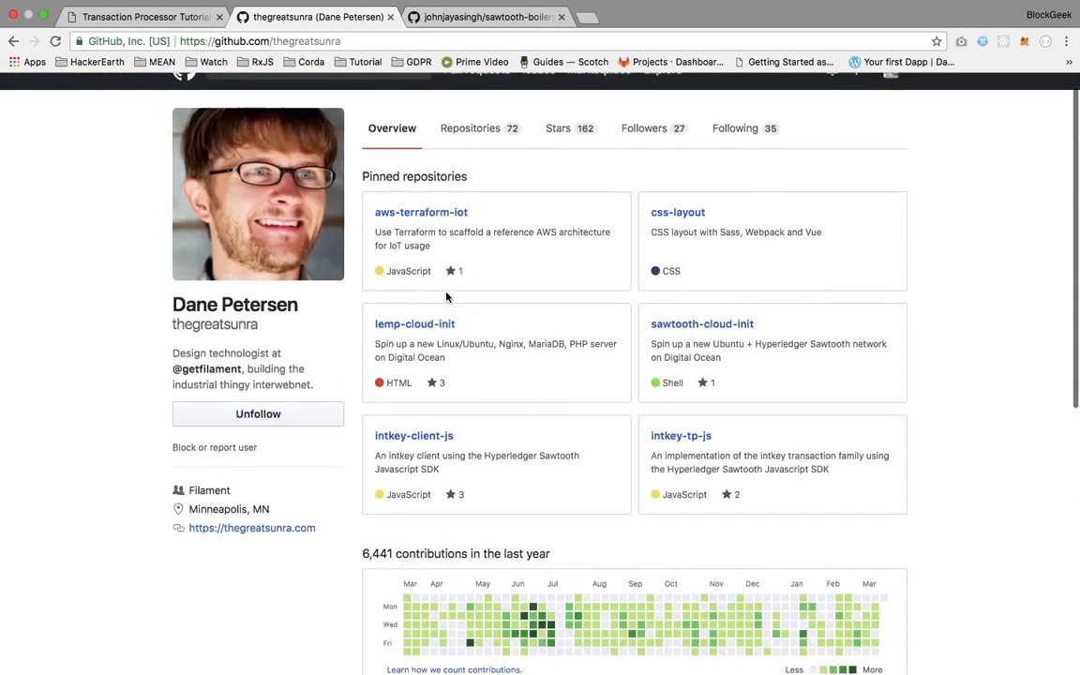
- From the profile's pinned repositories, open intkey-client-js and view its index.js
left_click(413, 435)
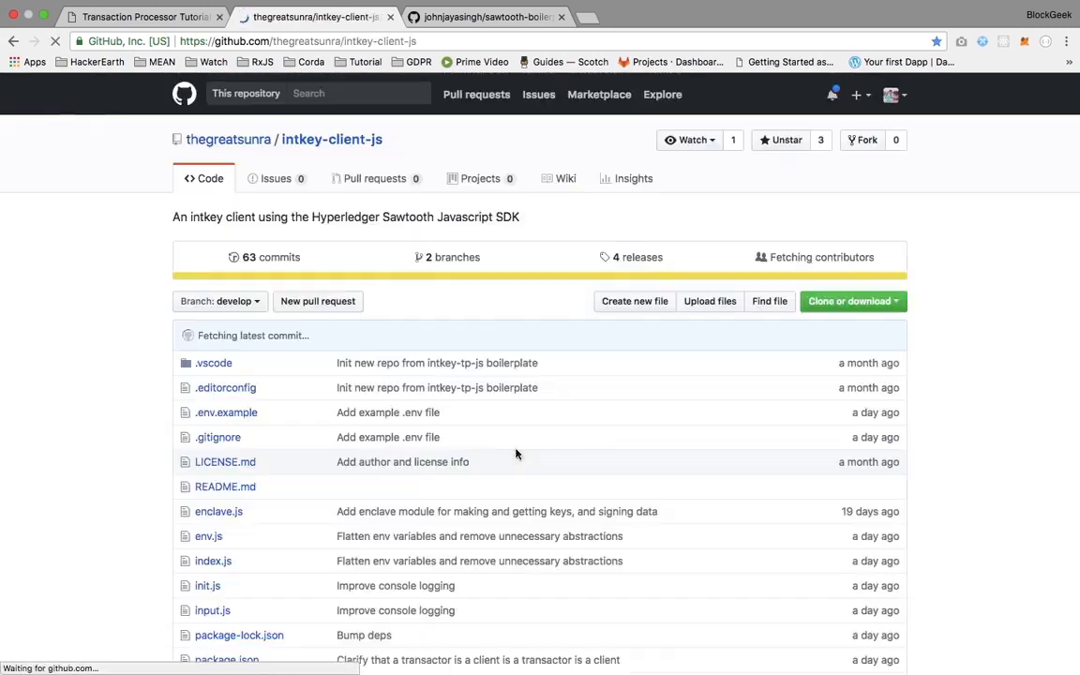
scroll("down", 3)
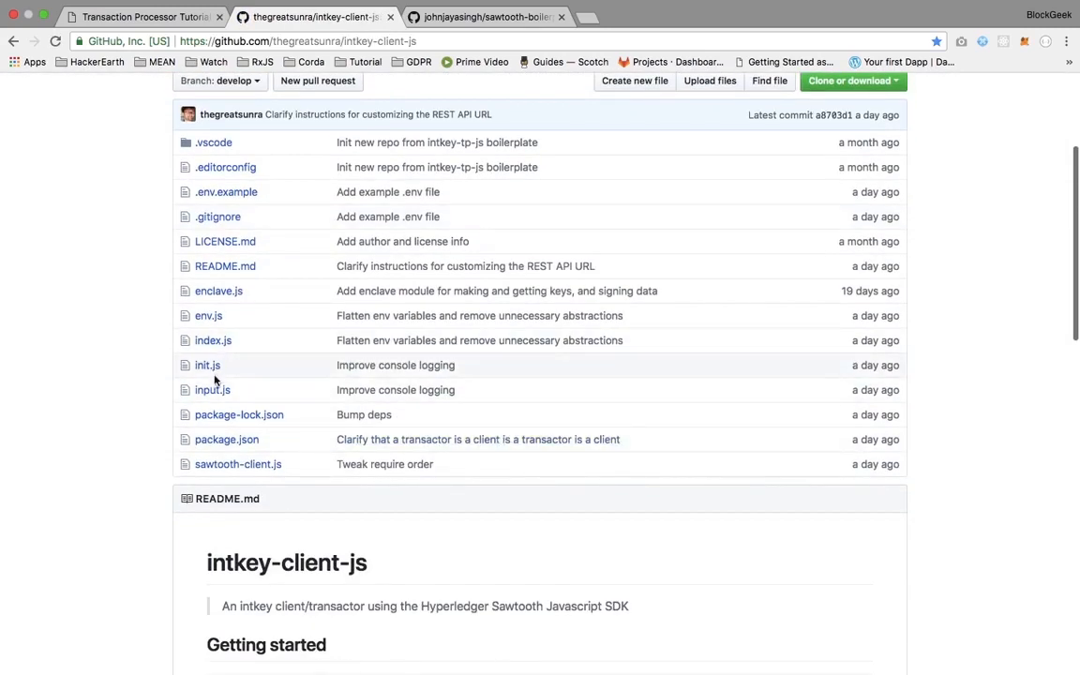
scroll("up", 3)
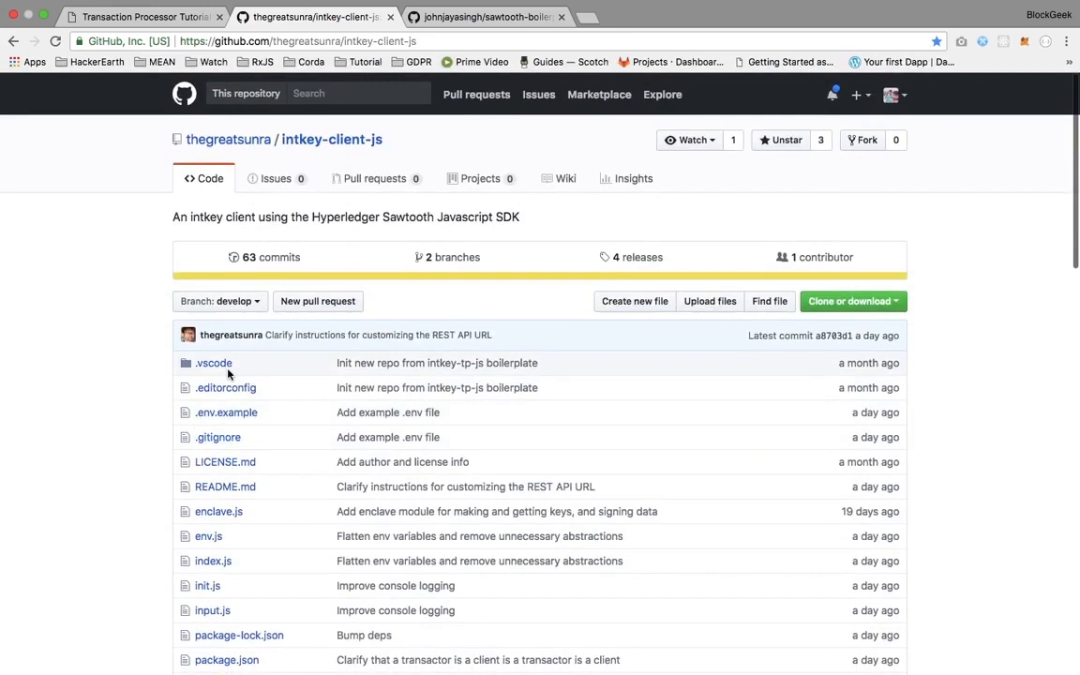
scroll("down", 3)
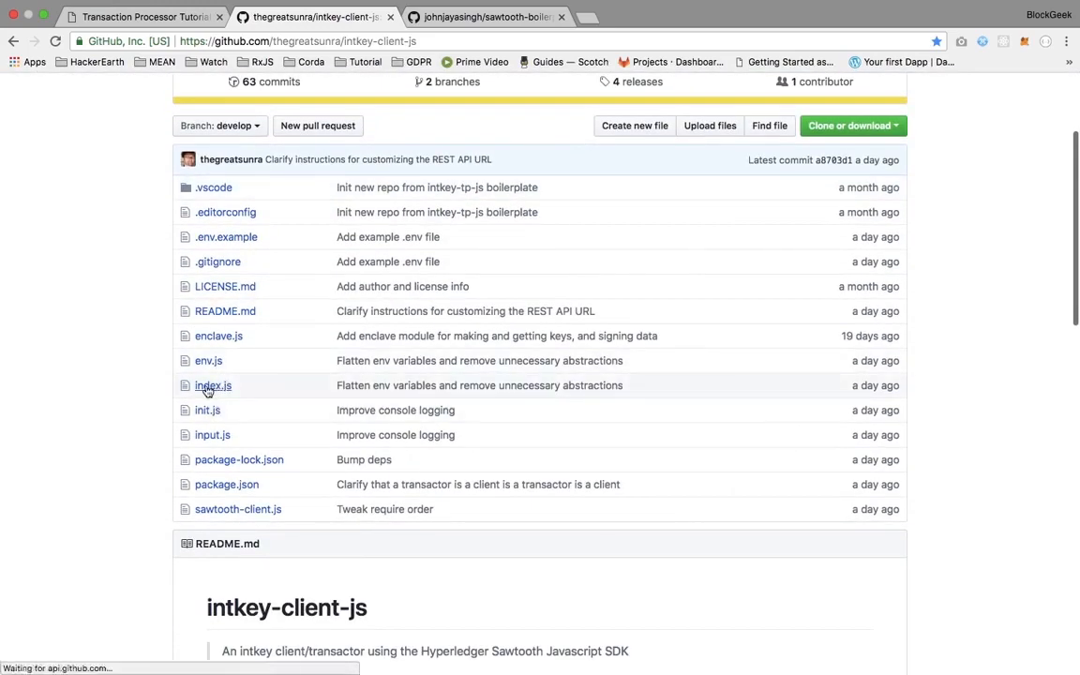
left_click(208, 386)
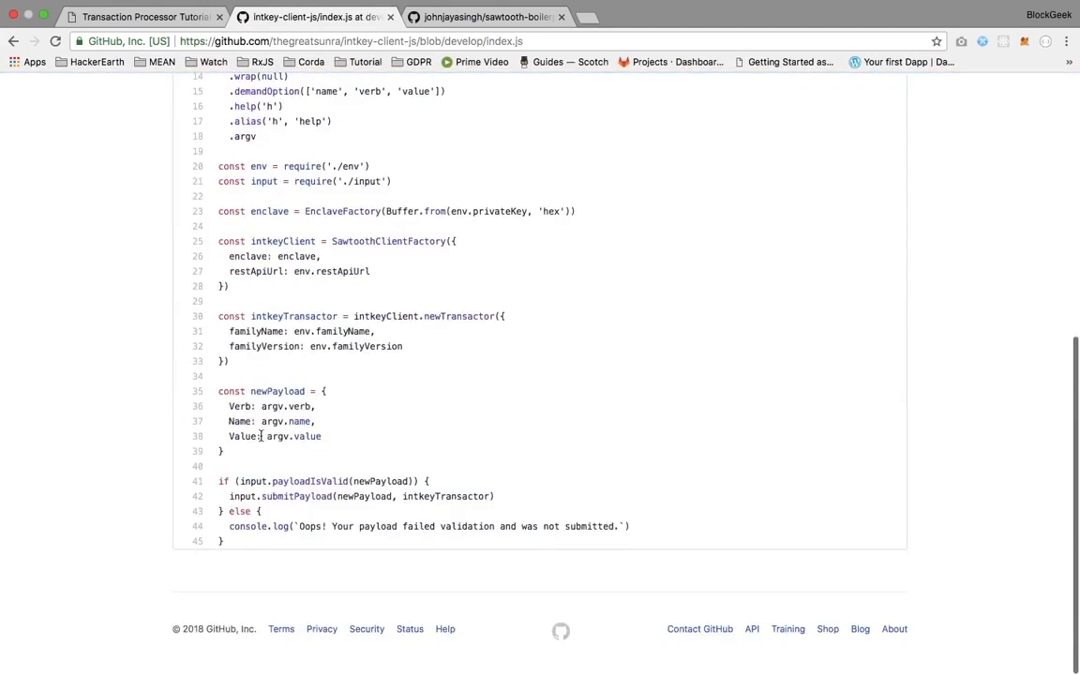
scroll("up", 3)
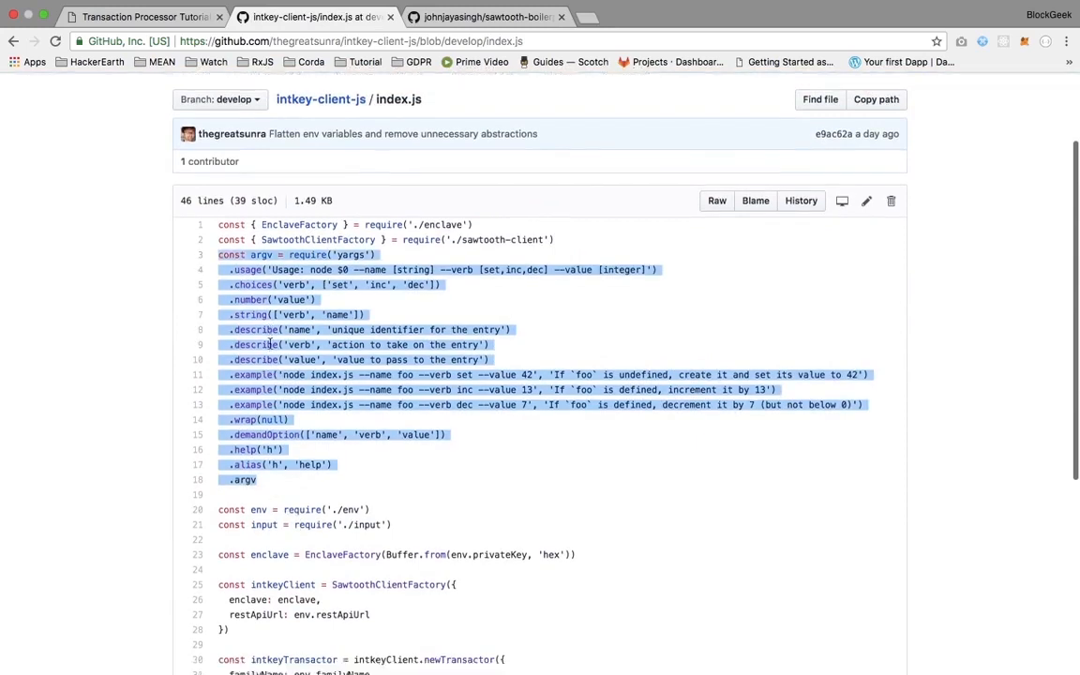
scroll("down", 3)
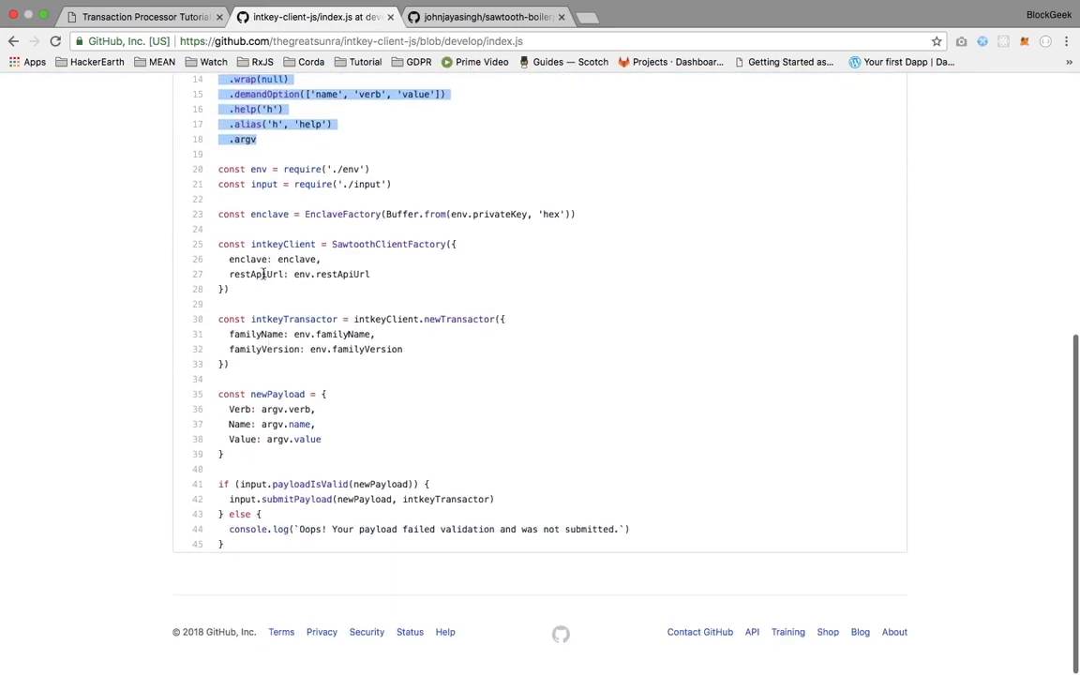
mouse_move(232, 455)
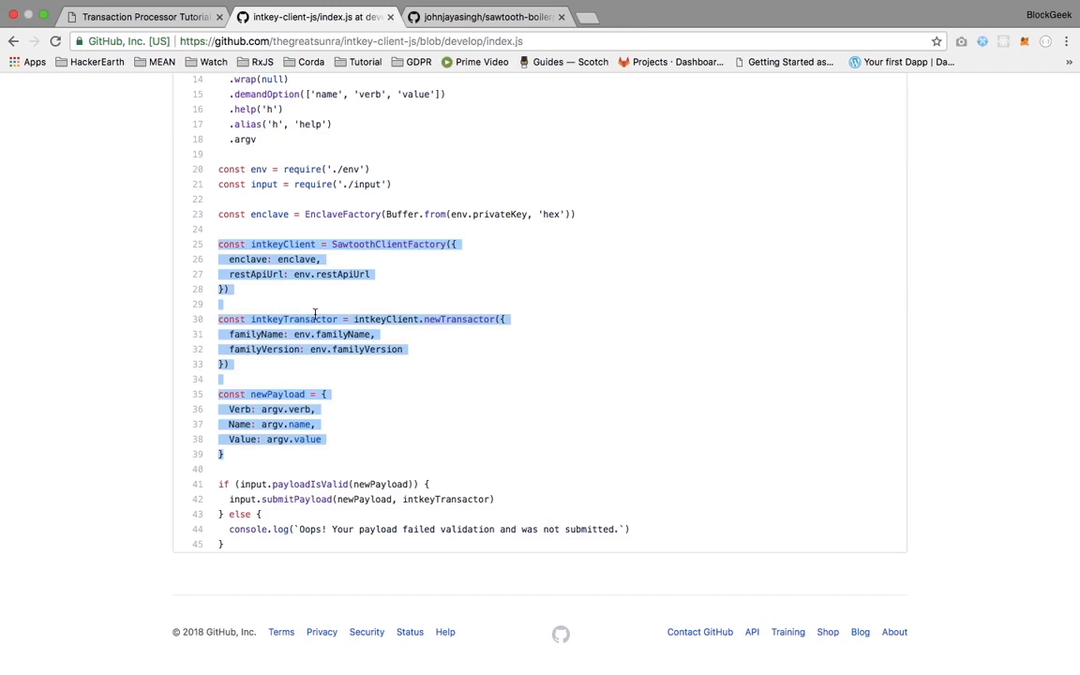
mouse_move(378, 244)
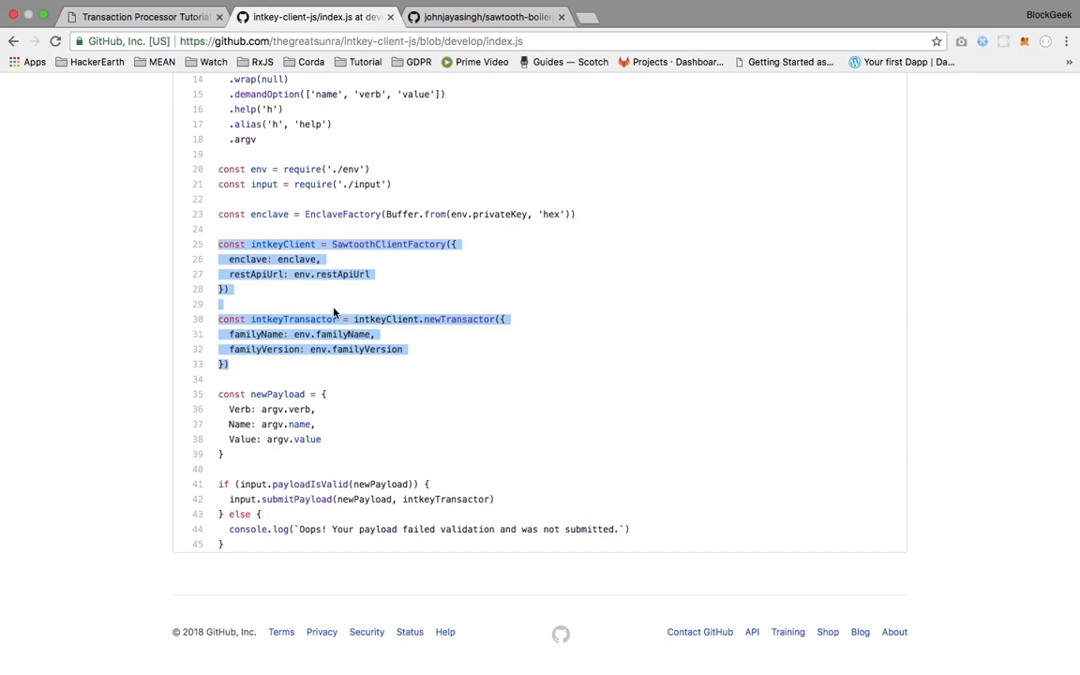
left_click(488, 214)
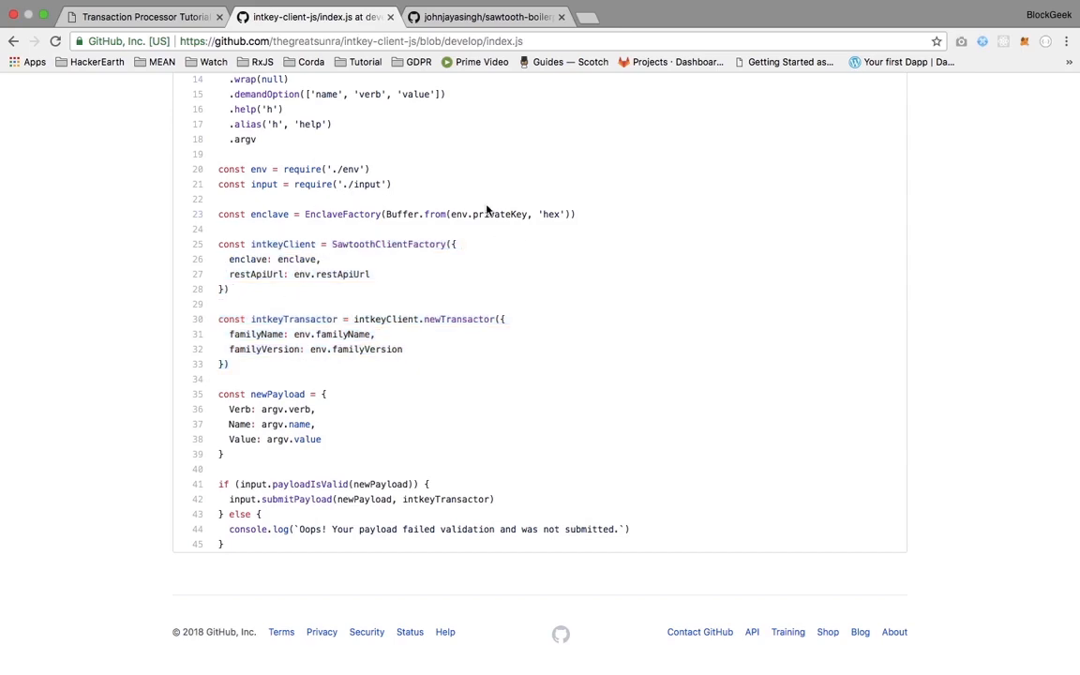
double_click(499, 214)
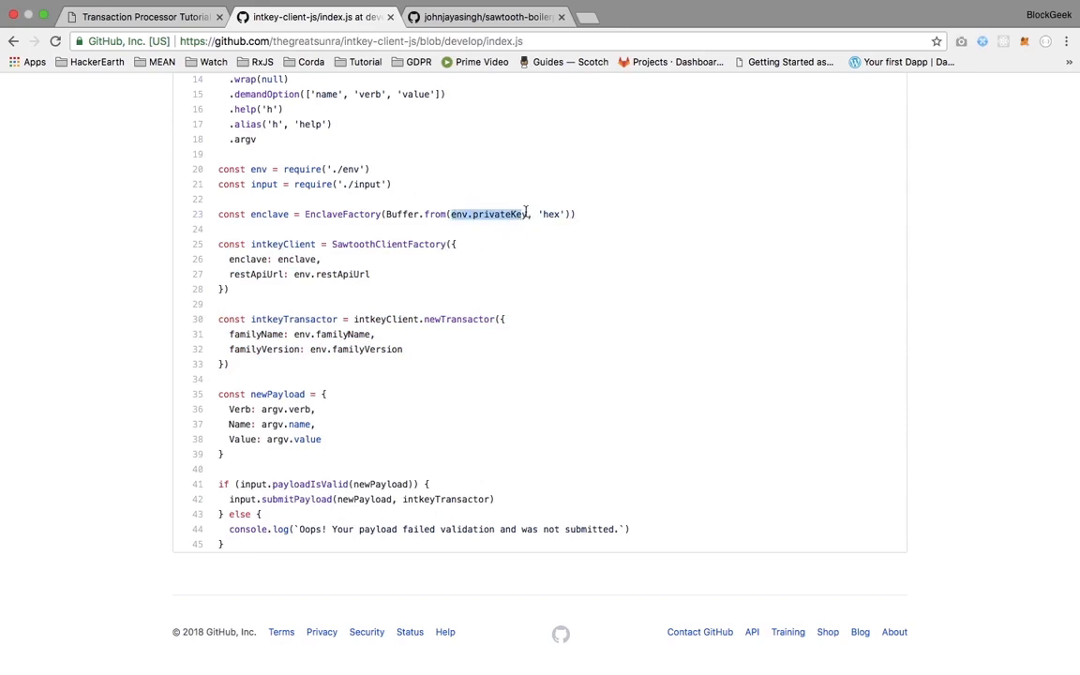
mouse_move(233, 213)
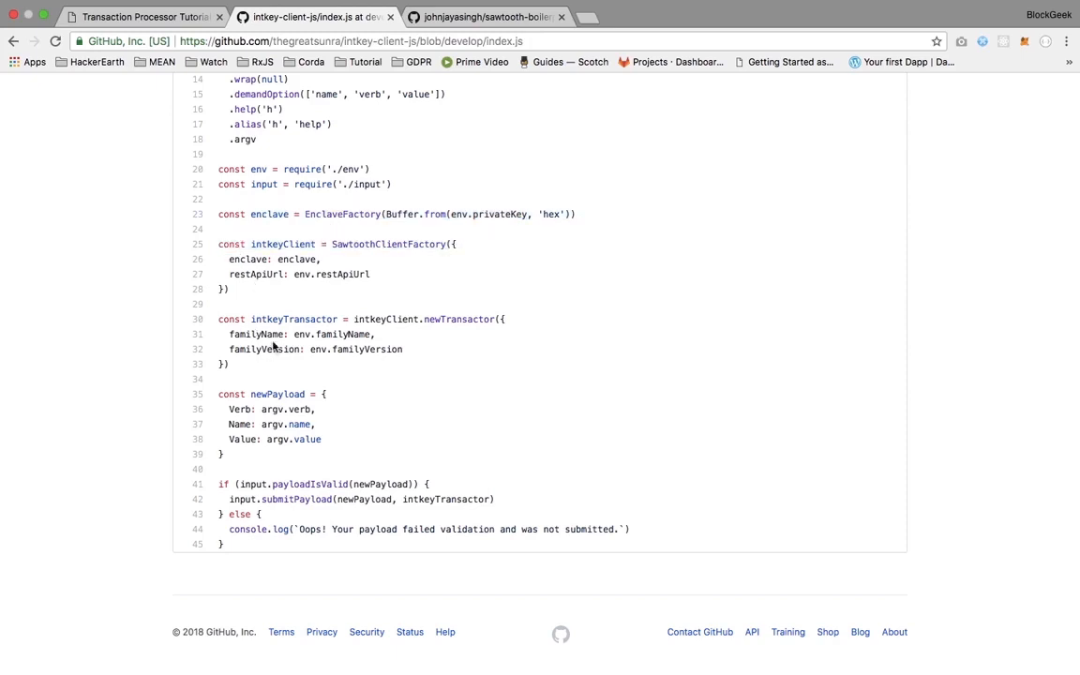
mouse_move(274, 523)
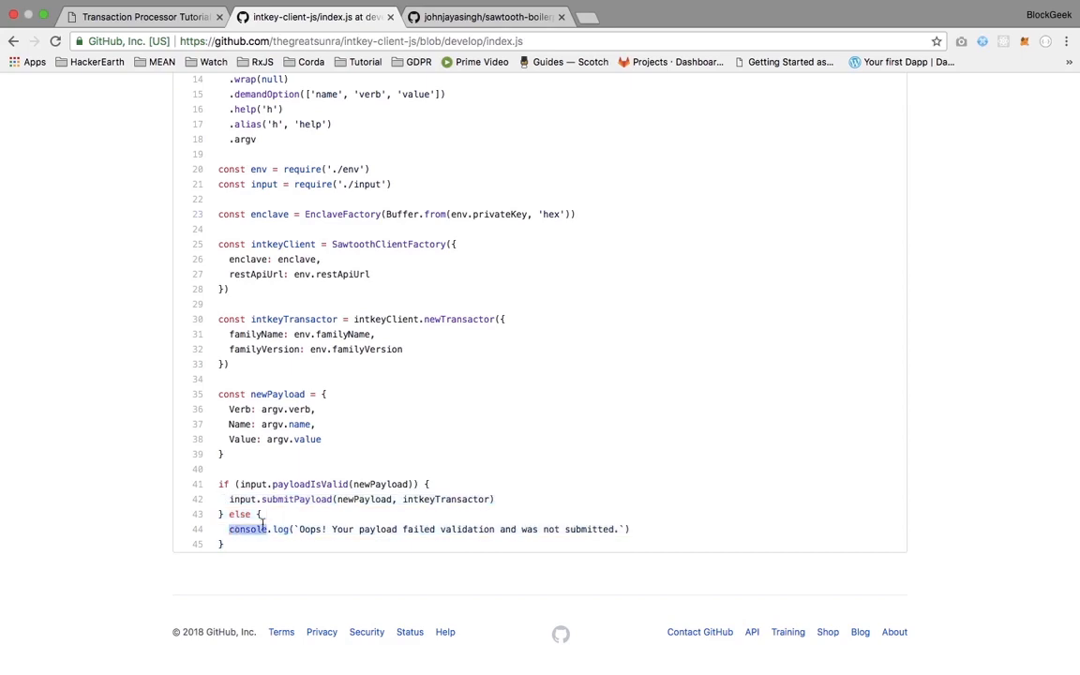
double_click(364, 499)
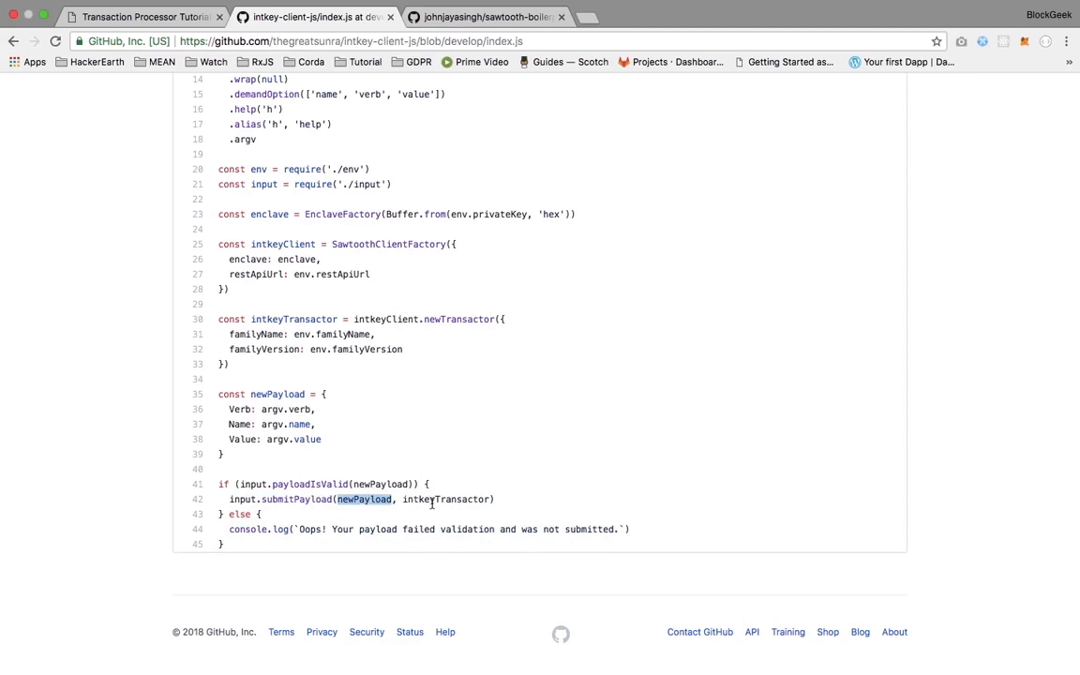
double_click(446, 499)
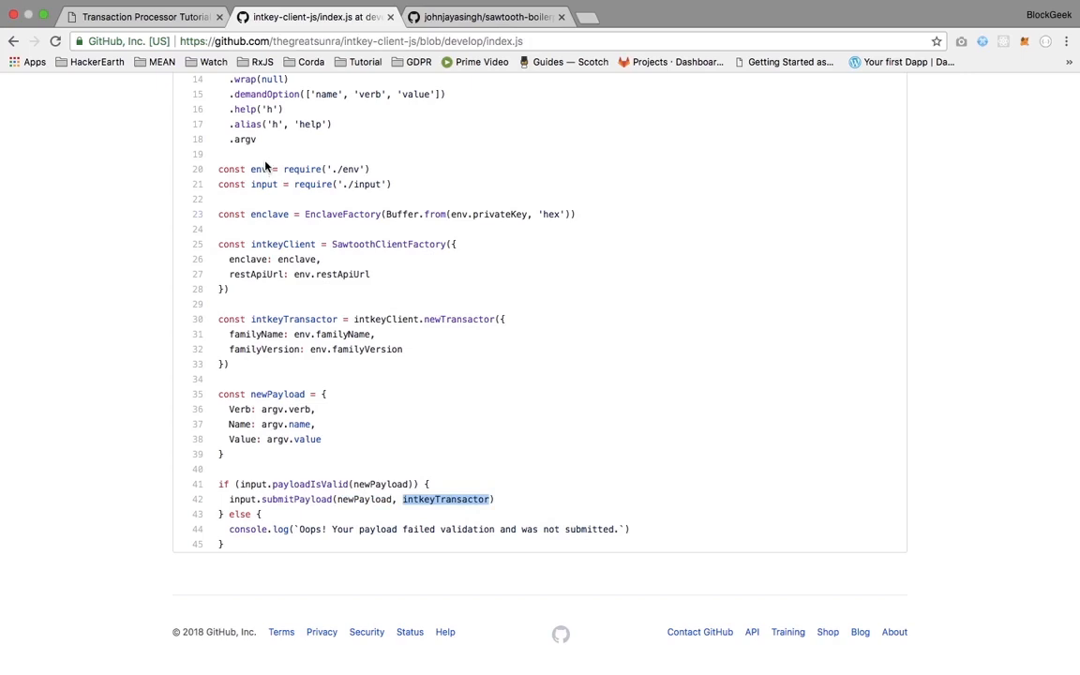
mouse_move(512, 225)
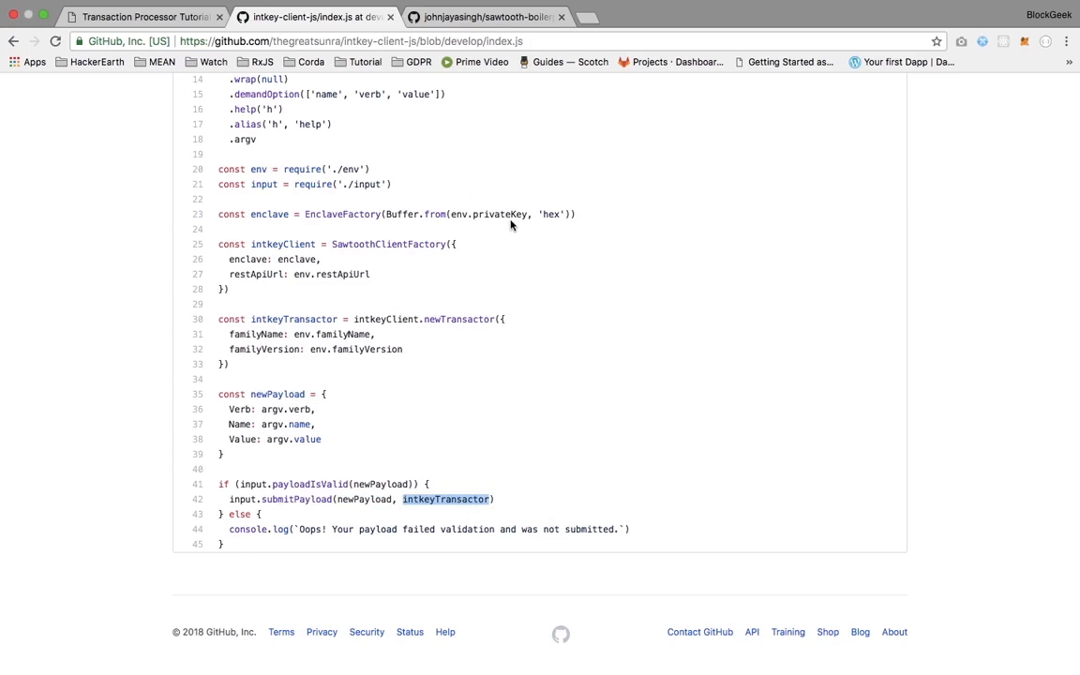
double_click(499, 214)
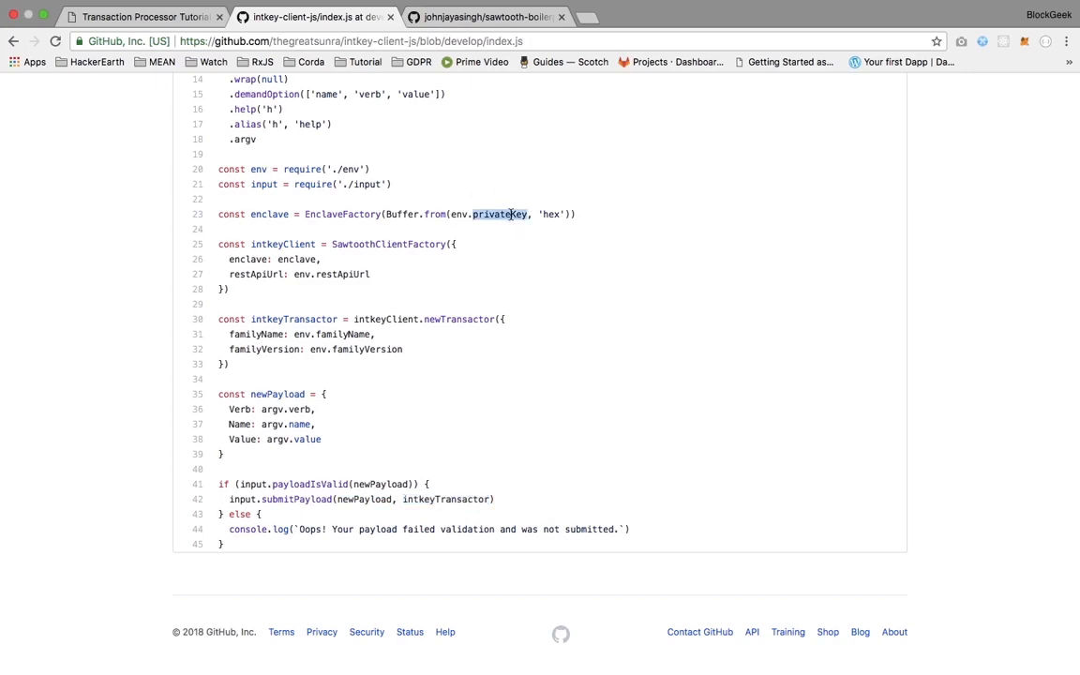
mouse_move(444, 195)
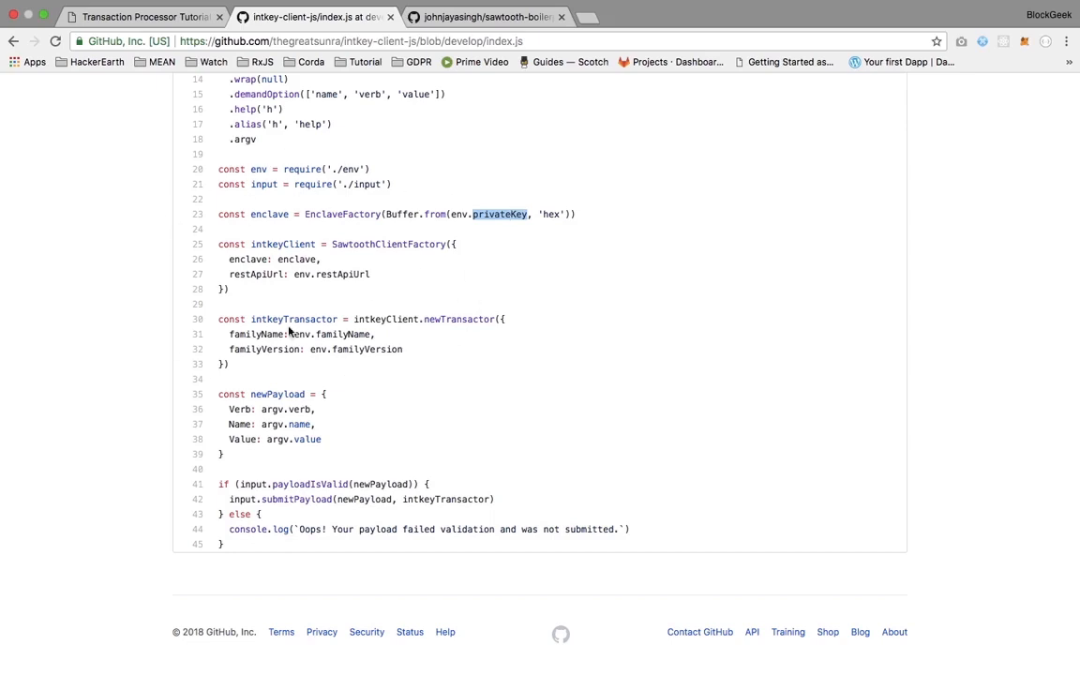
mouse_move(601, 347)
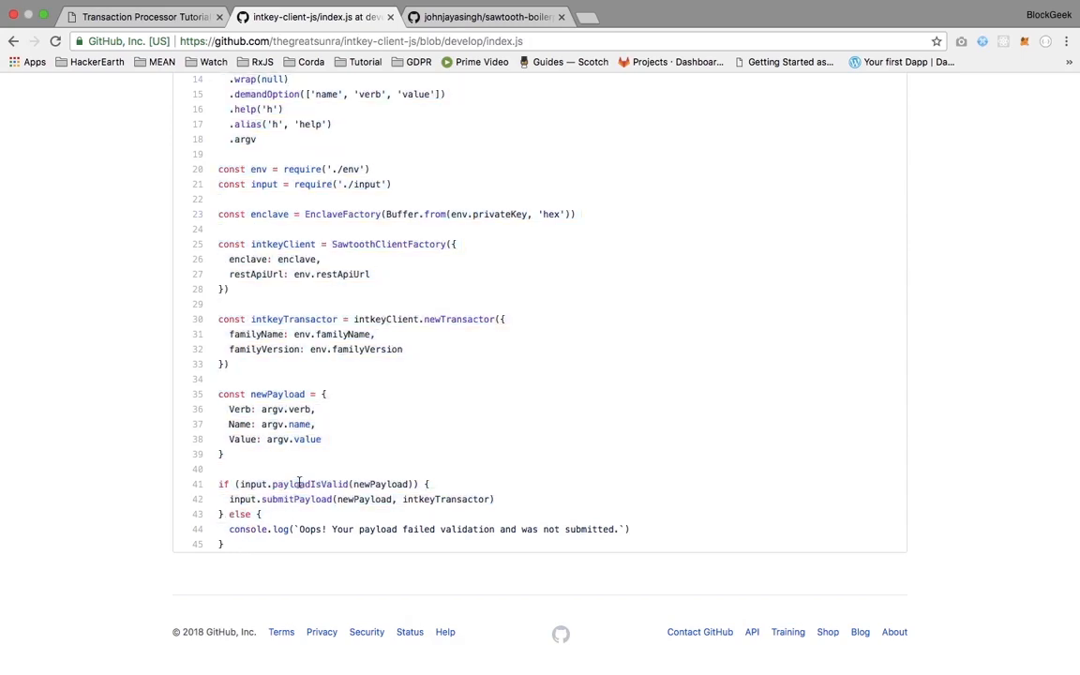
scroll("up", 3)
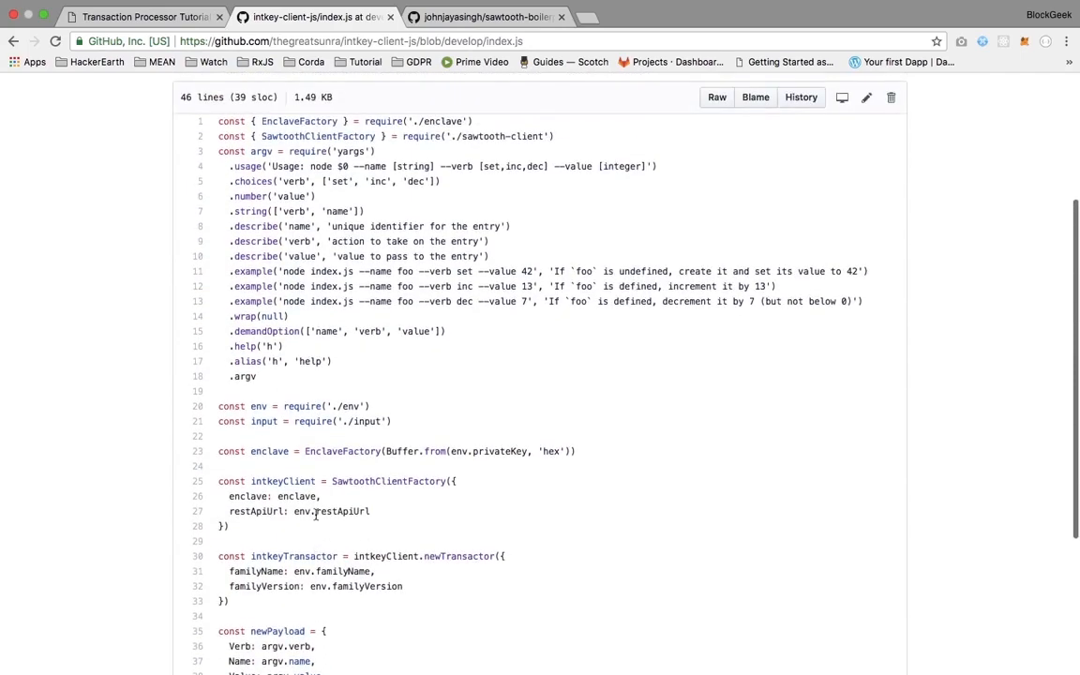
scroll("up", 3)
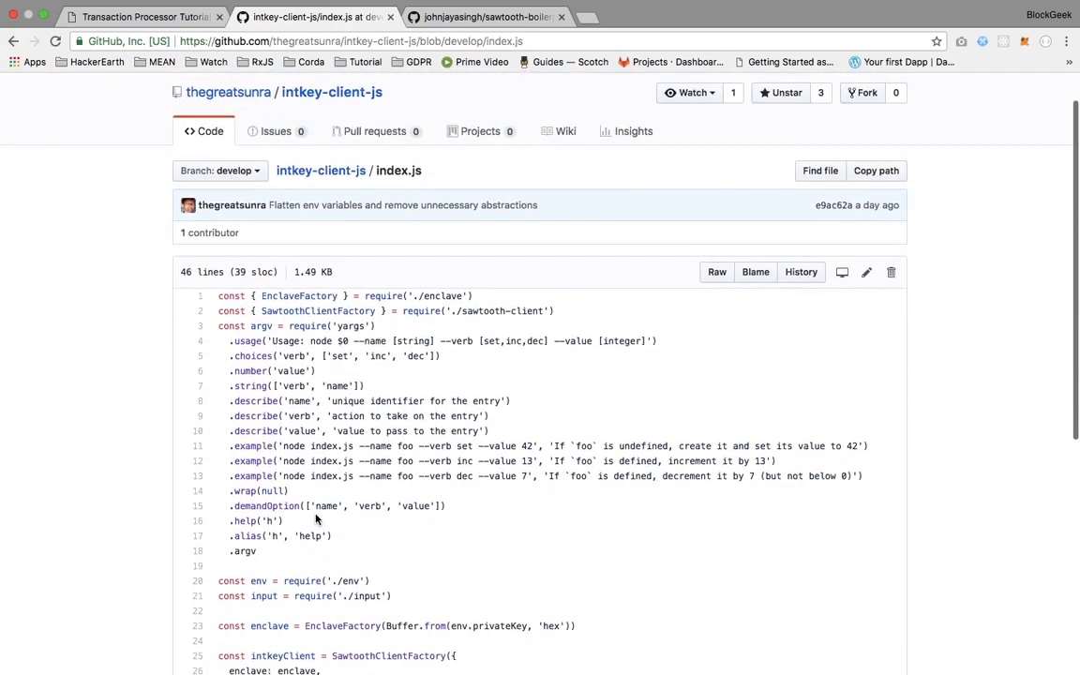
mouse_move(368, 386)
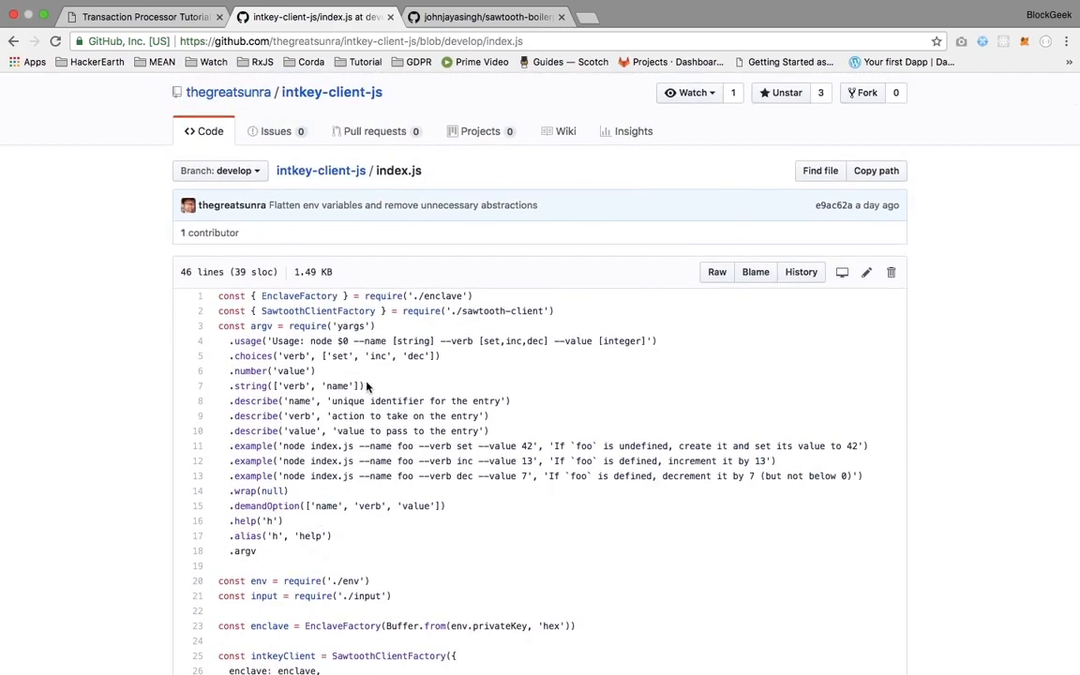